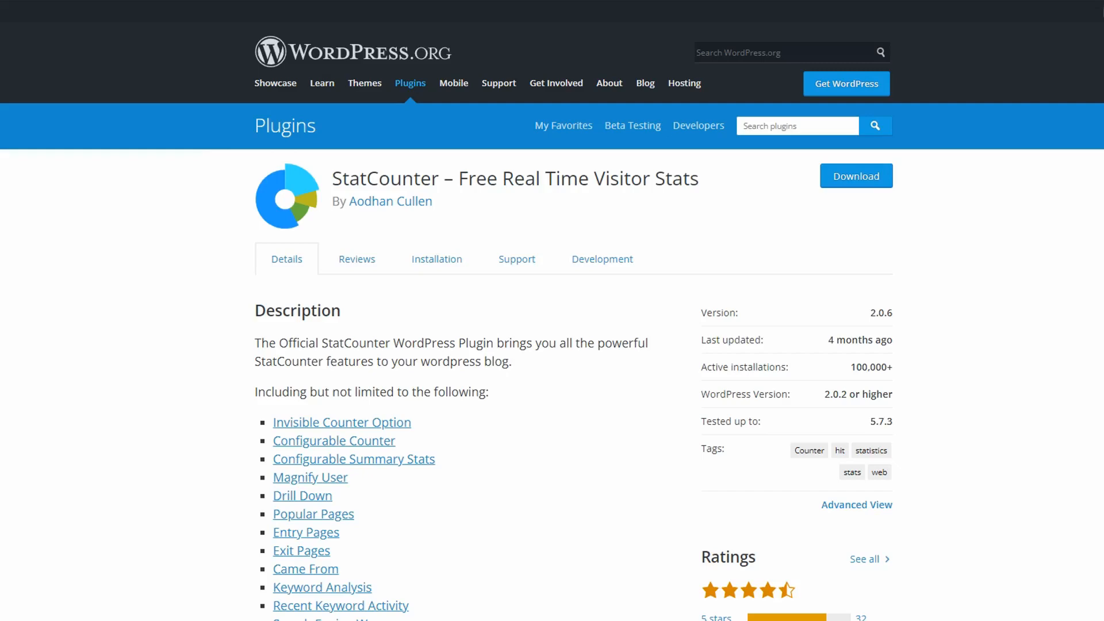
# Browse the StatCounter, Visitor Traffic and WP Statistics plugin pages, ending on Oribi's homepage
pyautogui.click(856, 177)
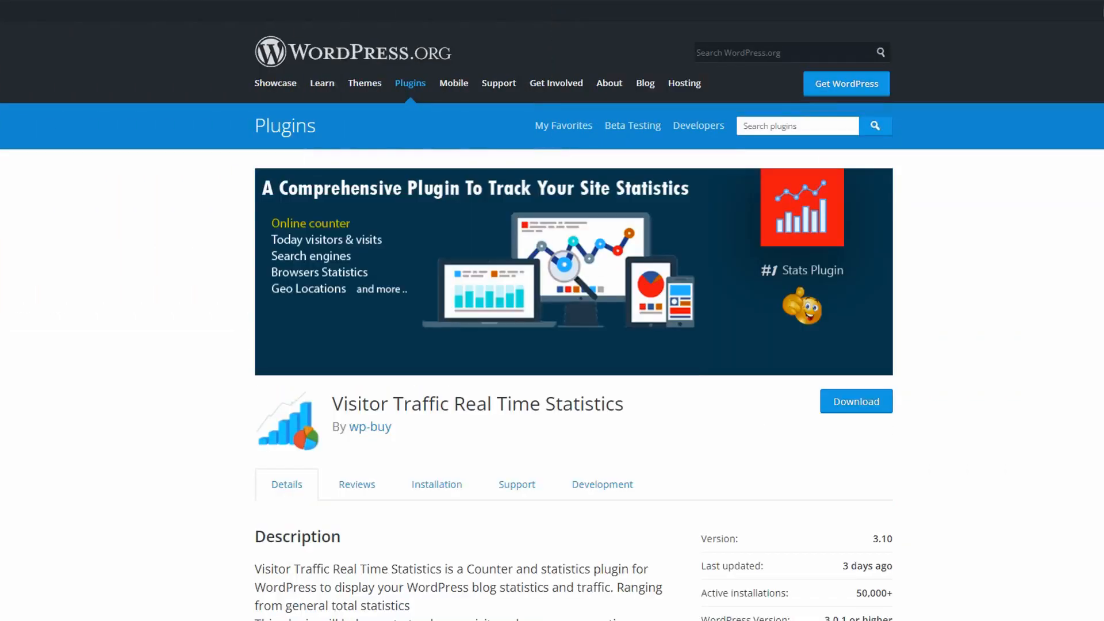
pyautogui.click(856, 402)
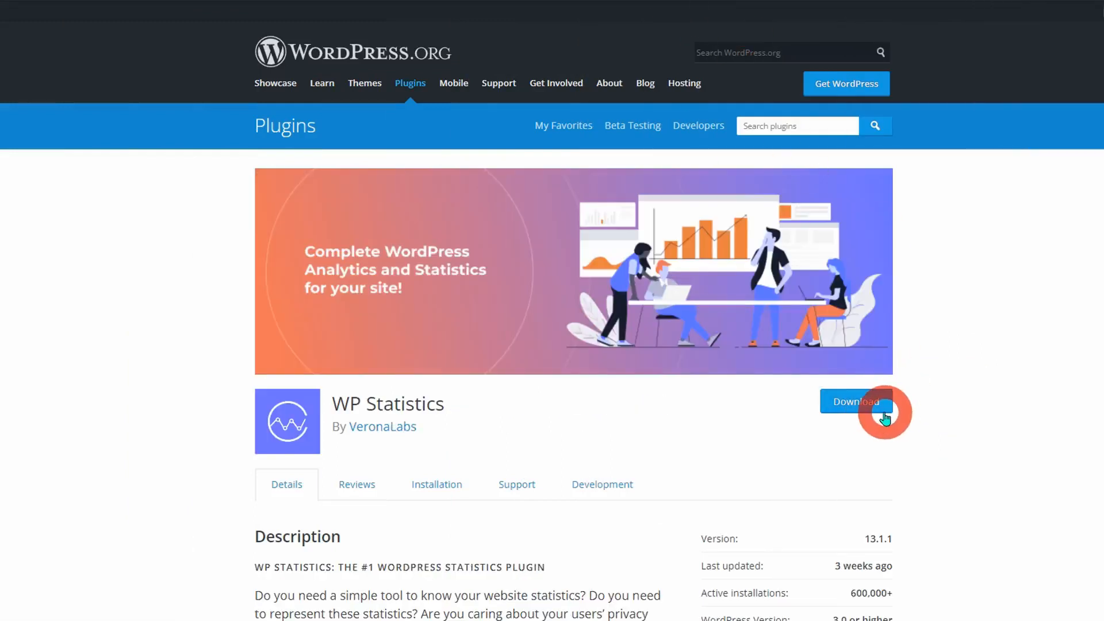
pyautogui.click(855, 402)
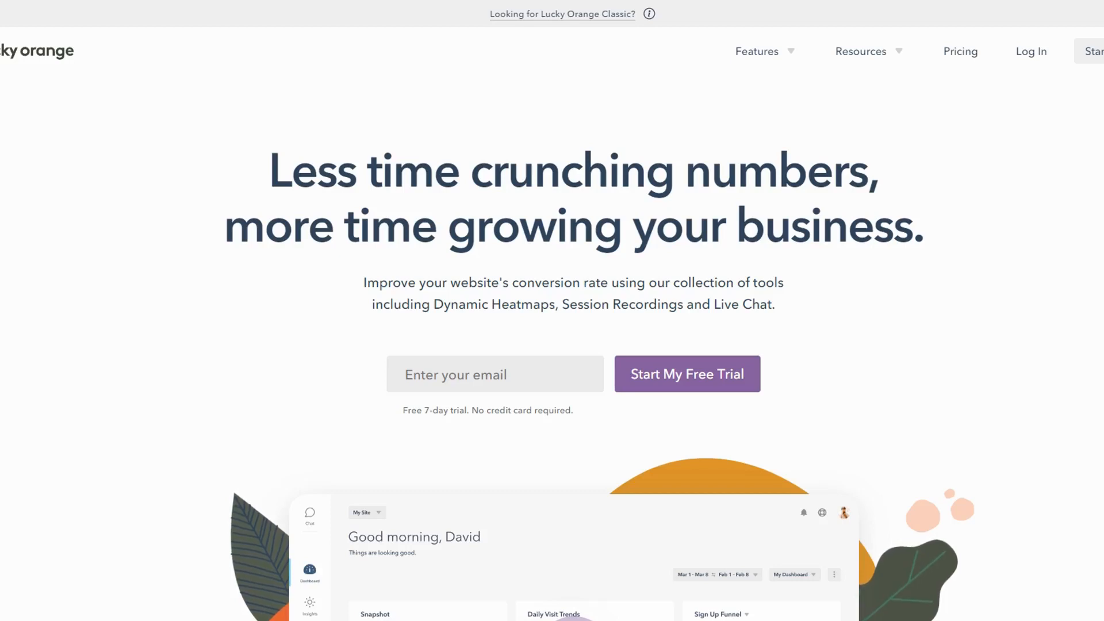
pyautogui.click(602, 349)
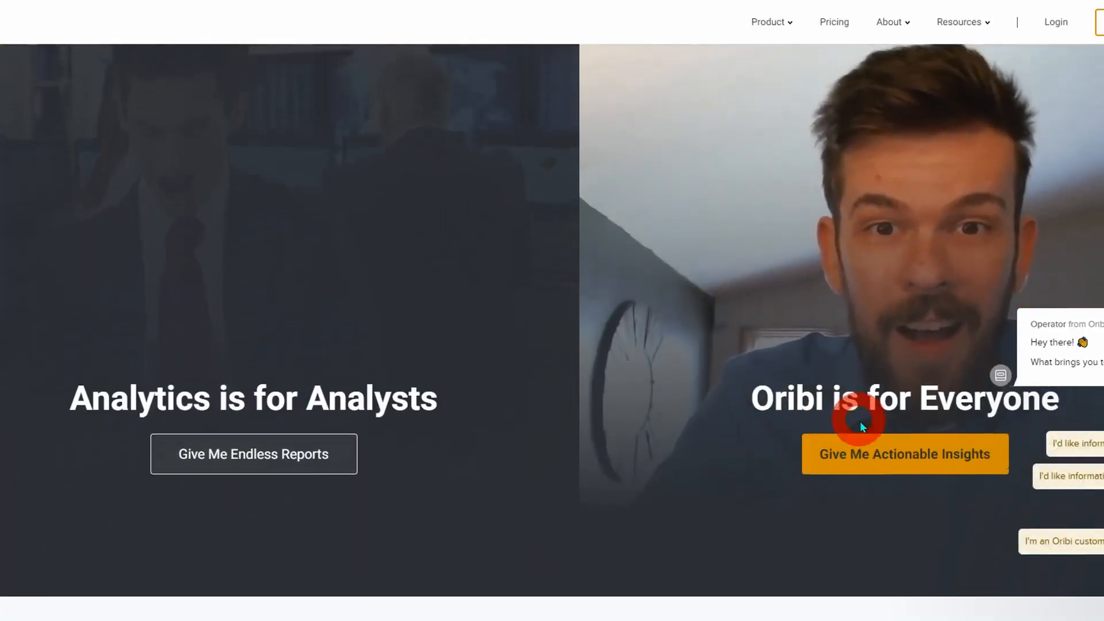
pyautogui.scroll(-3)
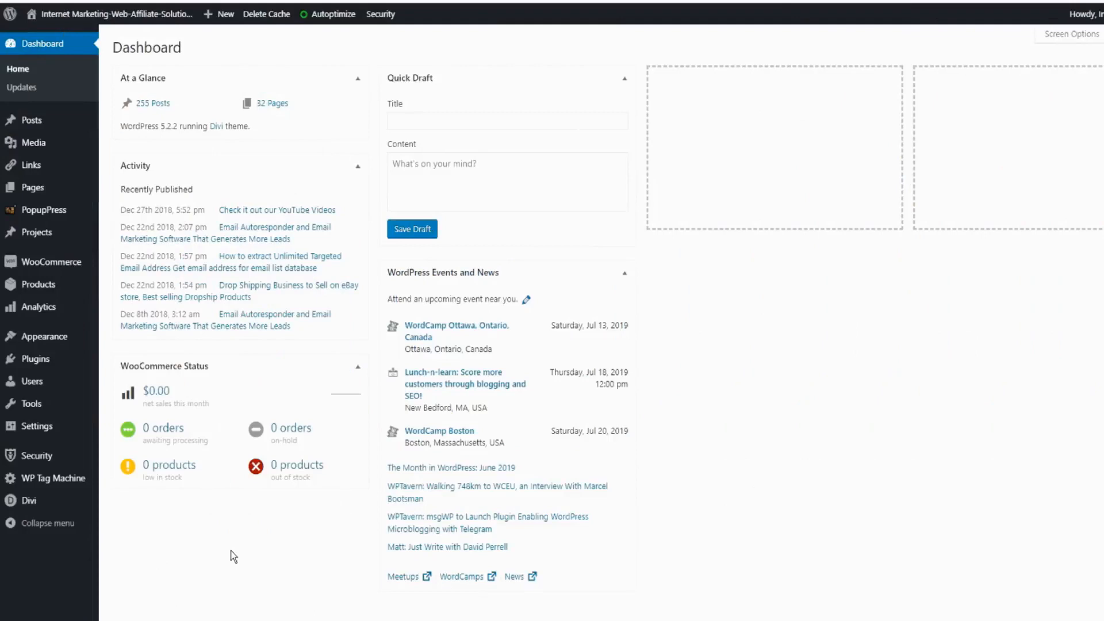
pyautogui.moveTo(34, 404)
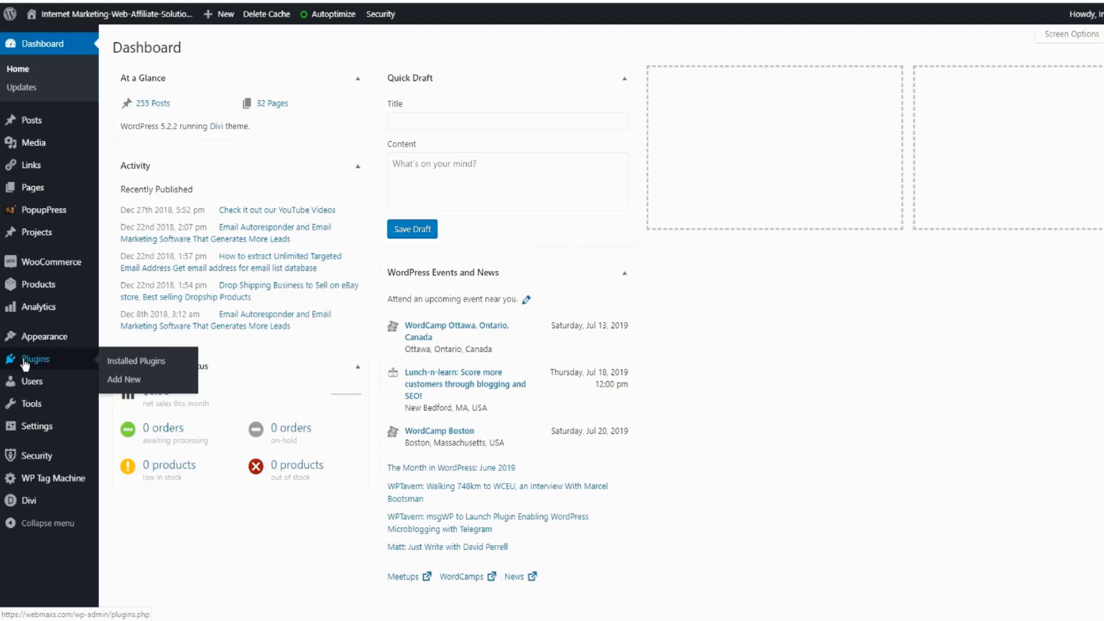
pyautogui.moveTo(137, 360)
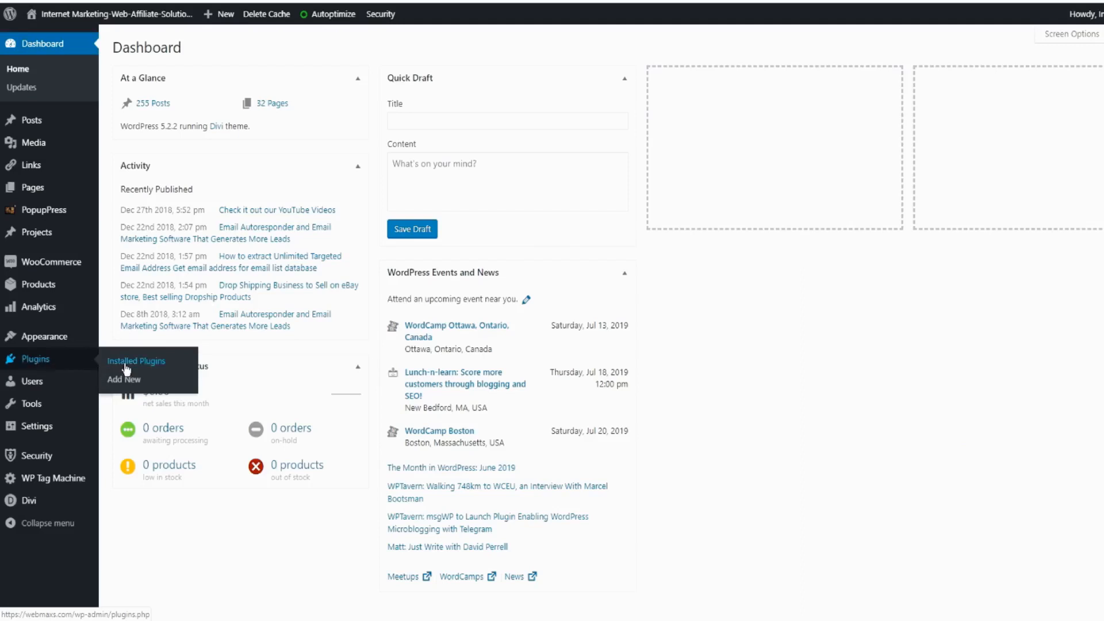
# Search Plugins > Add New for 'Statcounter' and install StatCounter – Free Real Time Visitor Stats
pyautogui.click(136, 360)
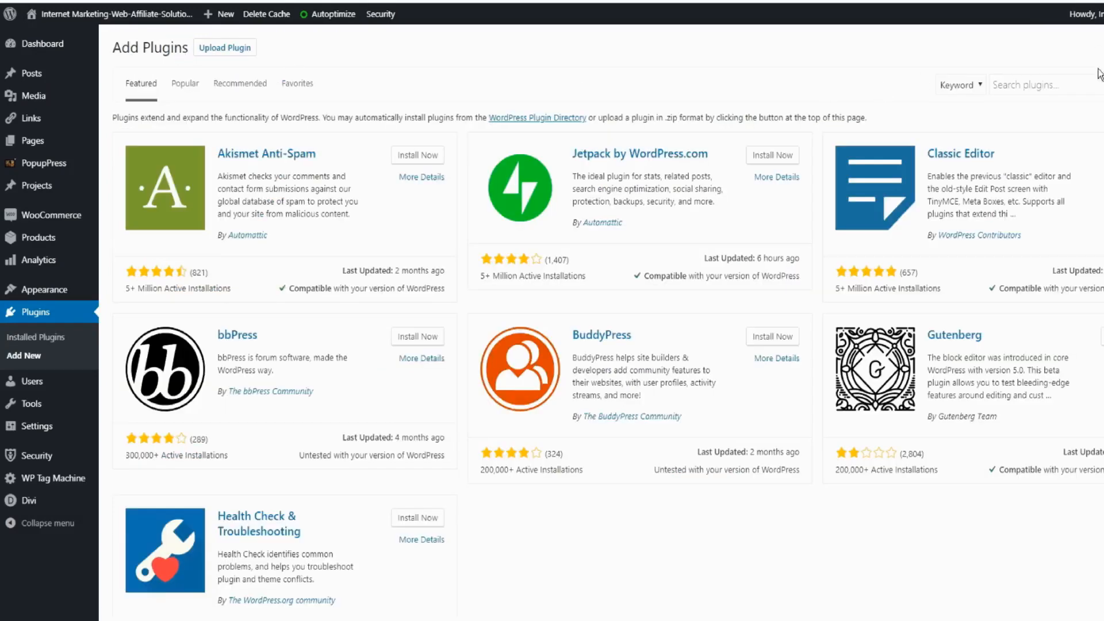
pyautogui.click(1045, 84)
pyautogui.write('Statcounter')
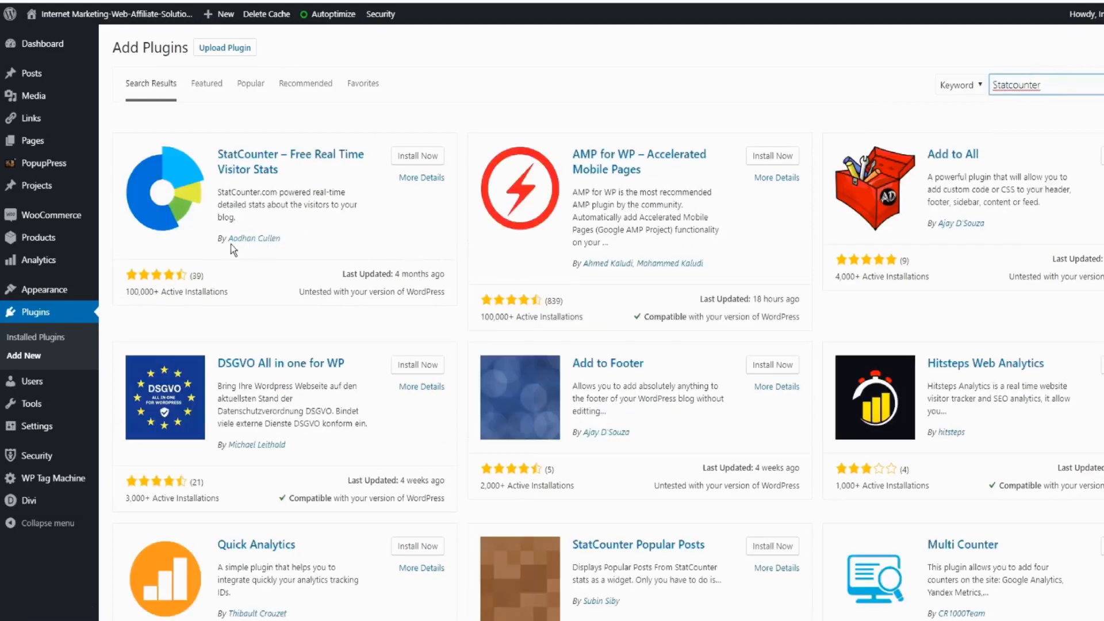
pyautogui.moveTo(247, 251)
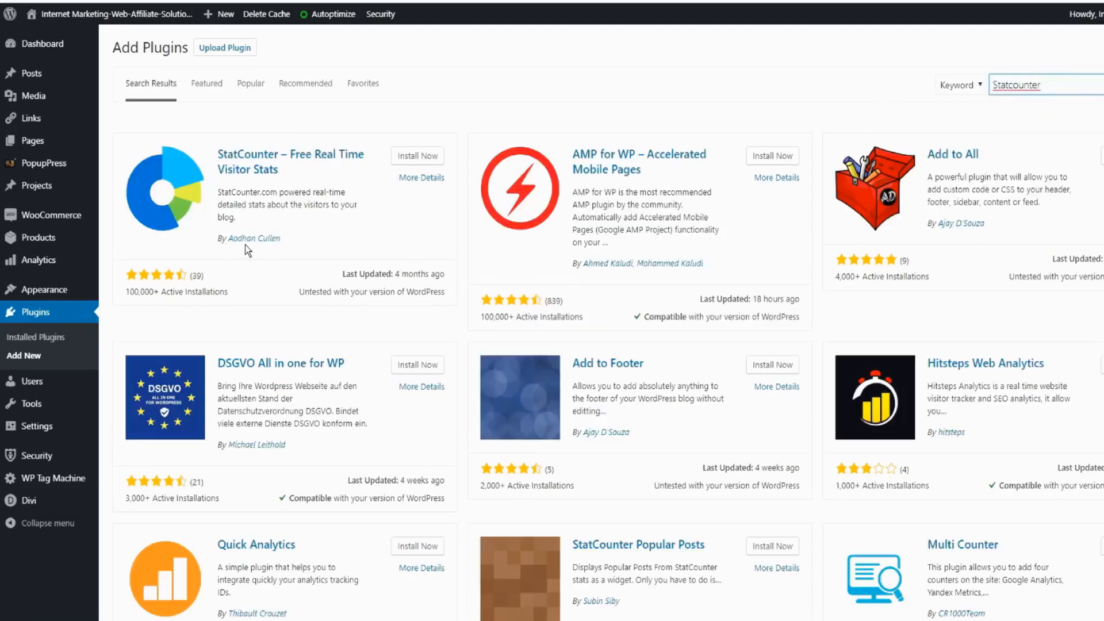
pyautogui.moveTo(277, 250)
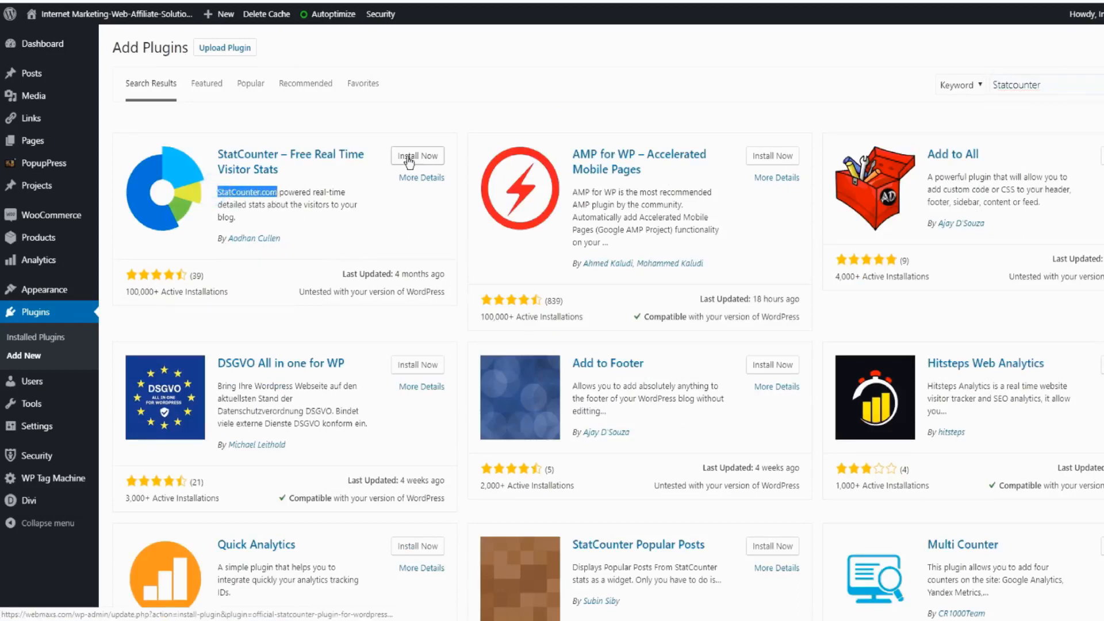
pyautogui.click(416, 156)
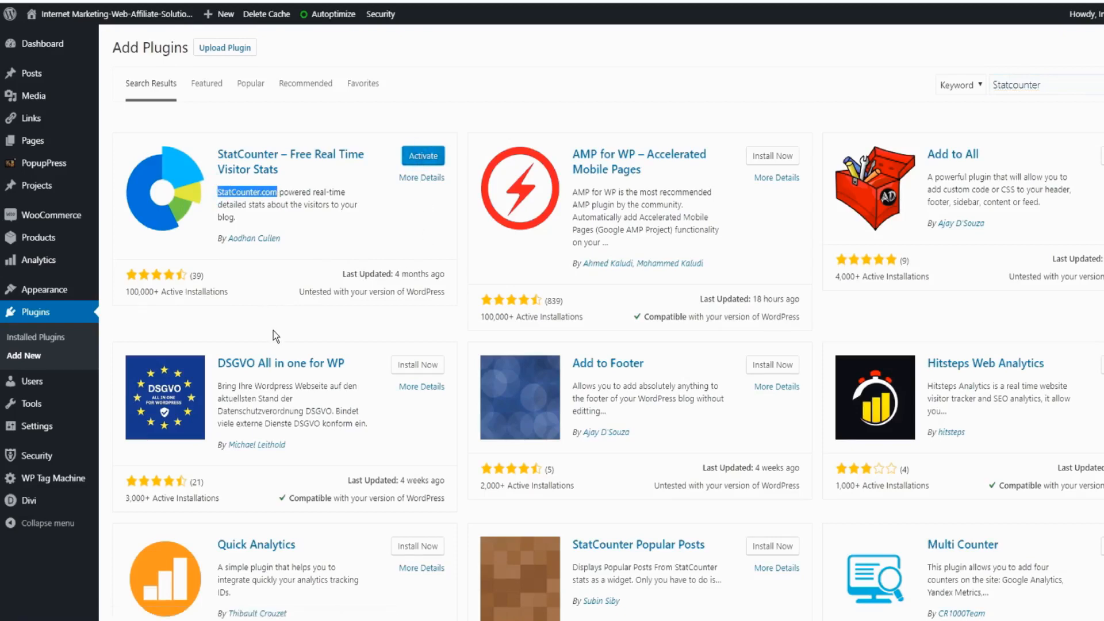
# Activate the StatCounter plugin and set its admin counter position to Footer
pyautogui.click(423, 156)
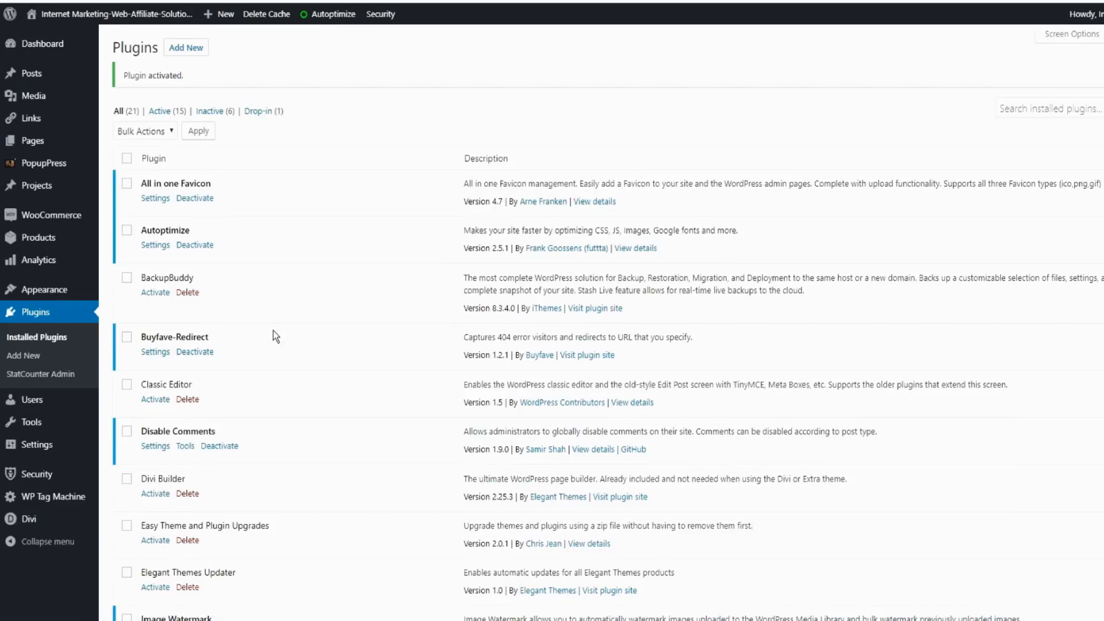
pyautogui.moveTo(40, 374)
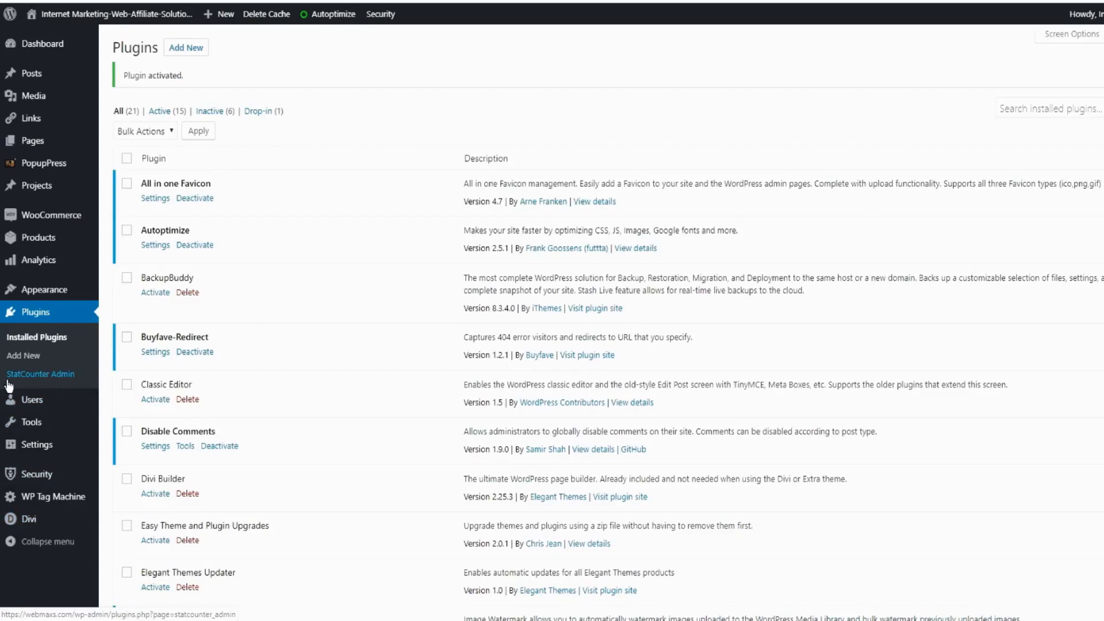
pyautogui.moveTo(23, 386)
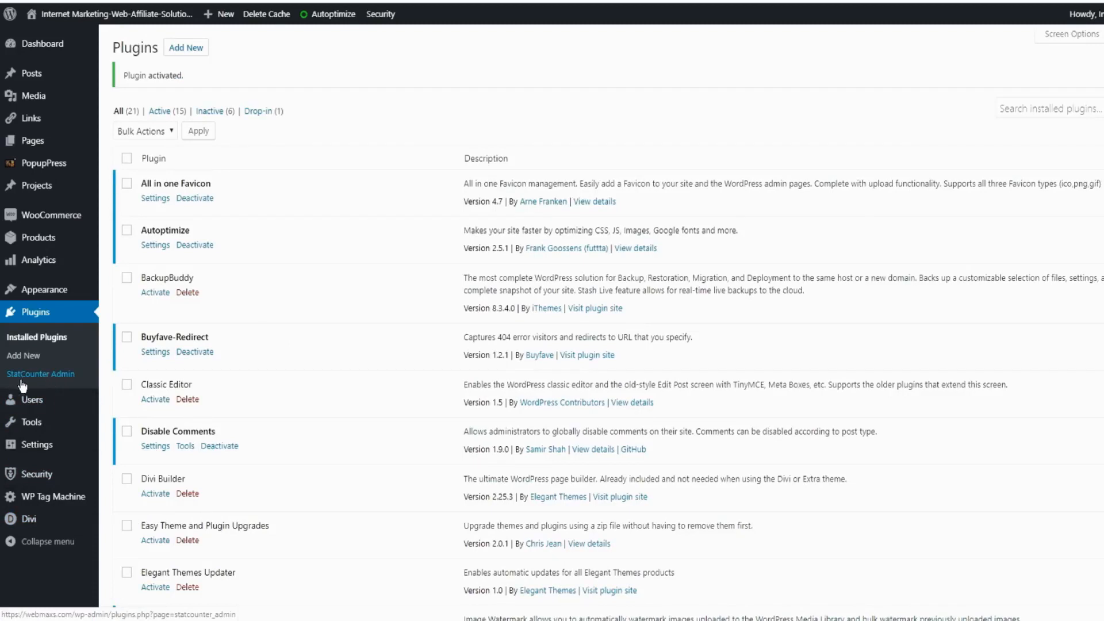
pyautogui.moveTo(41, 373)
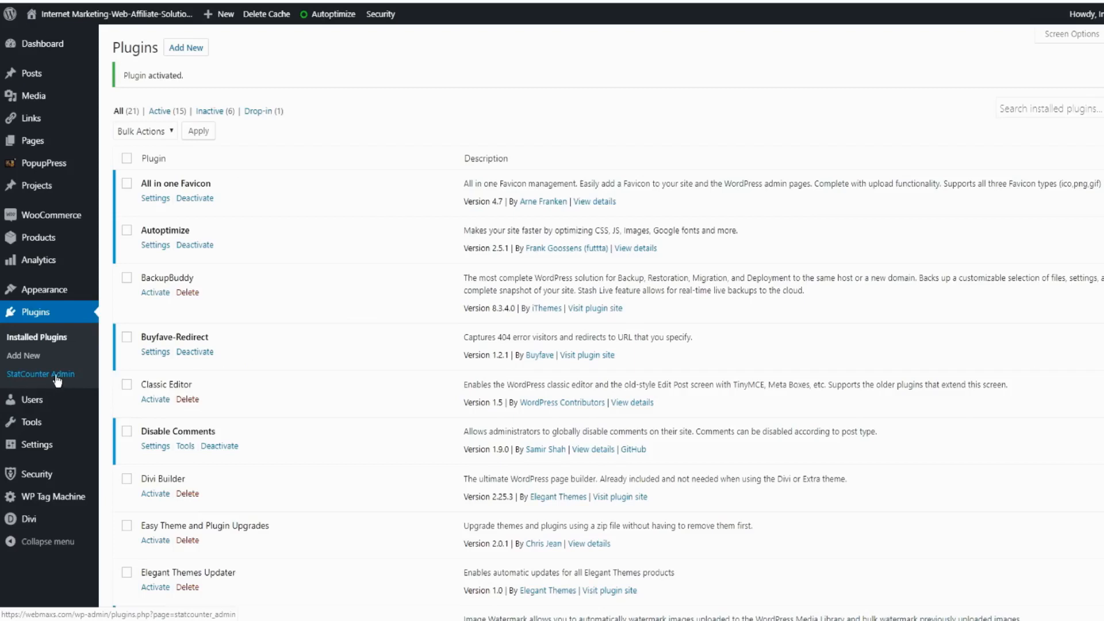
pyautogui.click(40, 374)
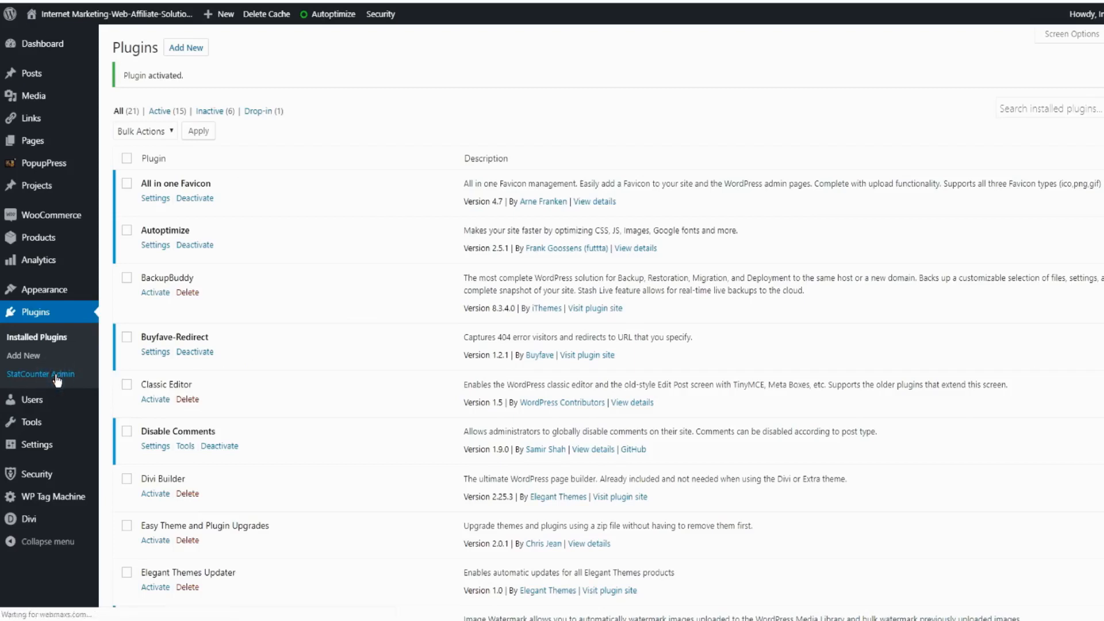
pyautogui.click(41, 374)
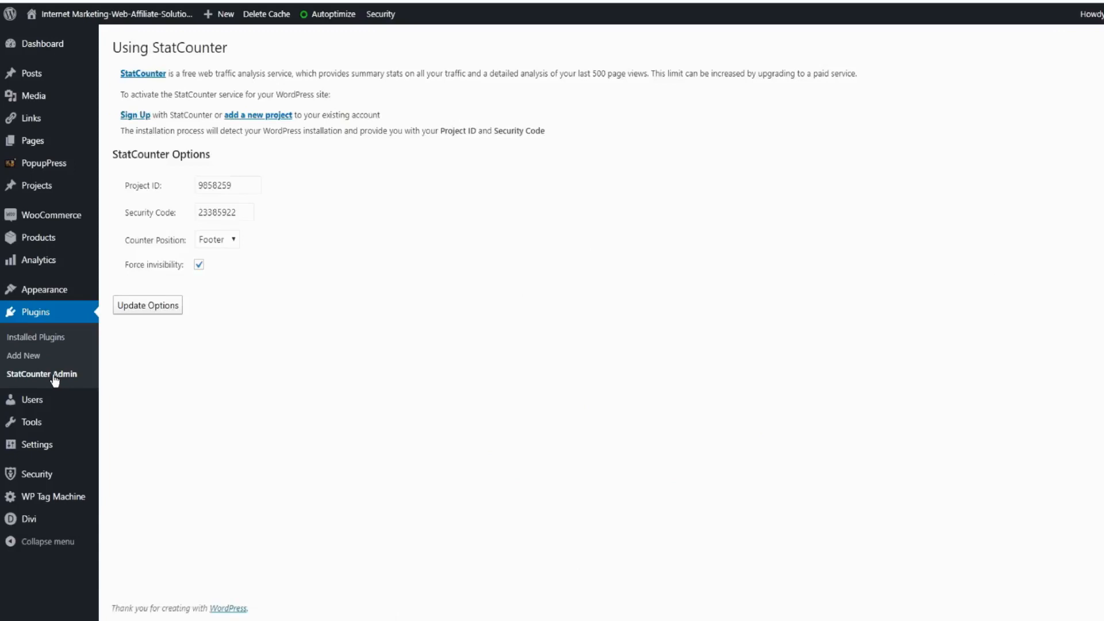
pyautogui.moveTo(147, 355)
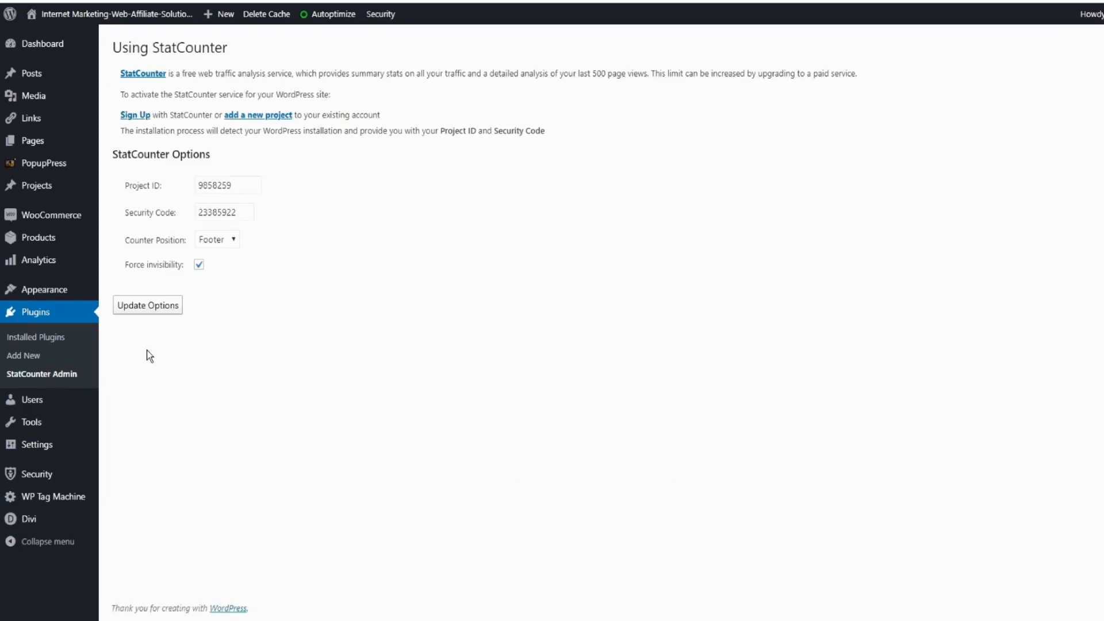
pyautogui.moveTo(144, 352)
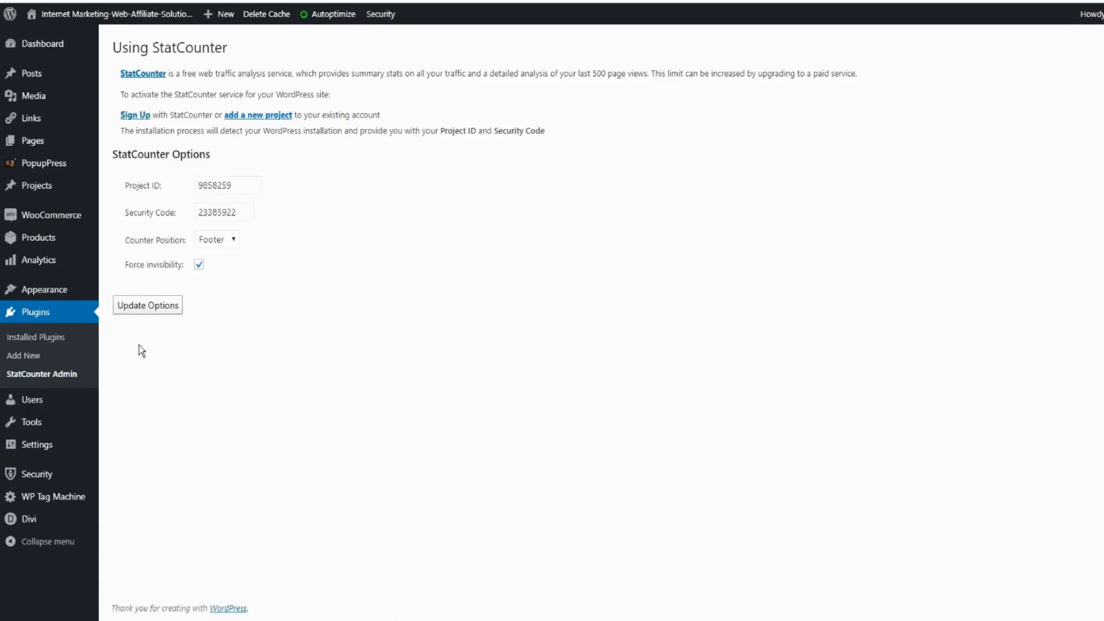
pyautogui.moveTo(129, 226)
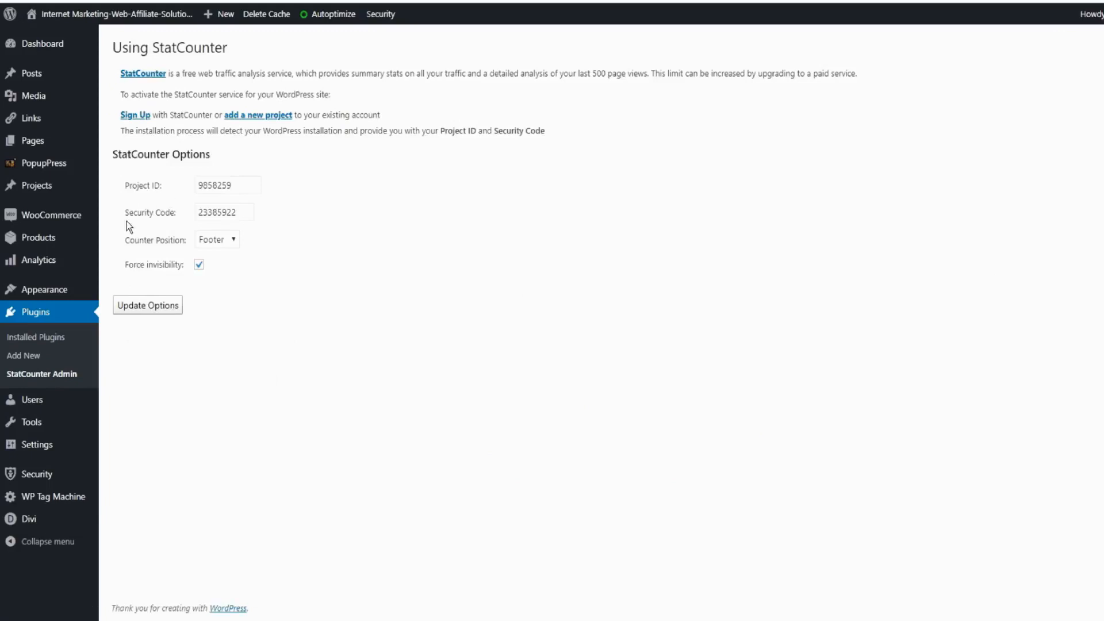
pyautogui.moveTo(176, 223)
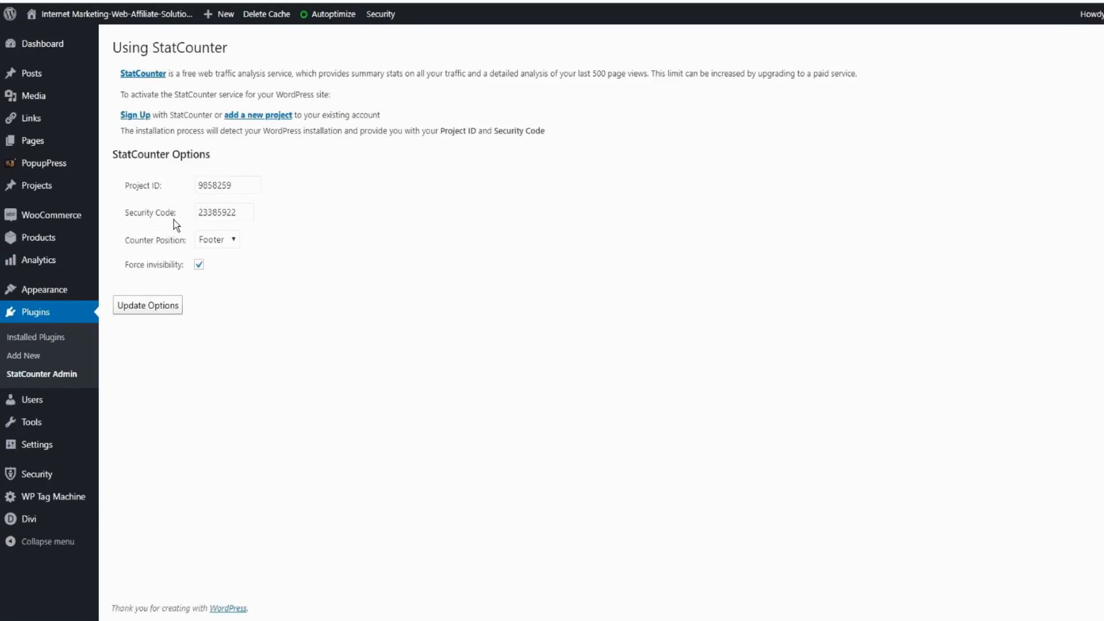
pyautogui.moveTo(178, 260)
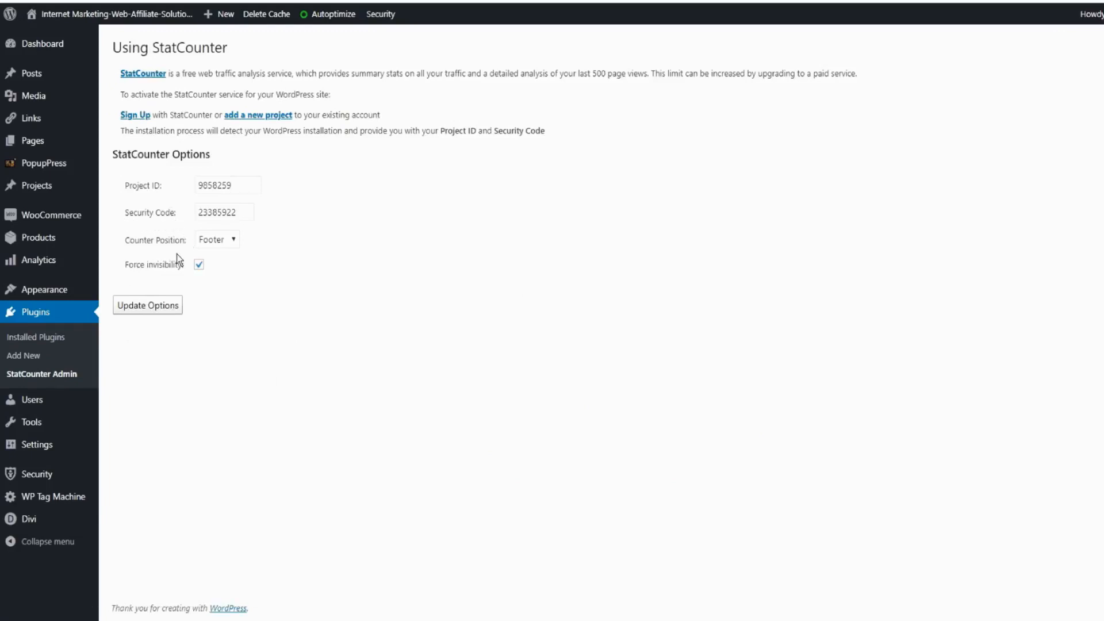
pyautogui.moveTo(241, 261)
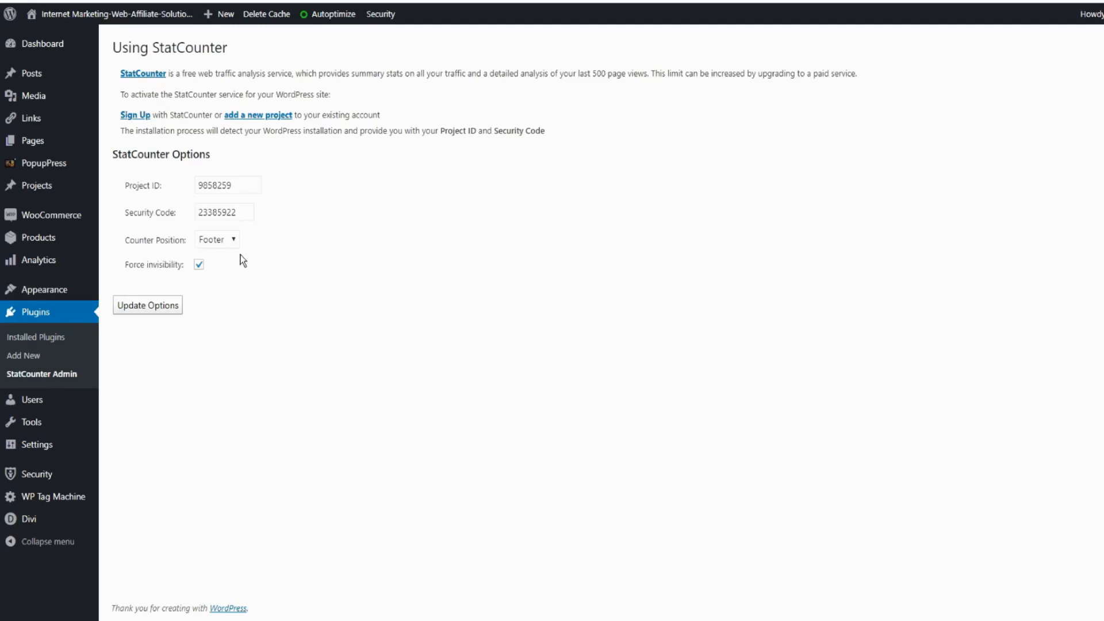
pyautogui.click(216, 238)
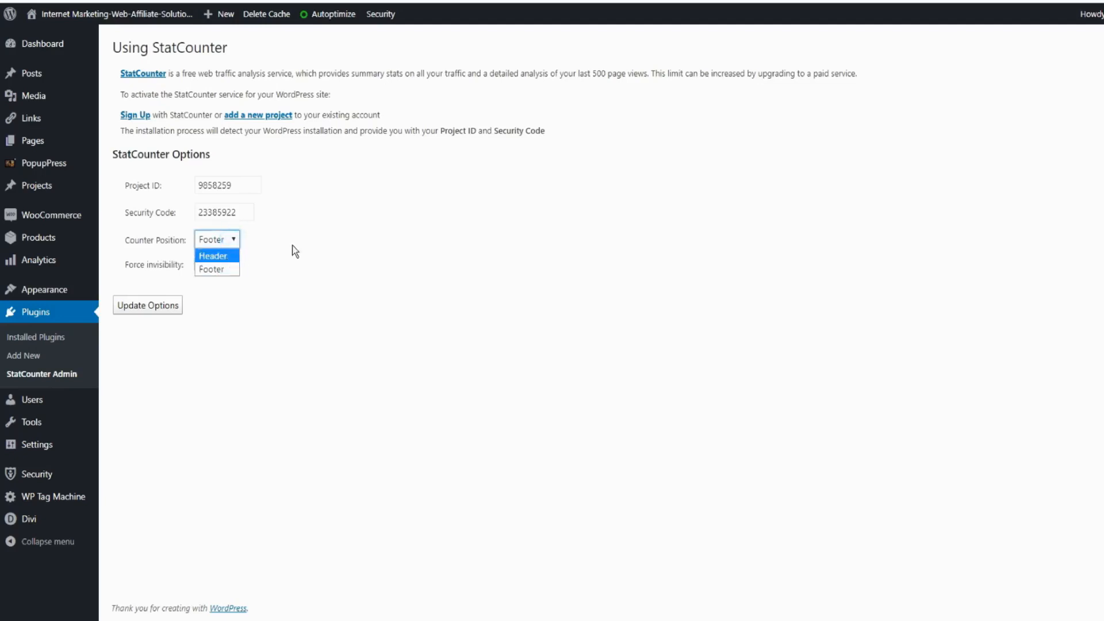
pyautogui.click(211, 269)
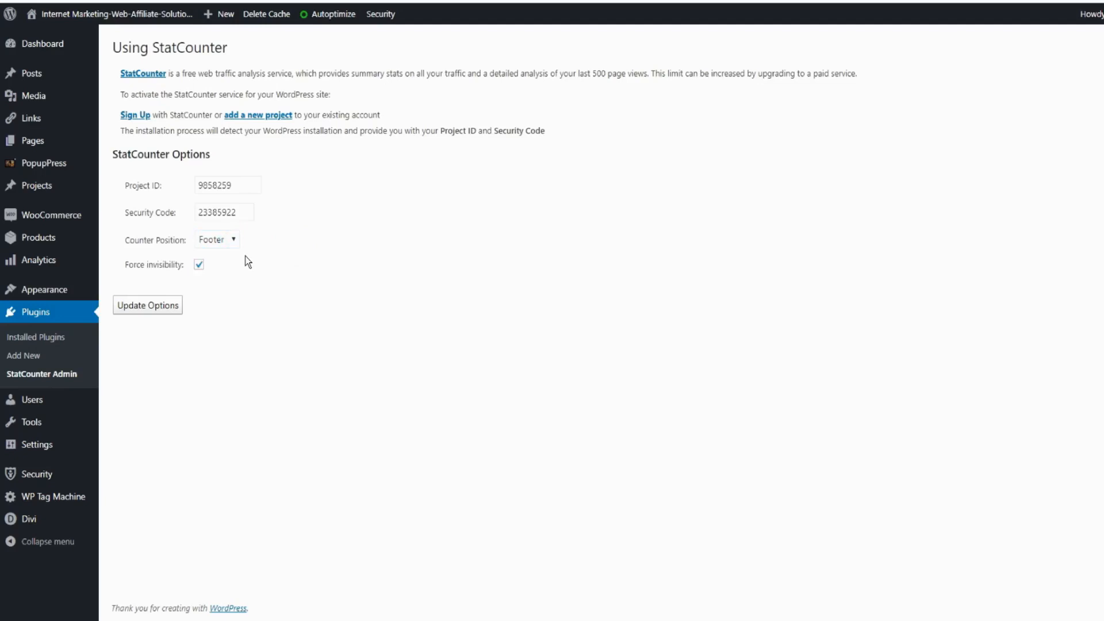
pyautogui.moveTo(139, 279)
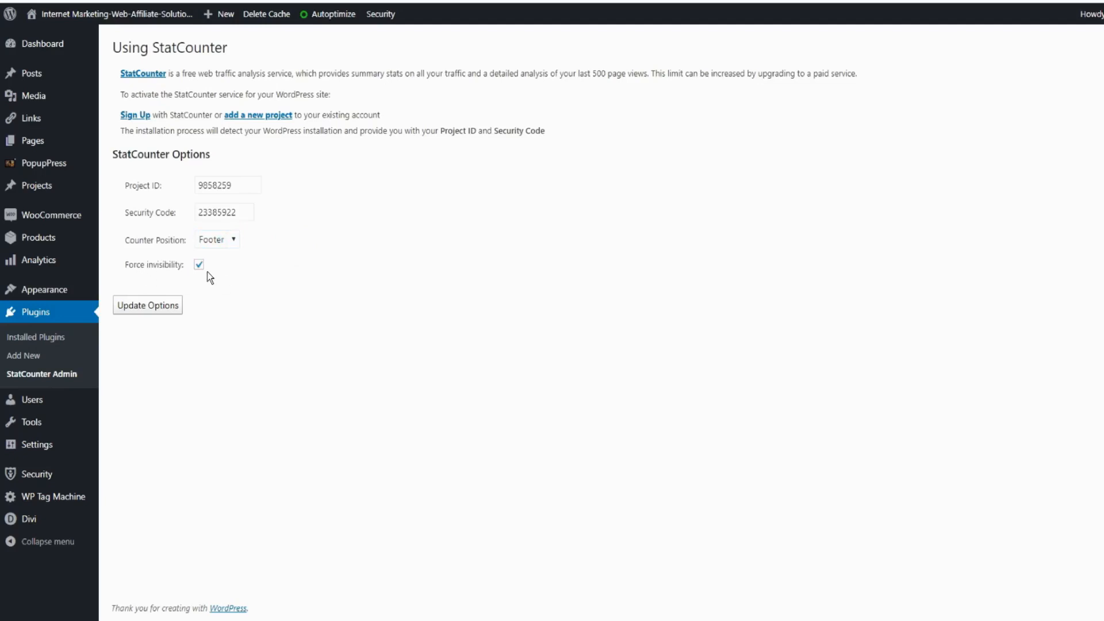
pyautogui.moveTo(148, 305)
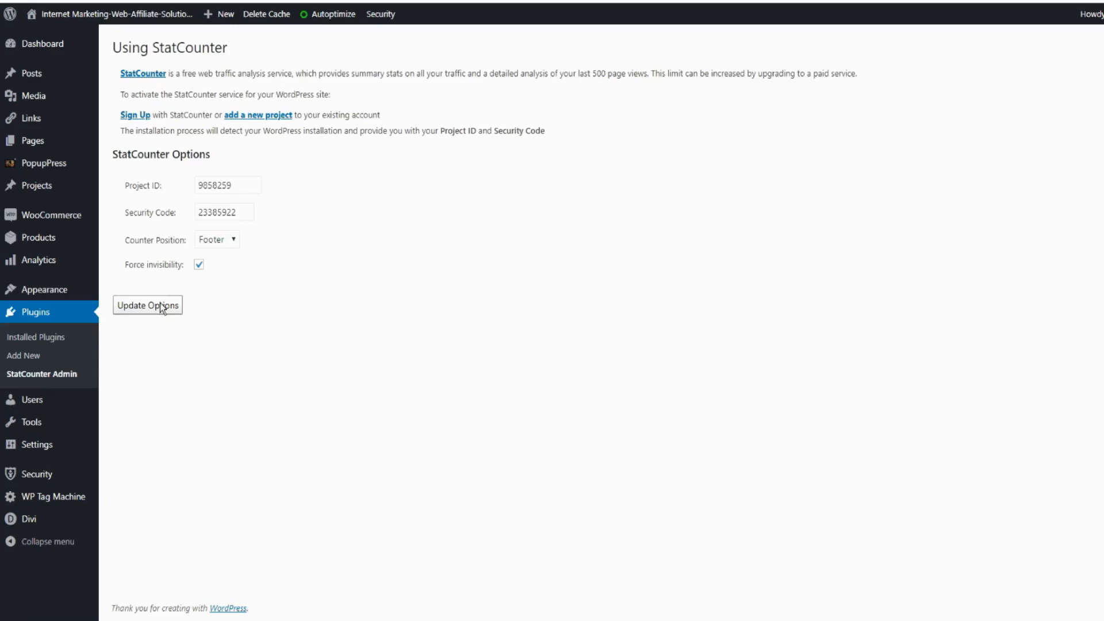
pyautogui.moveTo(445, 367)
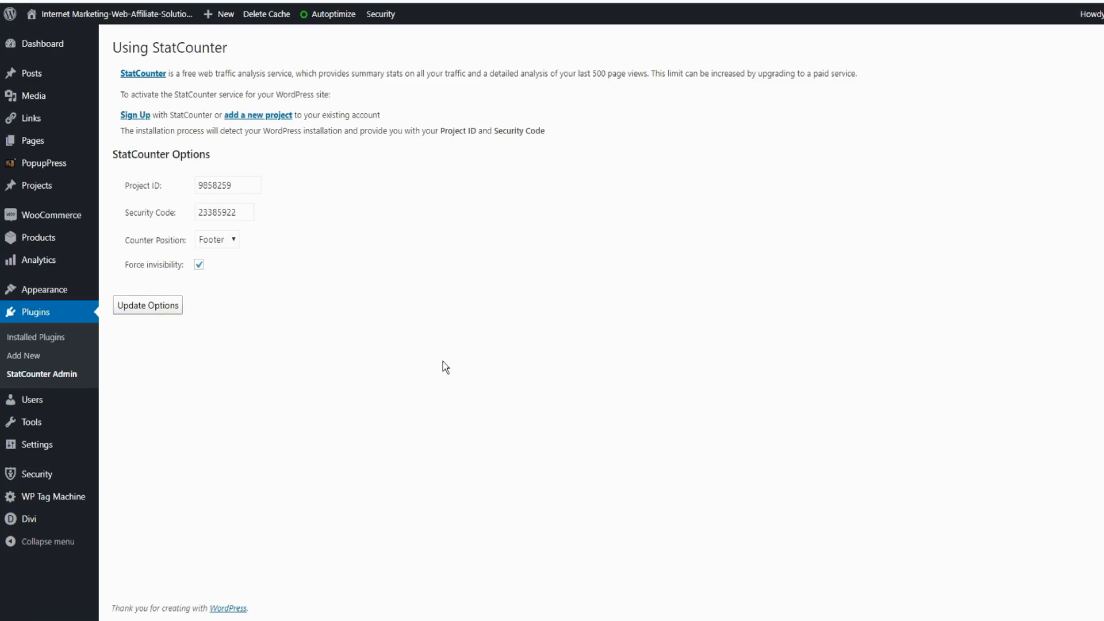
pyautogui.moveTo(515, 68)
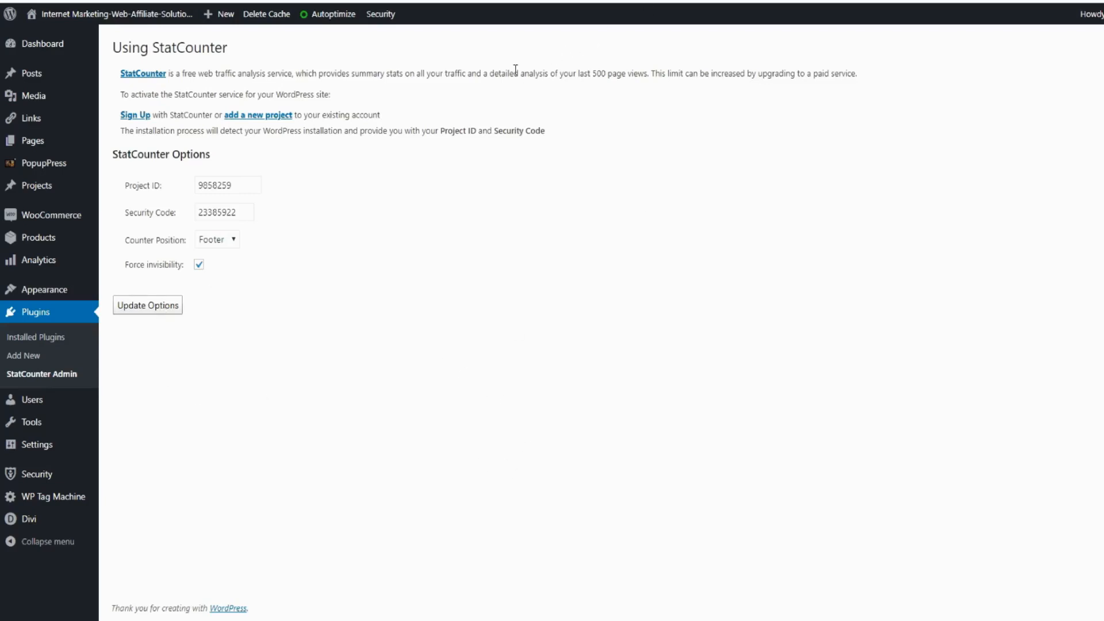
pyautogui.moveTo(134, 115)
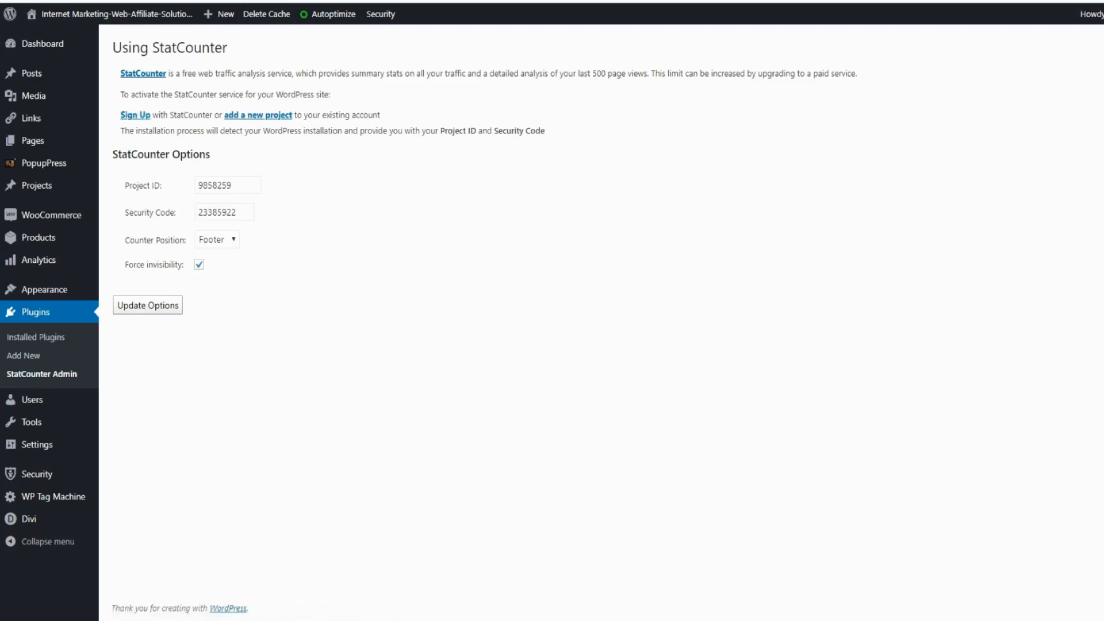
# Open statcounter.com's Try it for FREE sign-up form and scroll through its fields
pyautogui.click(142, 73)
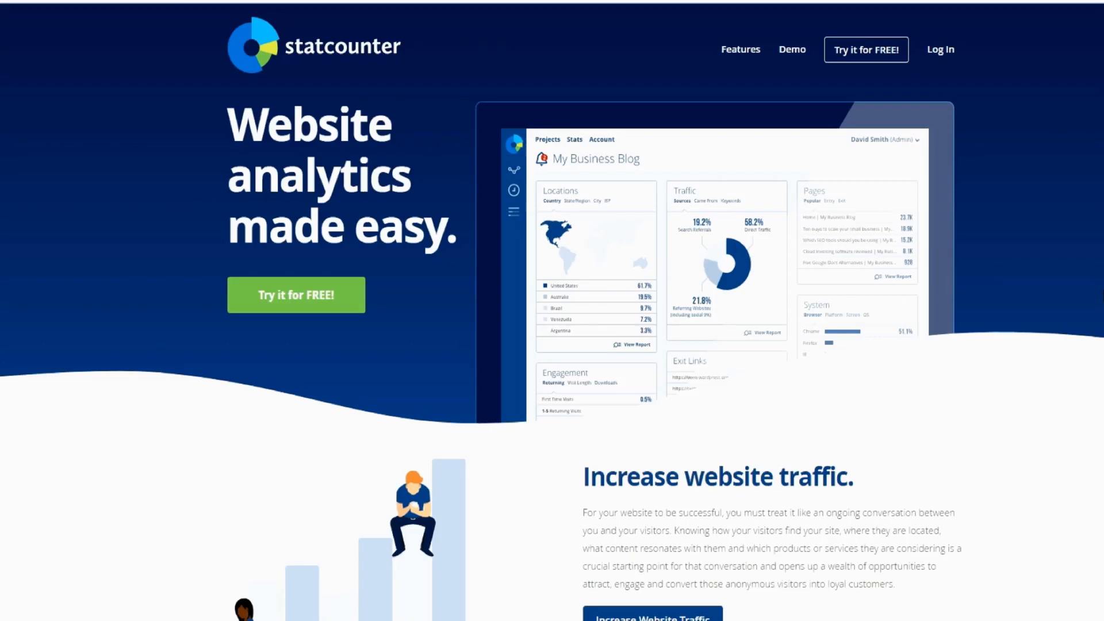
pyautogui.moveTo(740, 49)
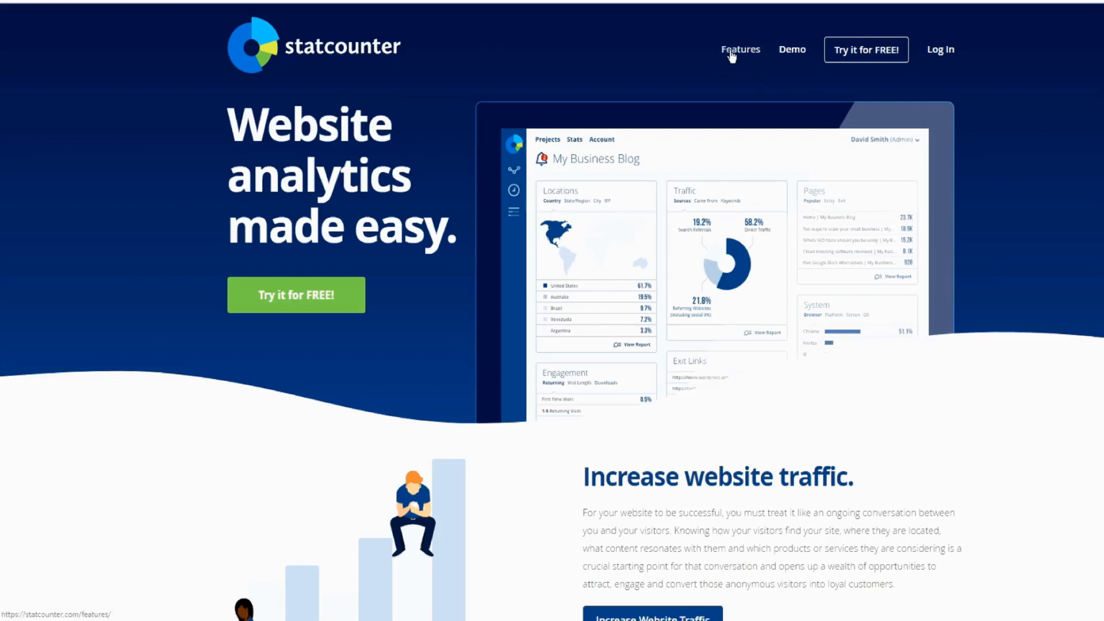
pyautogui.moveTo(745, 57)
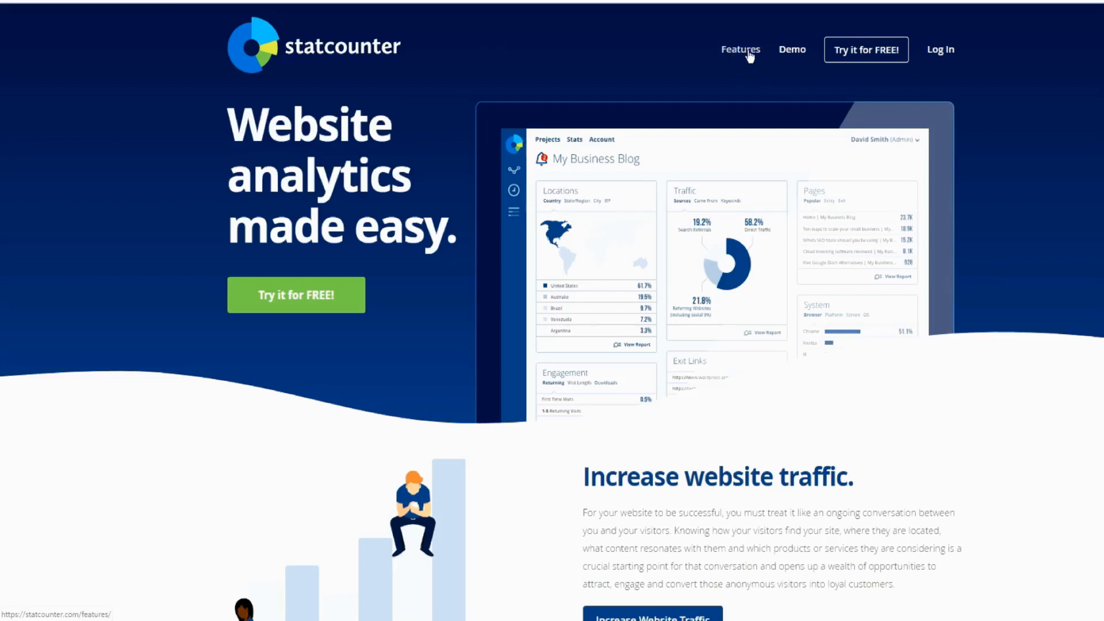
pyautogui.moveTo(791, 50)
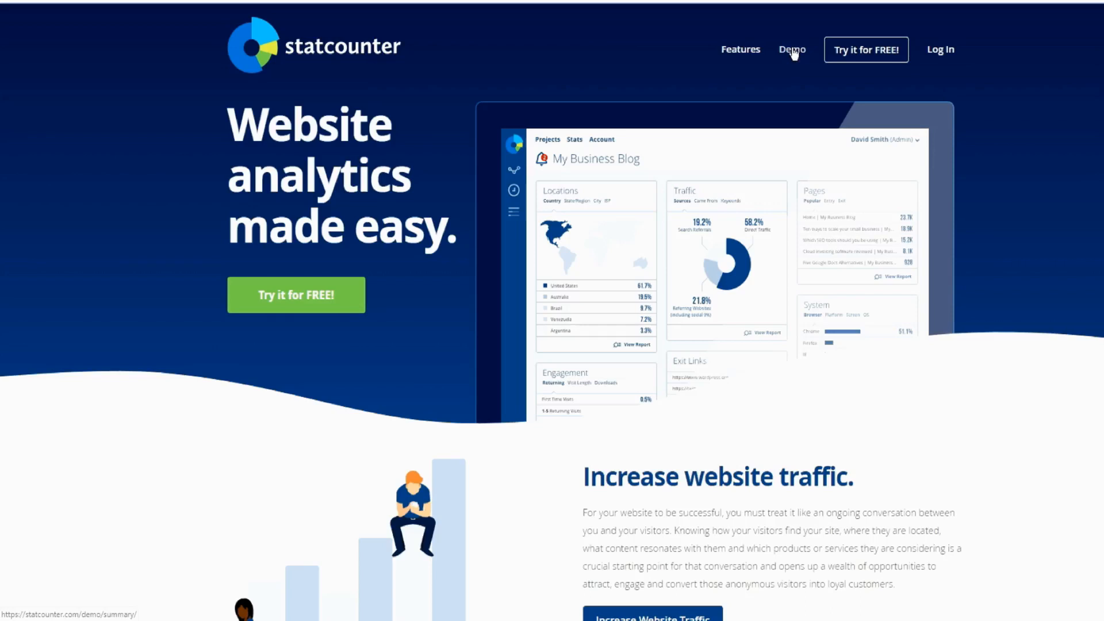
pyautogui.moveTo(296, 294)
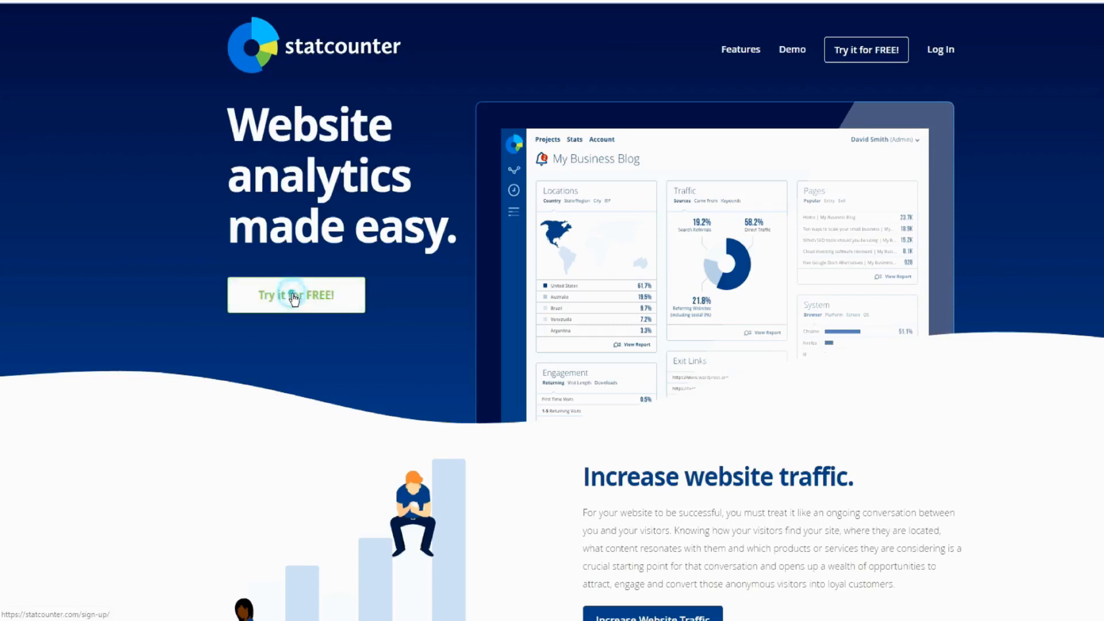
pyautogui.click(296, 294)
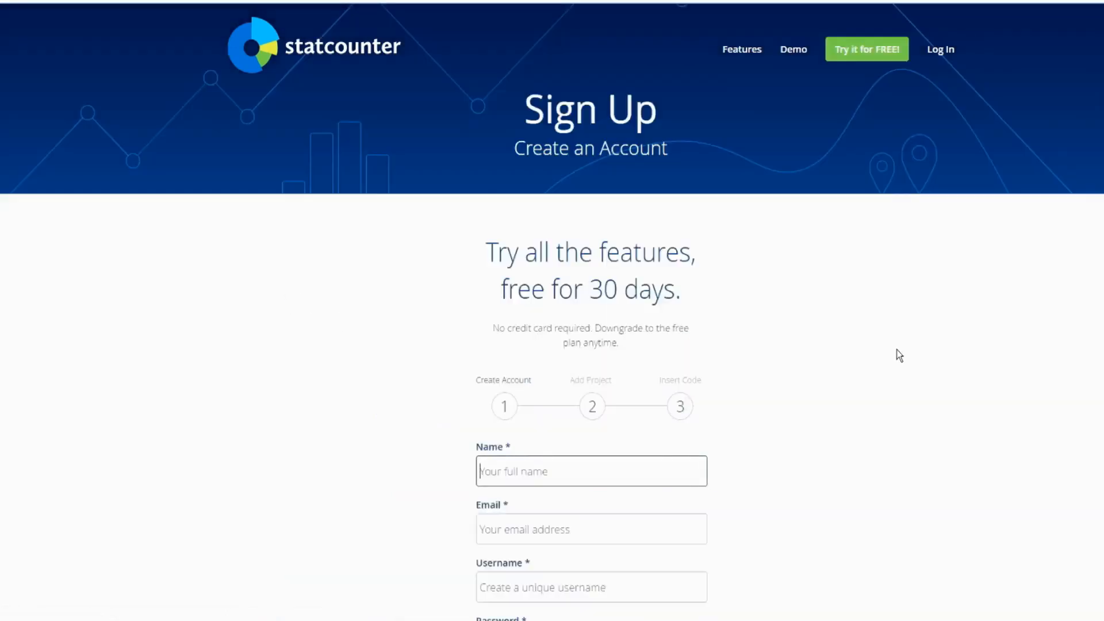
pyautogui.scroll(-3)
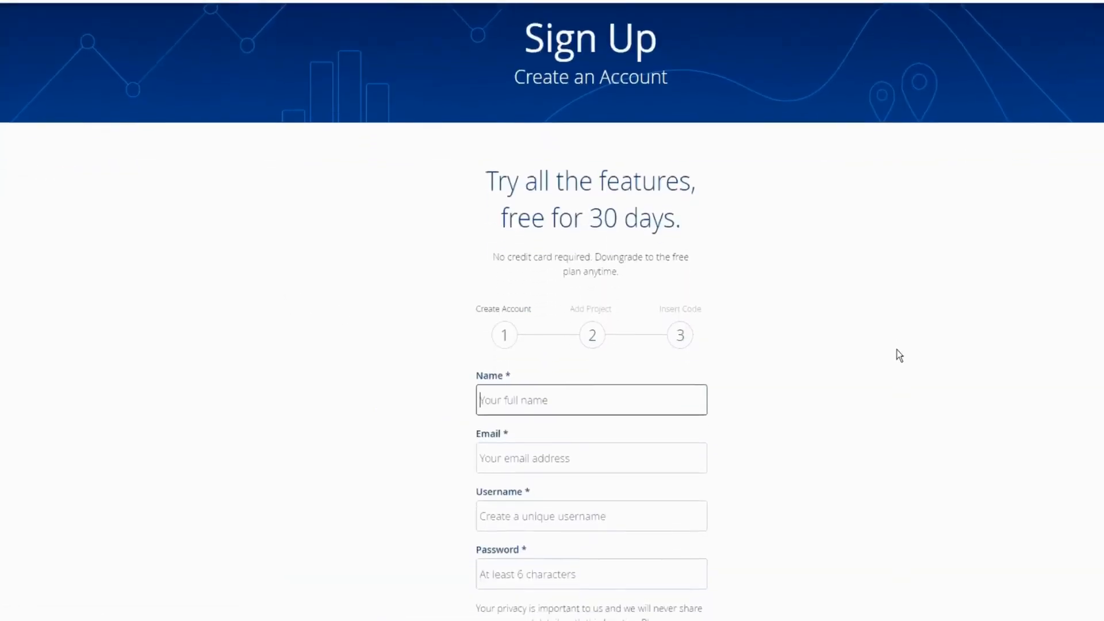
pyautogui.scroll(-3)
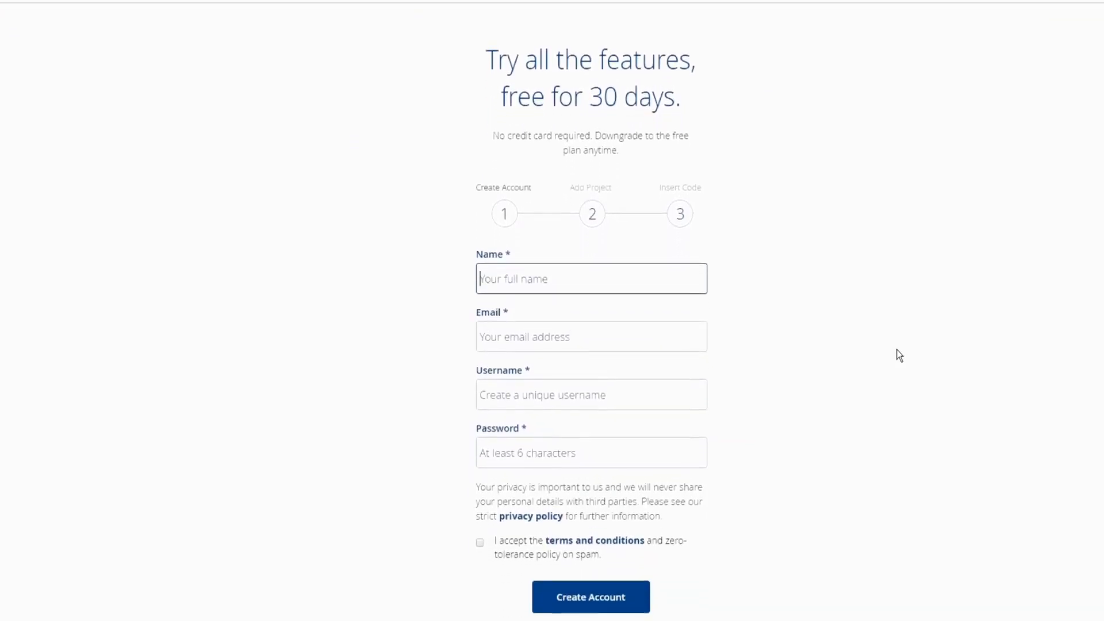
pyautogui.scroll(-3)
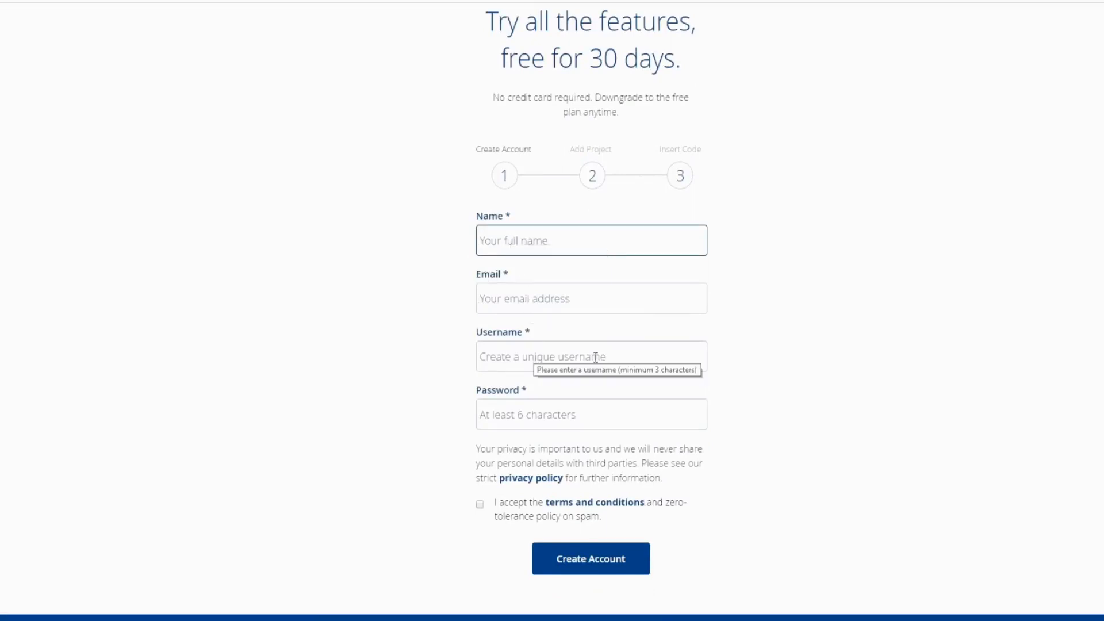
pyautogui.click(590, 240)
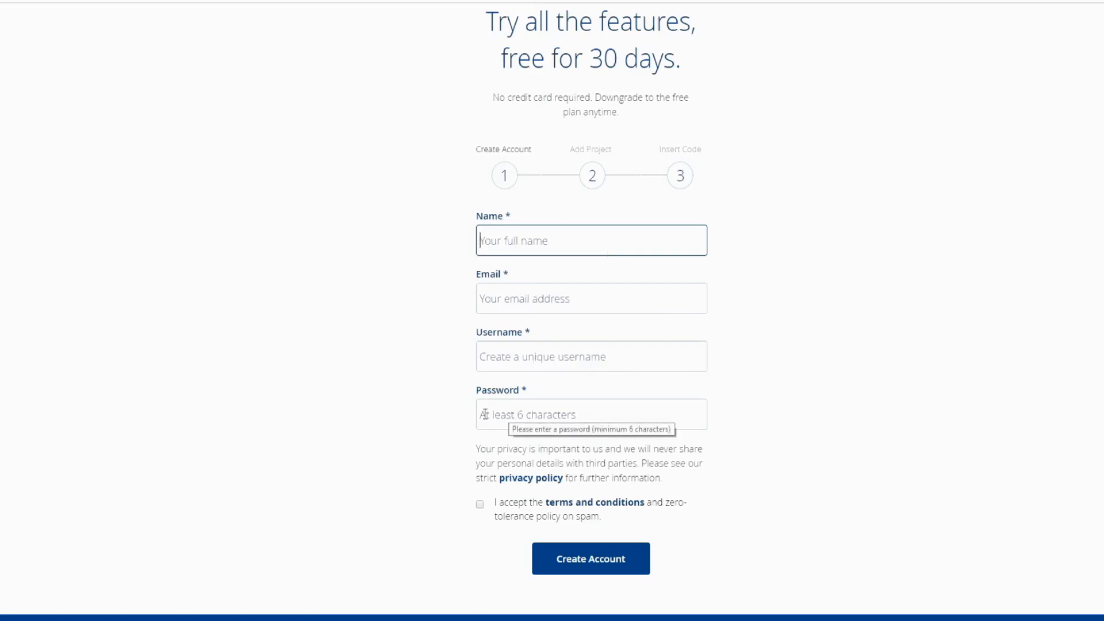
pyautogui.moveTo(719, 426)
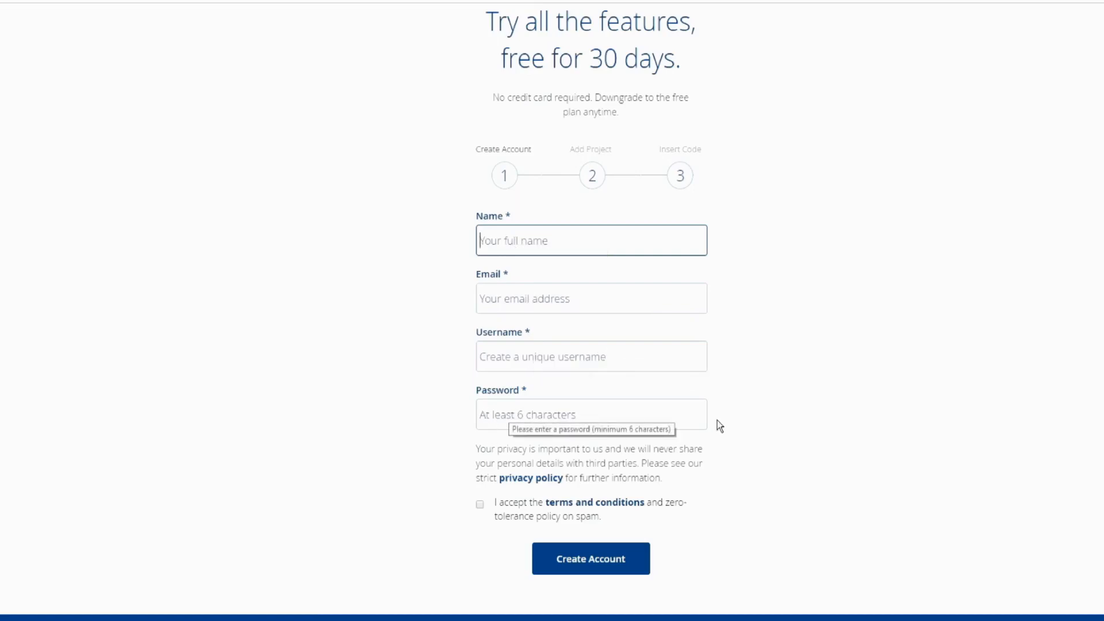
pyautogui.moveTo(433, 453)
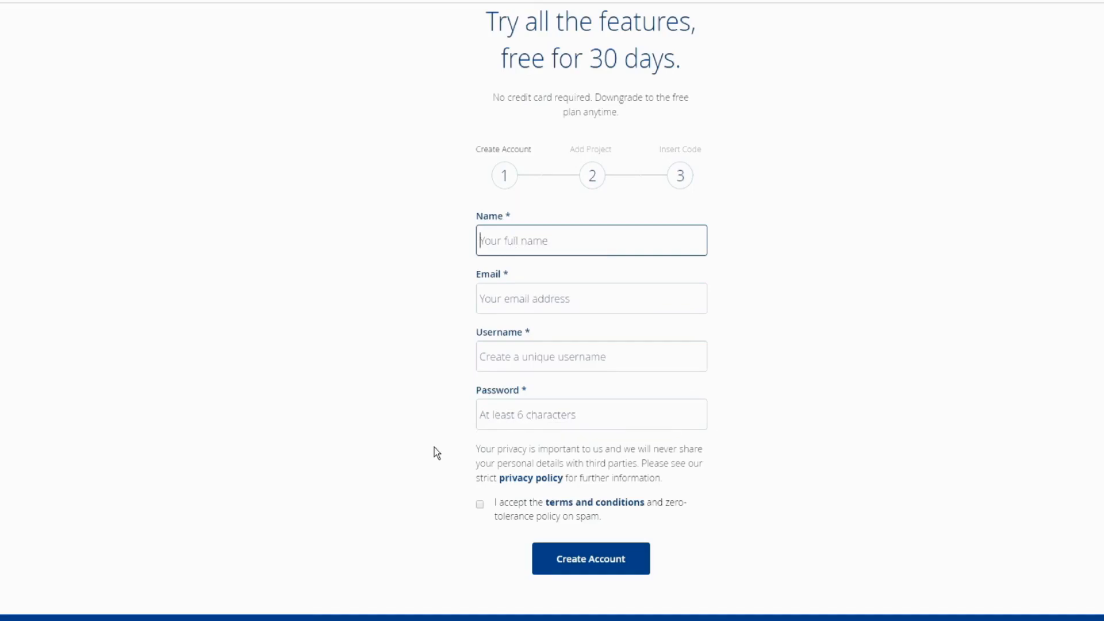
pyautogui.moveTo(486, 543)
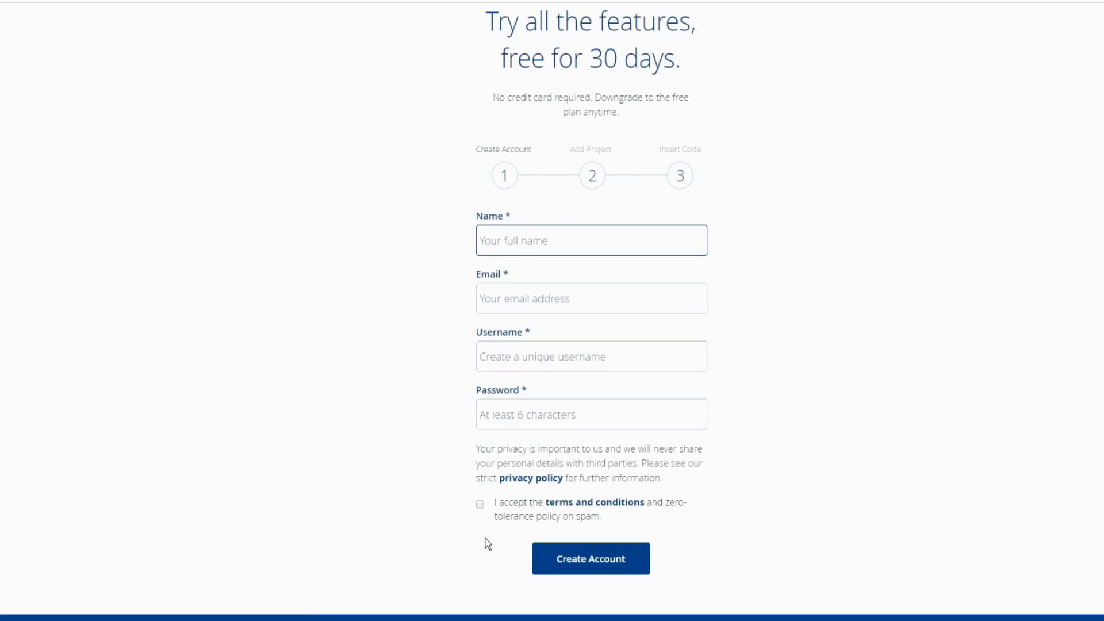
pyautogui.moveTo(486, 516)
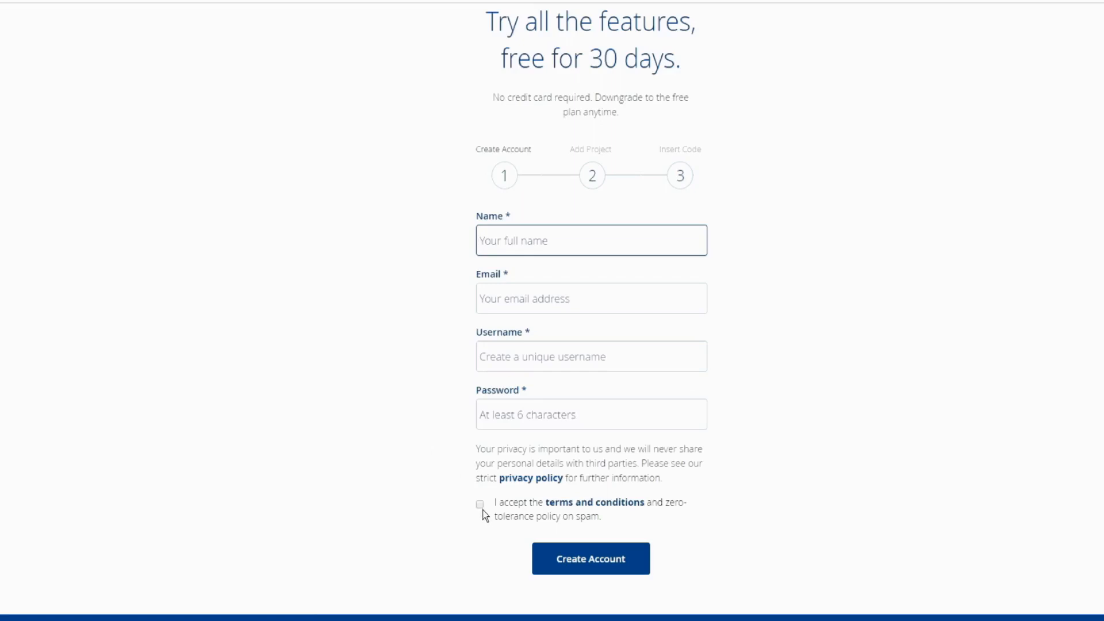
pyautogui.moveTo(570, 520)
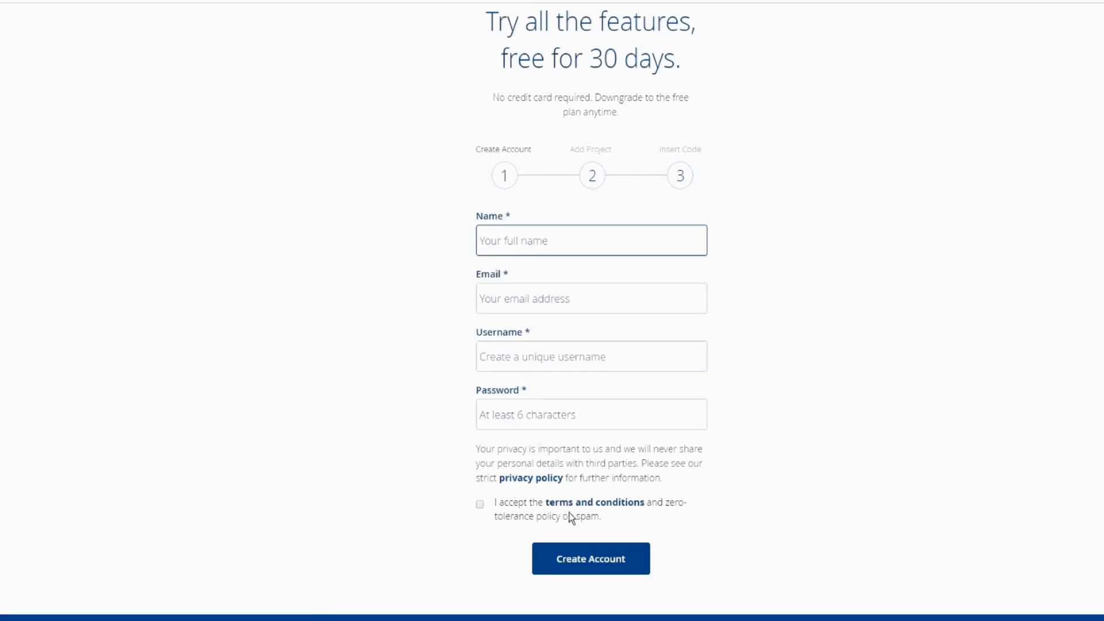
pyautogui.moveTo(696, 517)
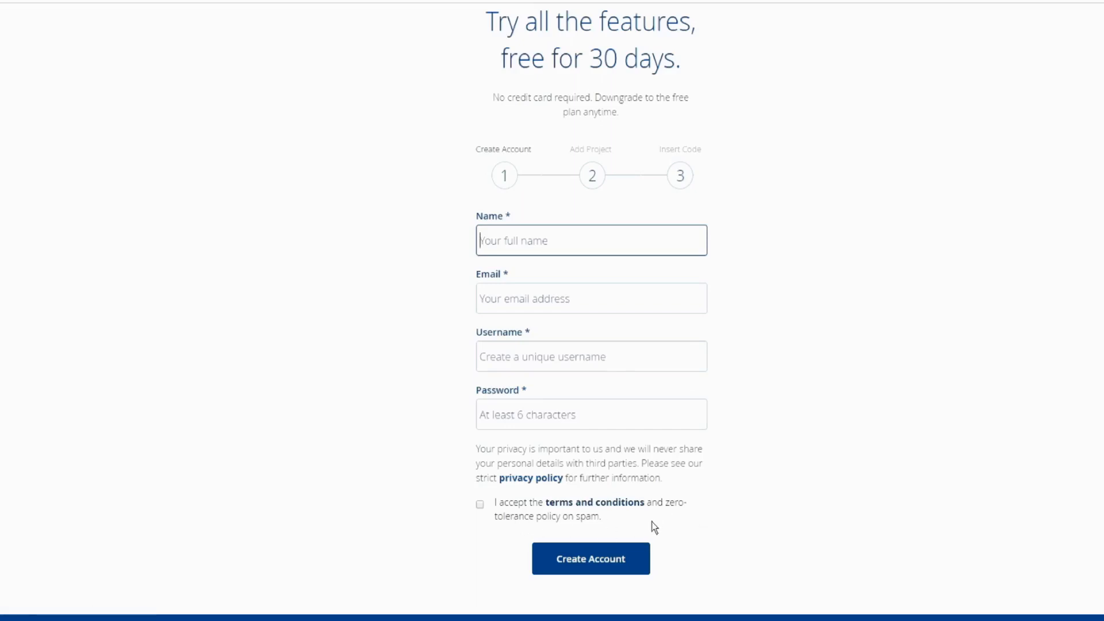
pyautogui.moveTo(486, 571)
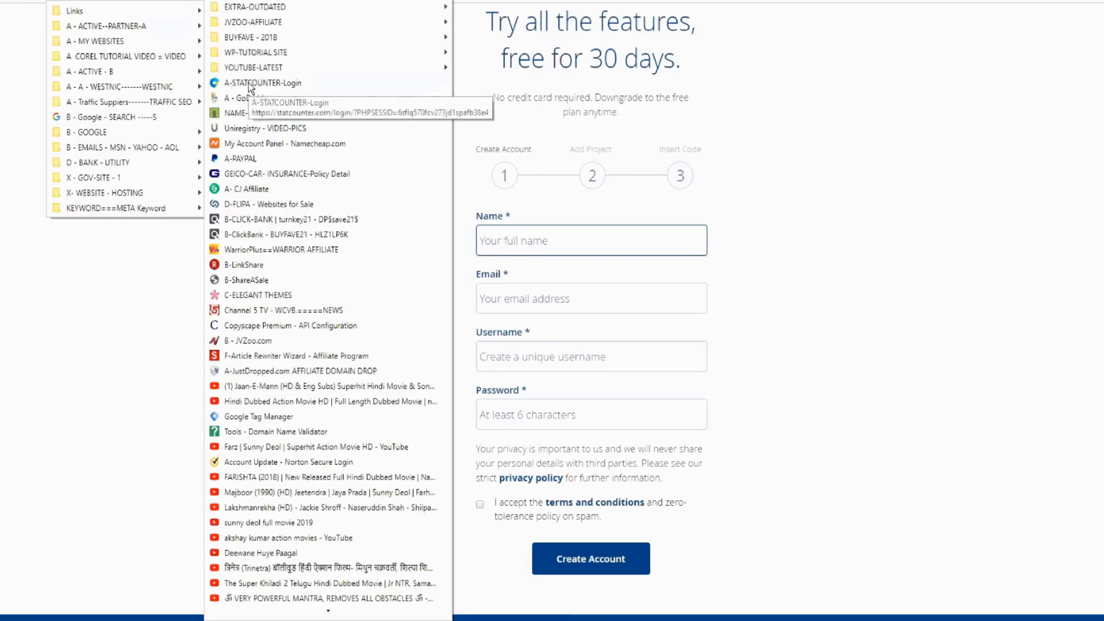
# Log in to StatCounter from the login bookmark using saved credentials
pyautogui.click(263, 83)
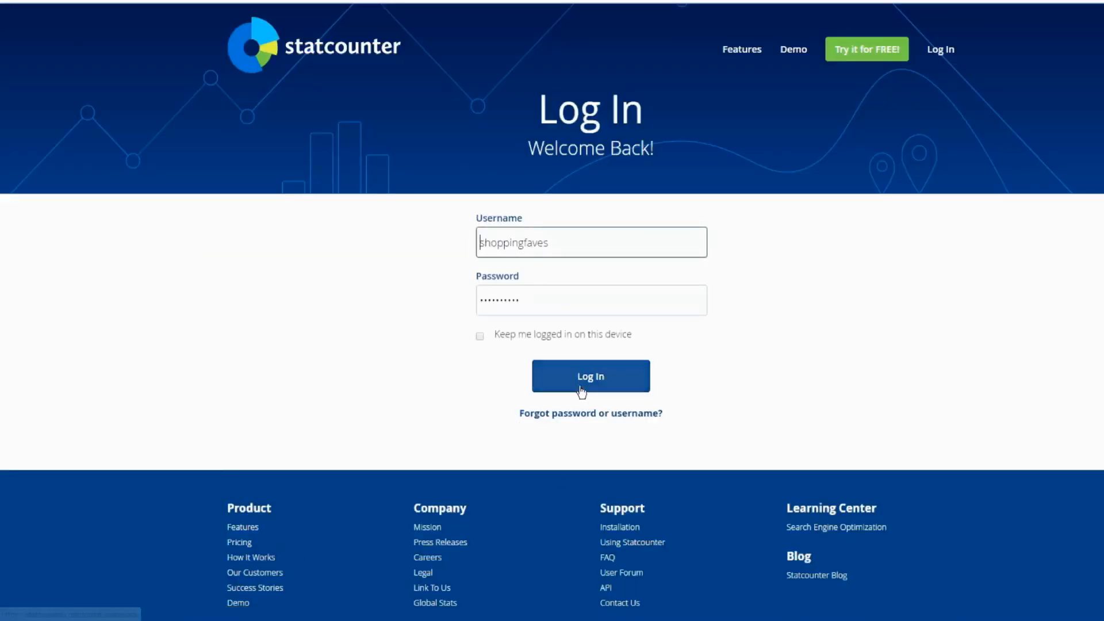
pyautogui.click(590, 376)
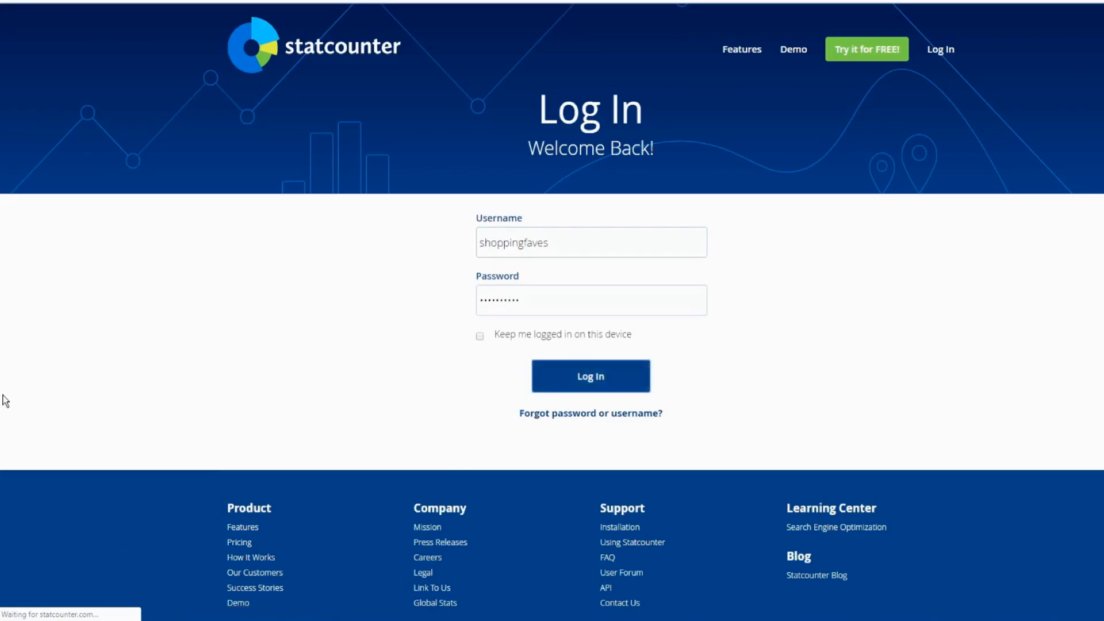
pyautogui.click(590, 376)
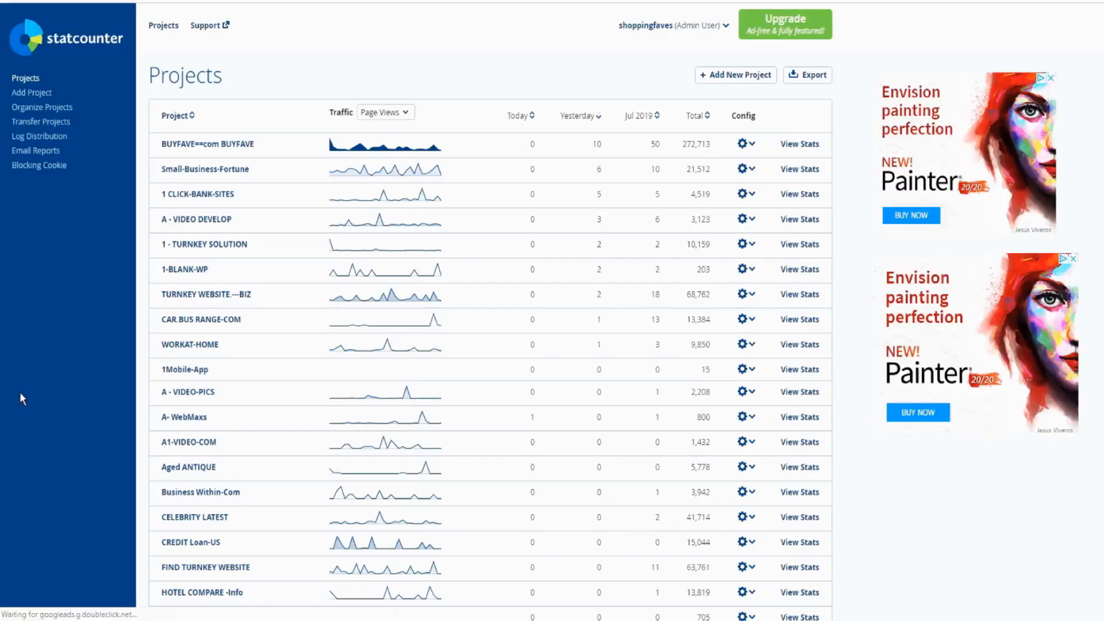
pyautogui.moveTo(49, 407)
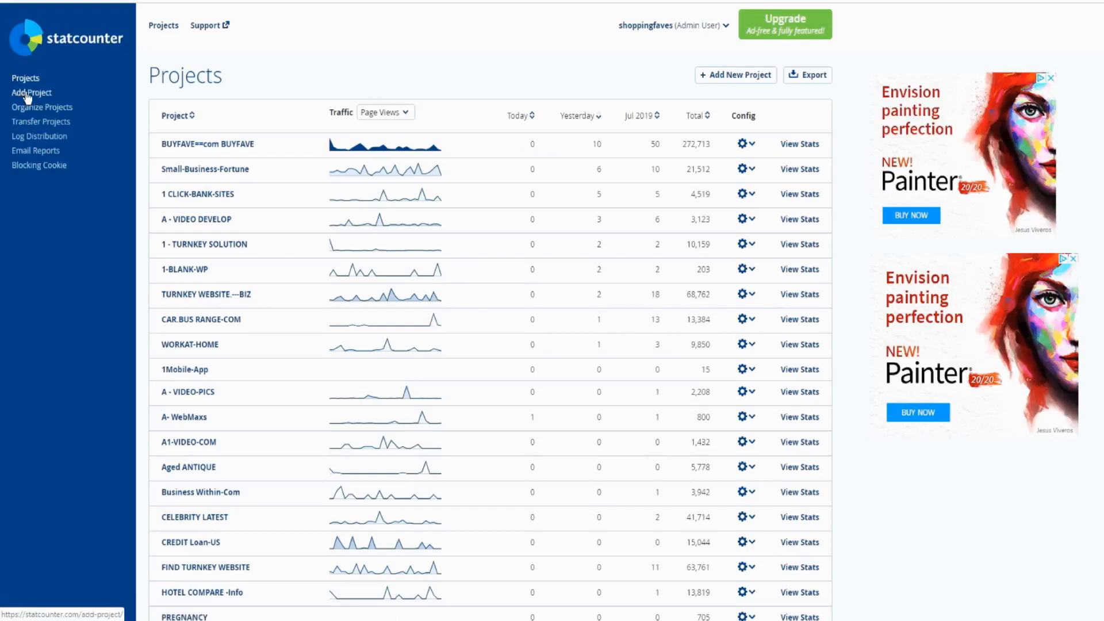
# On the Add a new Project form, switch Email Reports from weekly to None
pyautogui.click(32, 92)
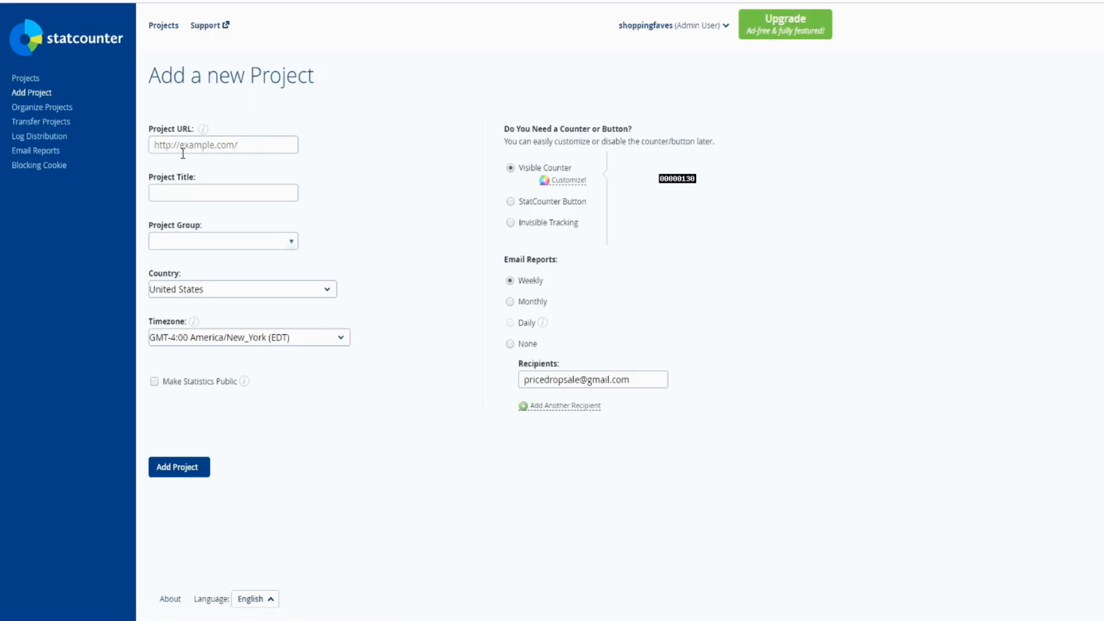
pyautogui.moveTo(178, 161)
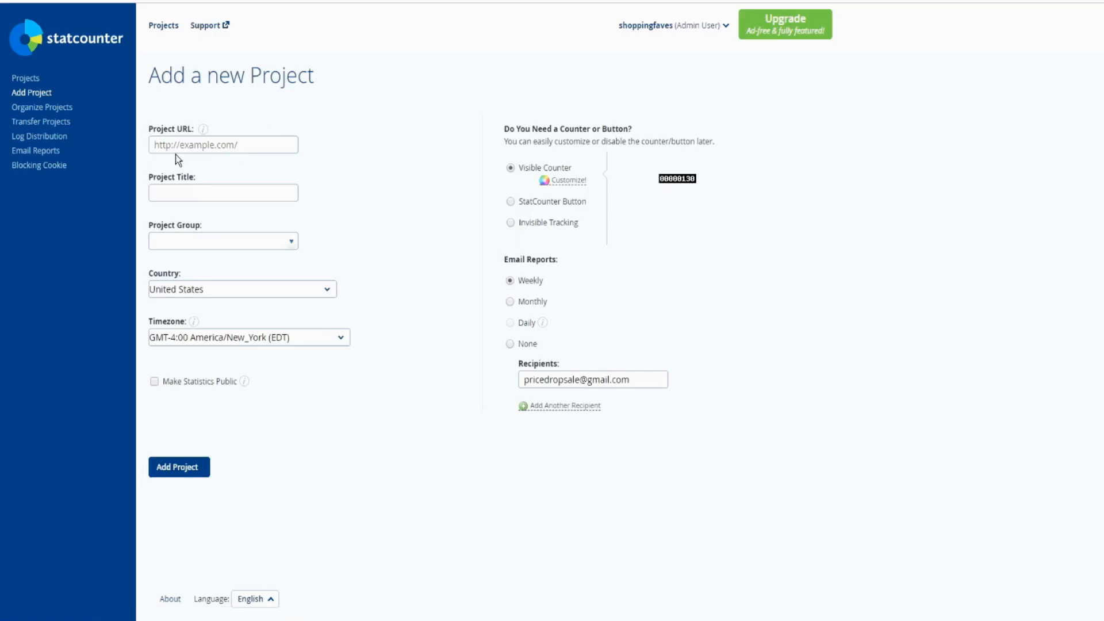
pyautogui.click(241, 145)
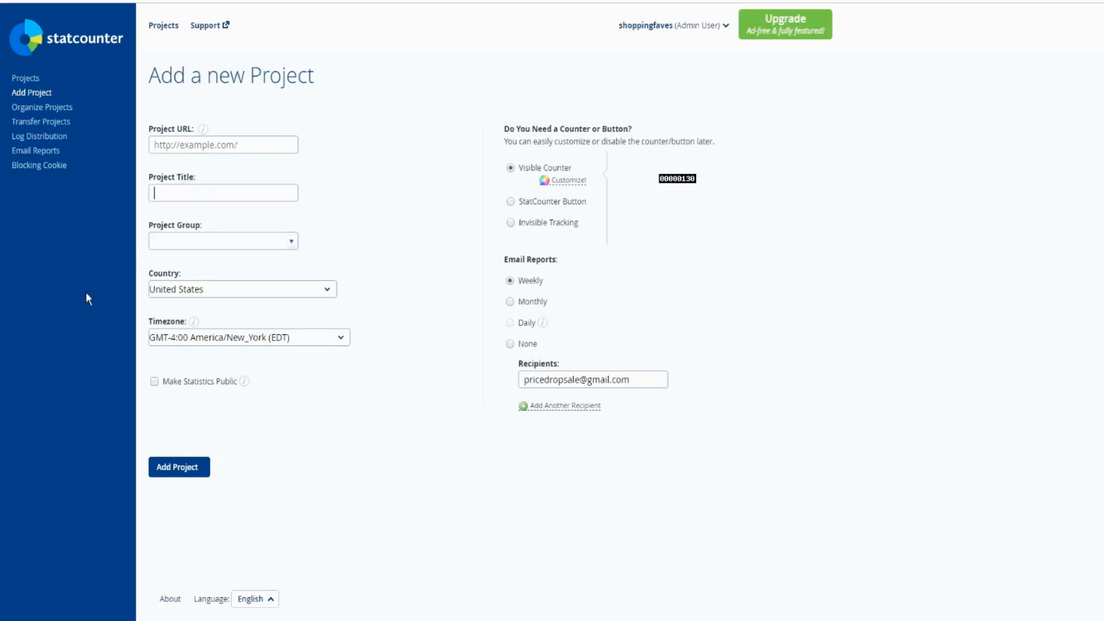
pyautogui.moveTo(47, 314)
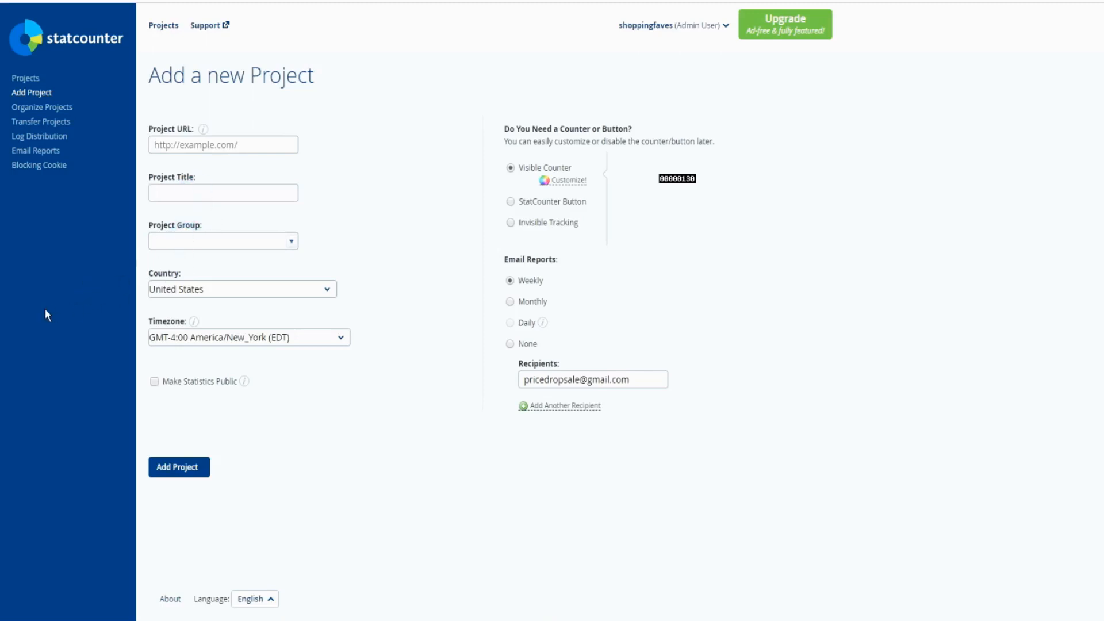
pyautogui.moveTo(170, 305)
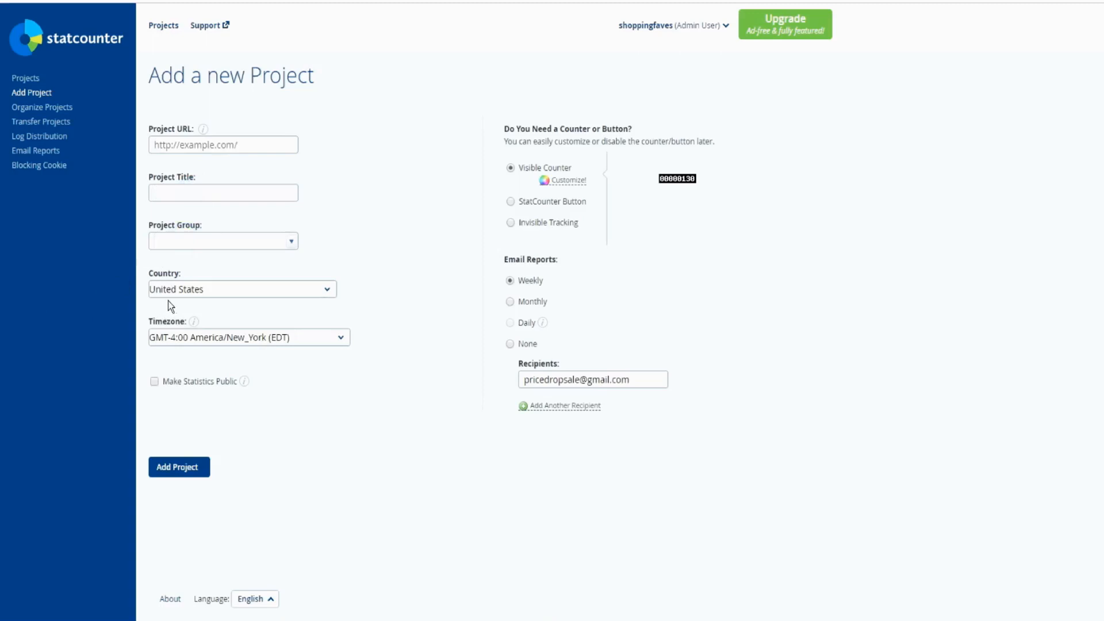
pyautogui.click(223, 241)
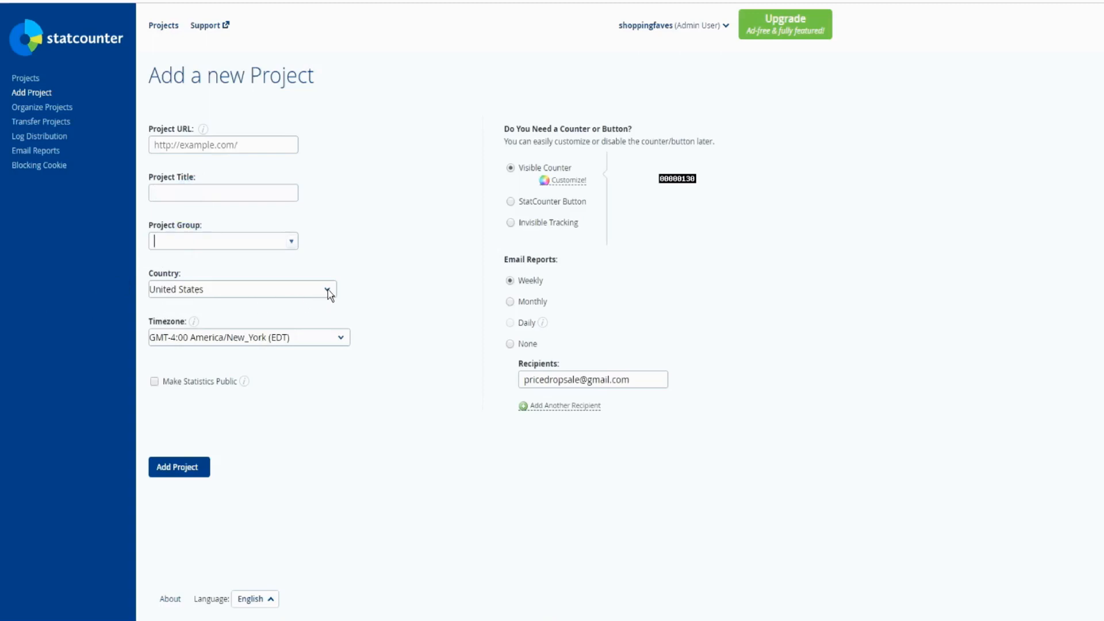
pyautogui.moveTo(252, 343)
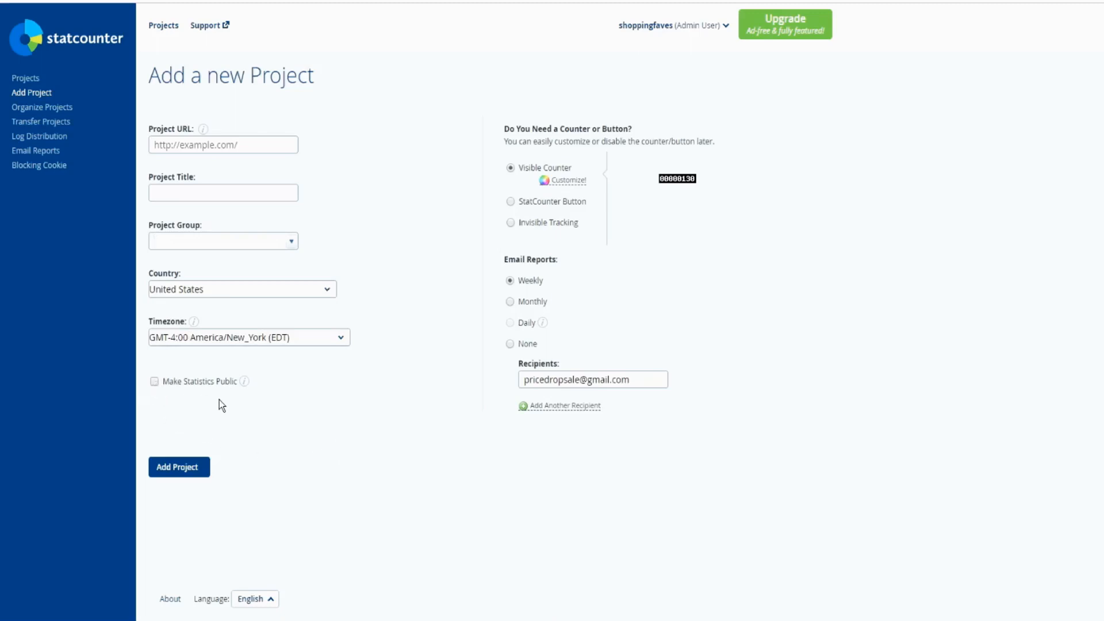
pyautogui.moveTo(432, 166)
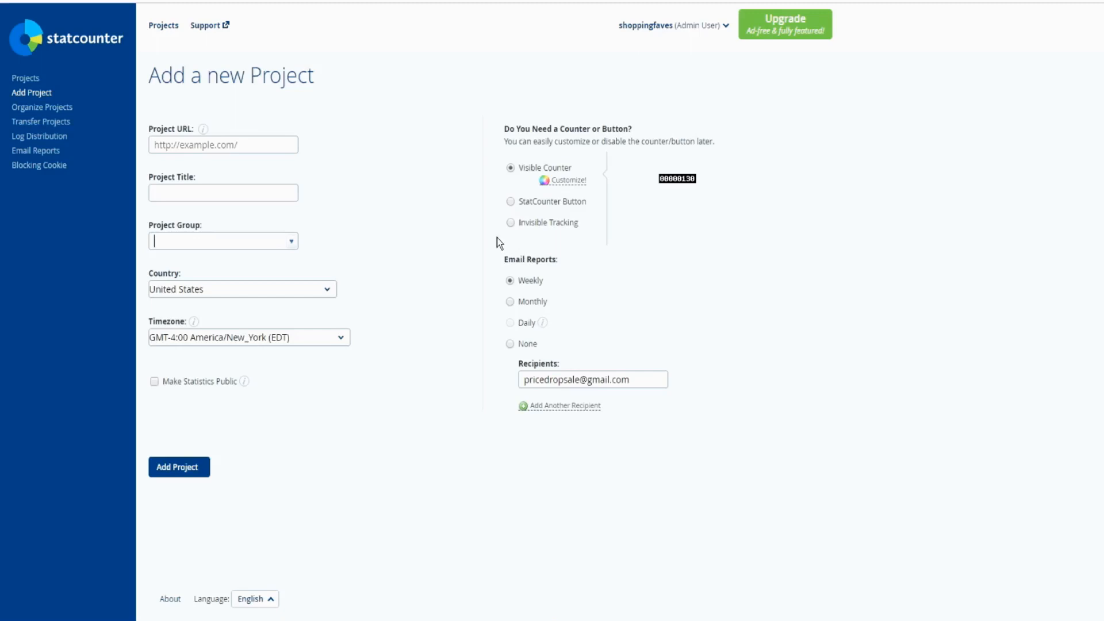
pyautogui.moveTo(512, 239)
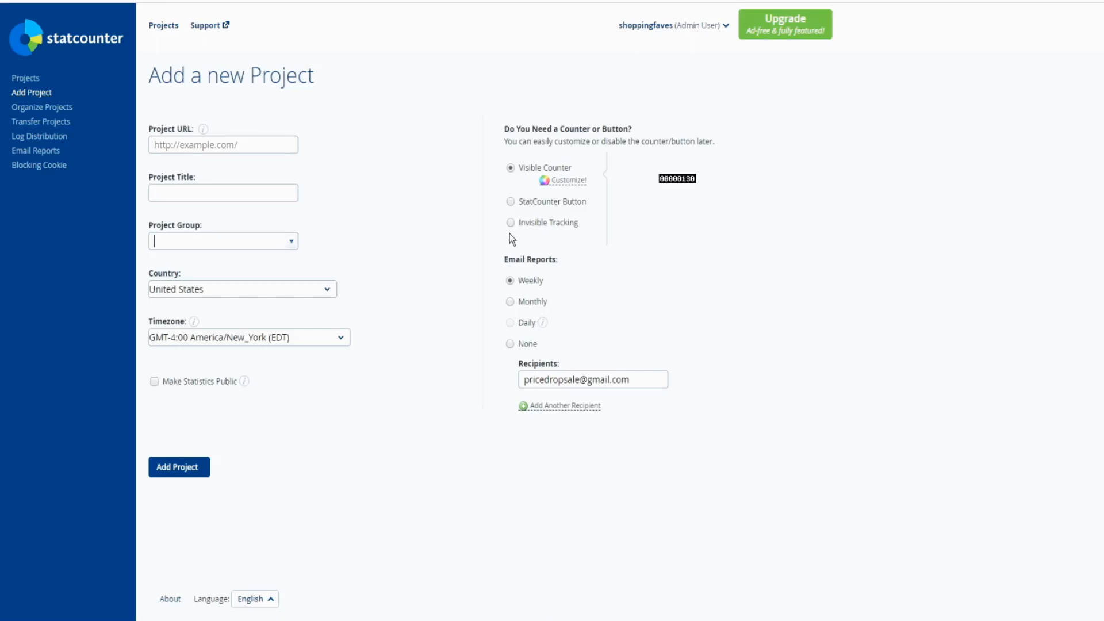
pyautogui.moveTo(579, 272)
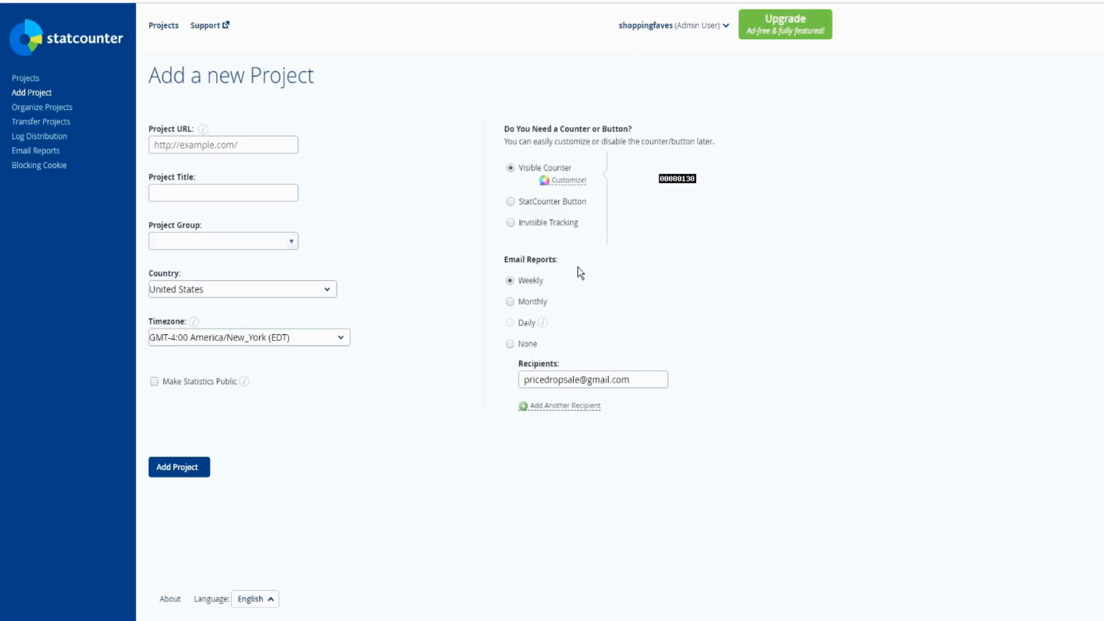
pyautogui.moveTo(583, 283)
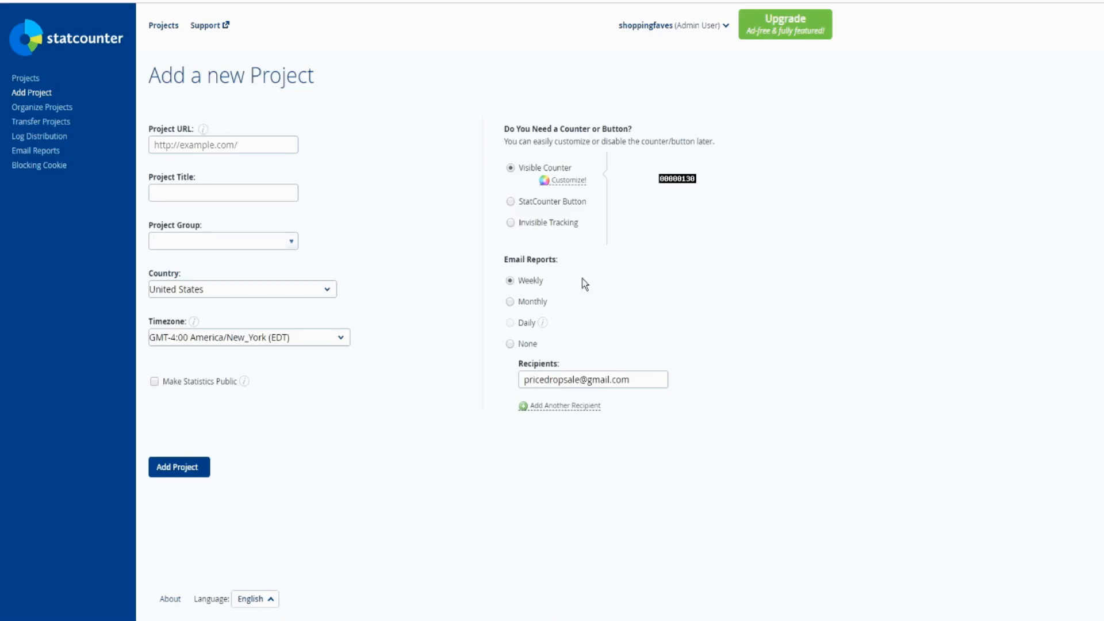
pyautogui.click(222, 241)
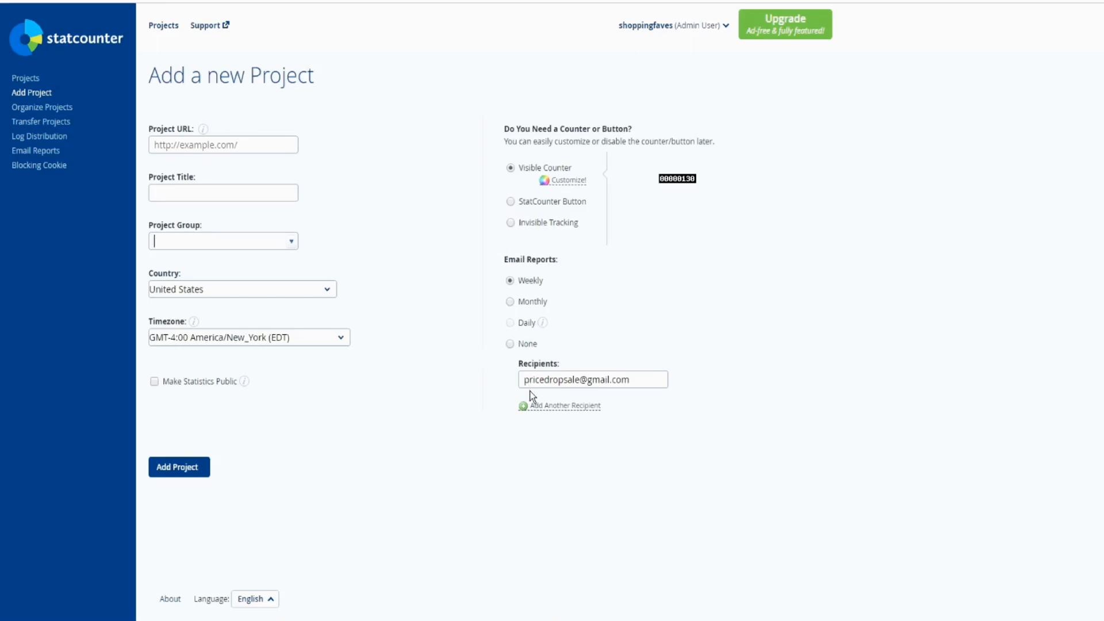
pyautogui.moveTo(652, 395)
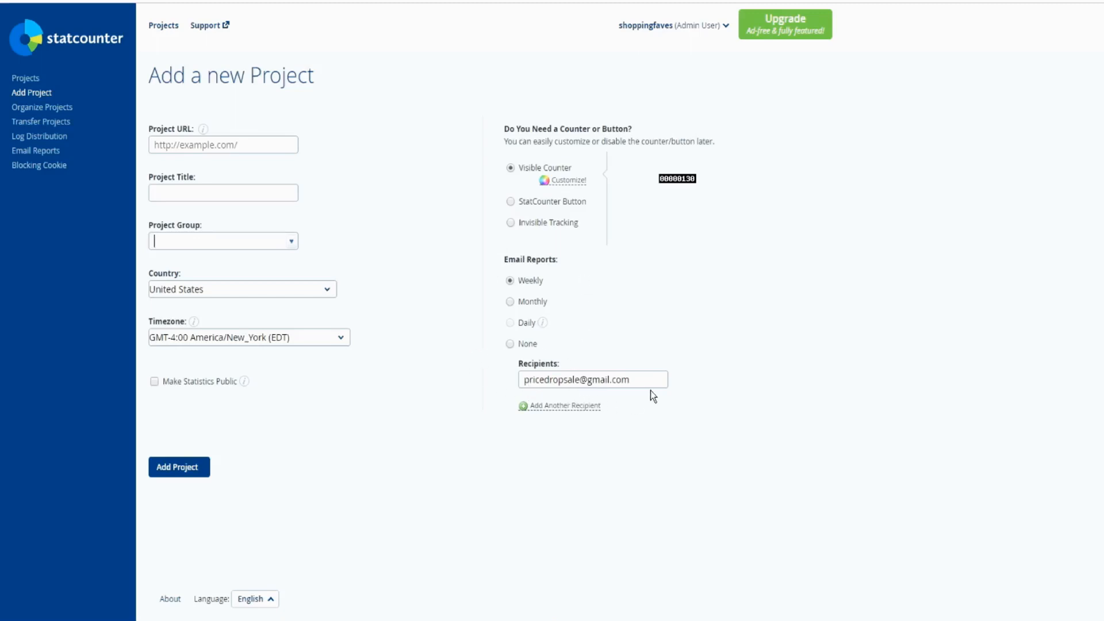
pyautogui.moveTo(474, 366)
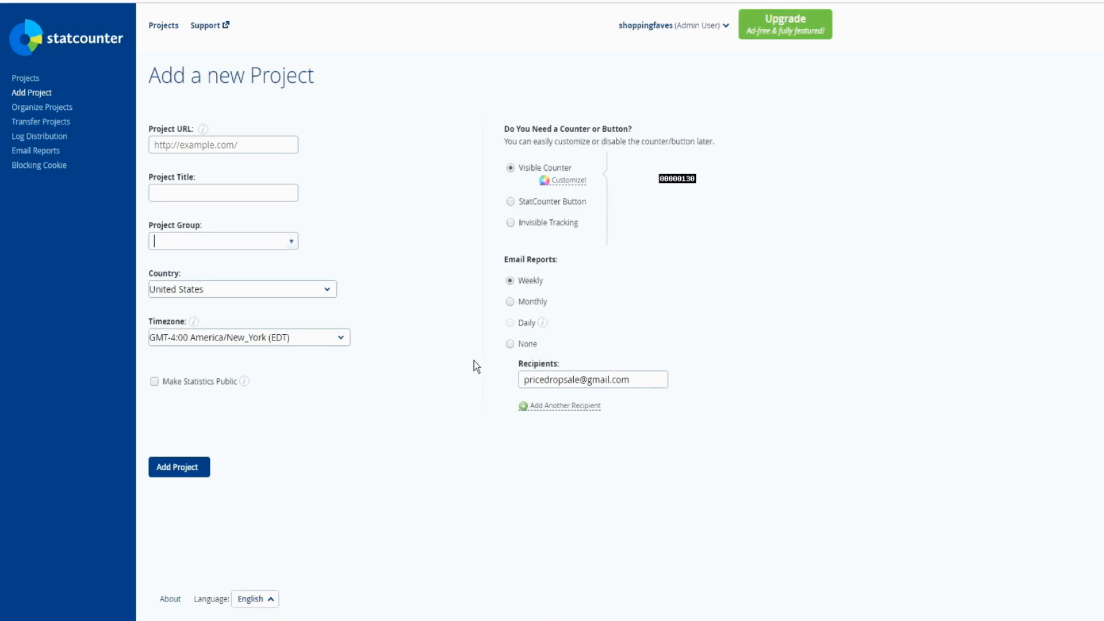
pyautogui.click(511, 344)
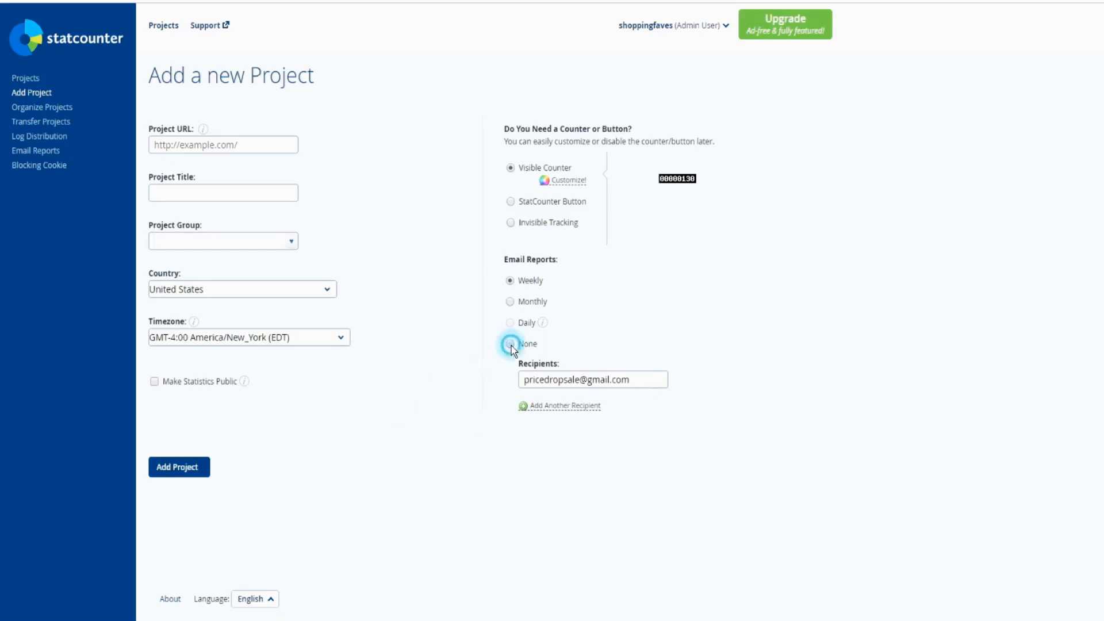
pyautogui.click(511, 344)
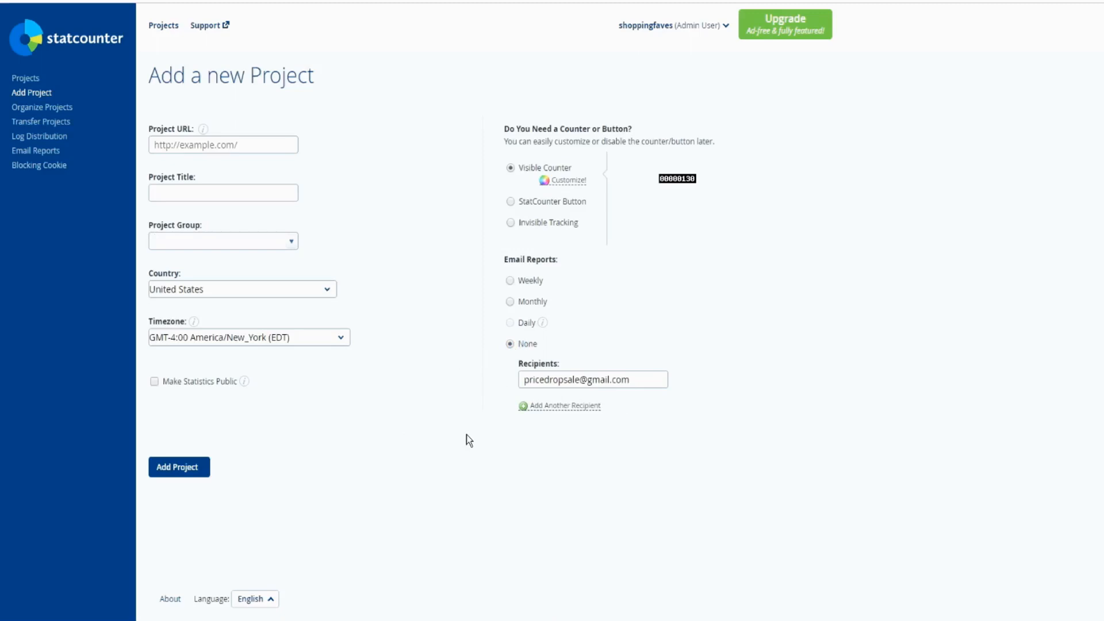
pyautogui.moveTo(463, 431)
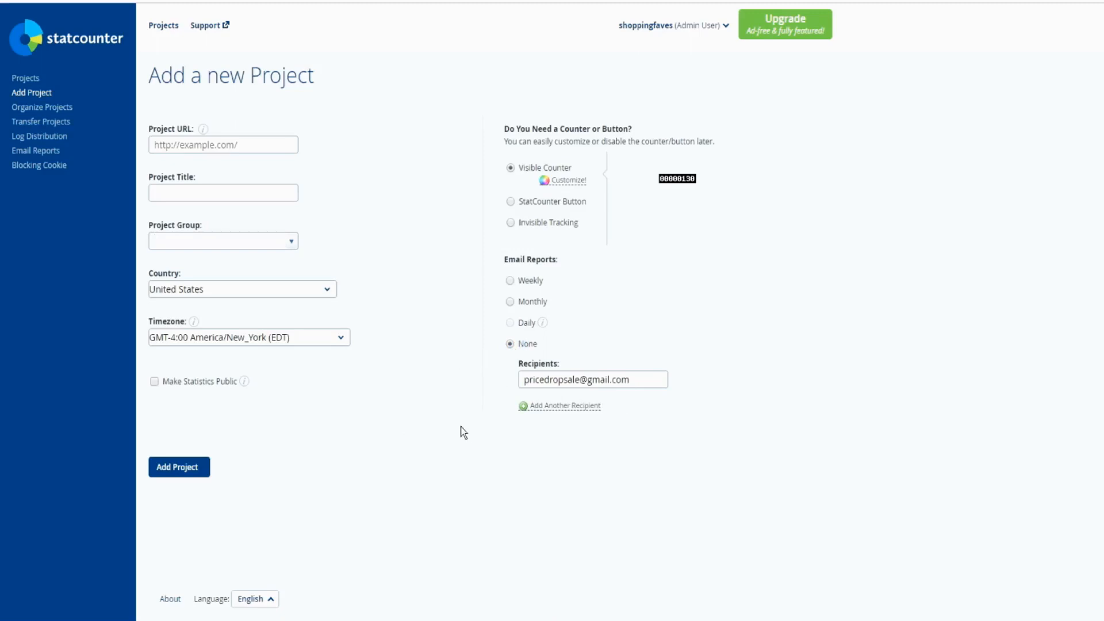
pyautogui.moveTo(179, 471)
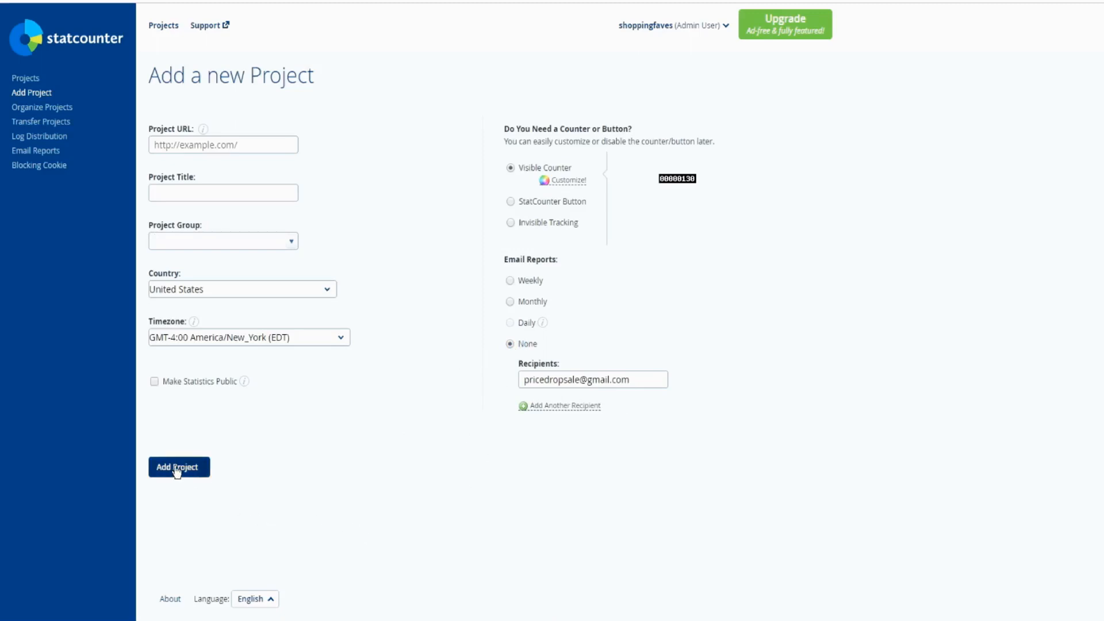
pyautogui.moveTo(42, 107)
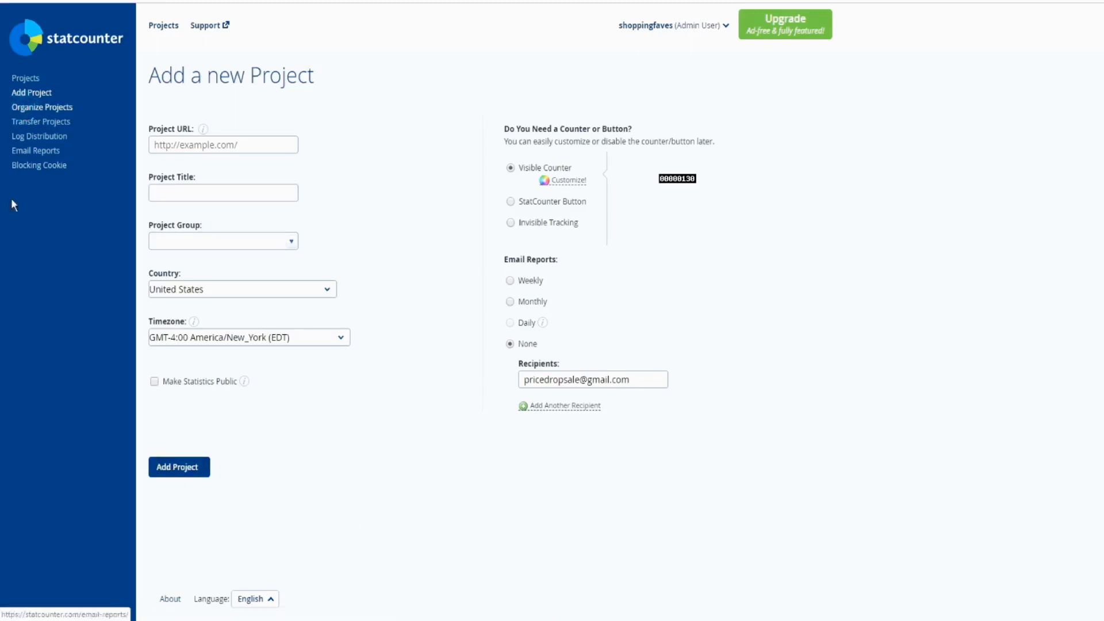
# Go to the Organize Projects page listing the account's ungrouped projects
pyautogui.click(41, 107)
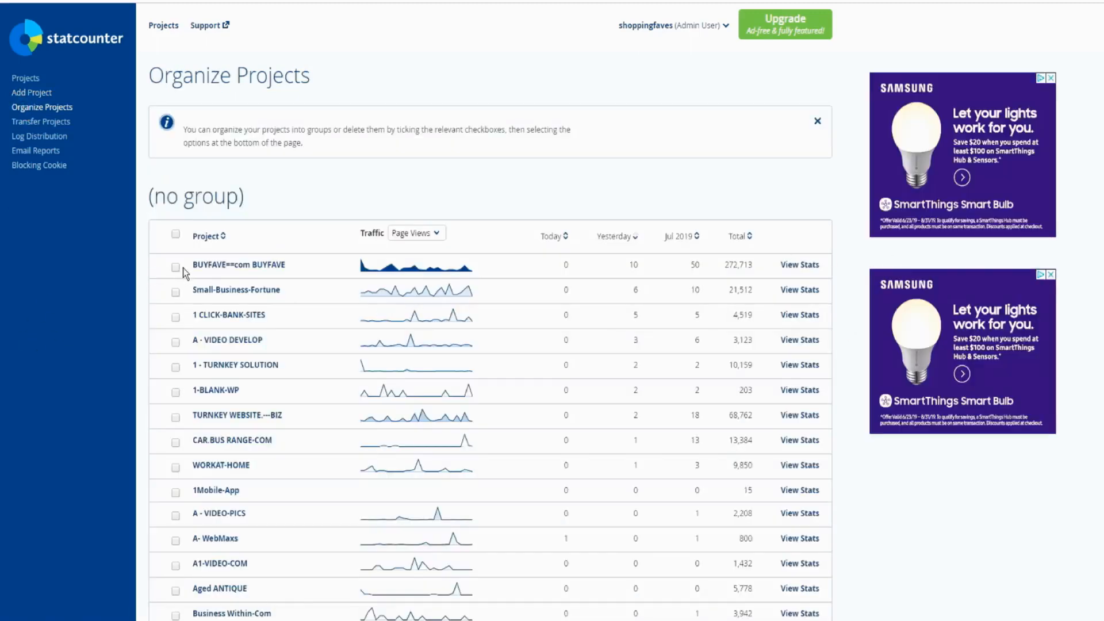
pyautogui.moveTo(229, 266)
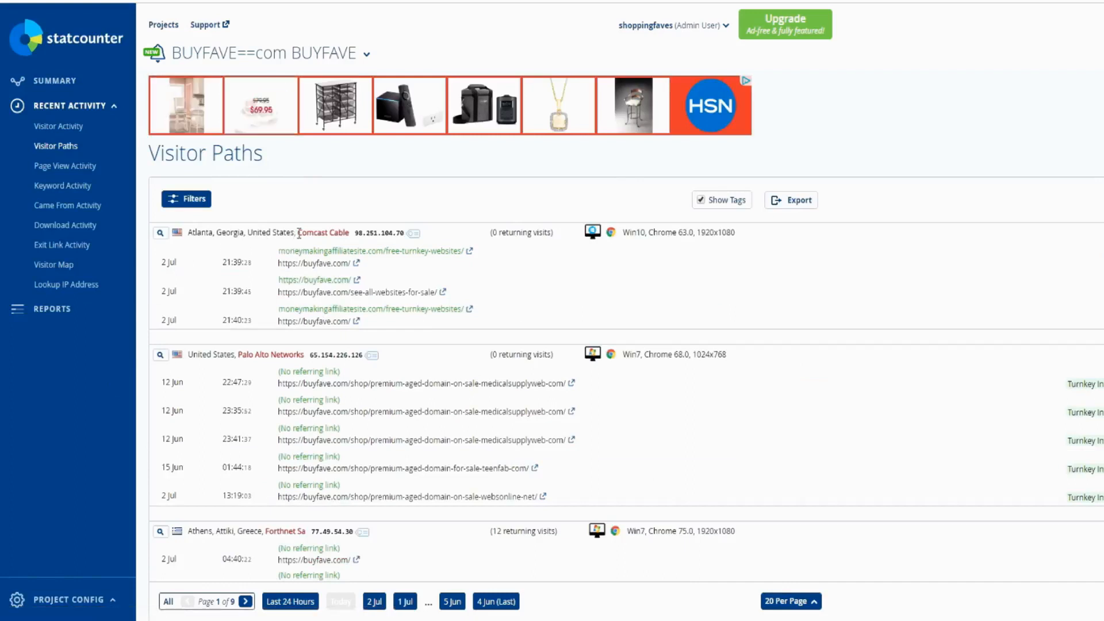
# Select the first visitor's IP and screen resolution, then scroll the visitor sessions list
pyautogui.doubleClick(324, 233)
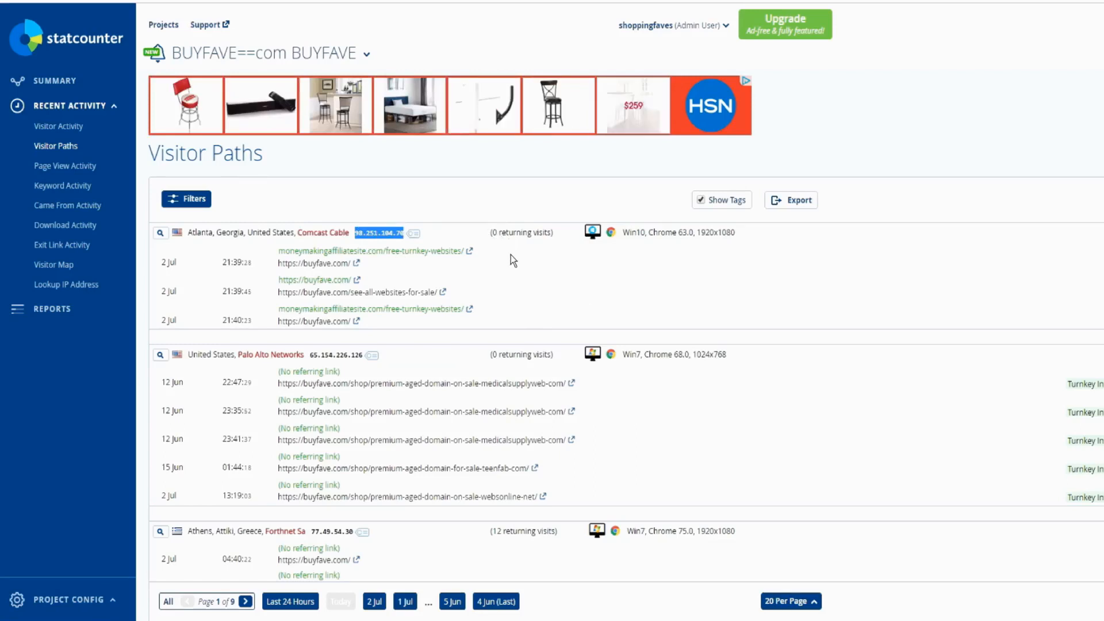
pyautogui.moveTo(506, 251)
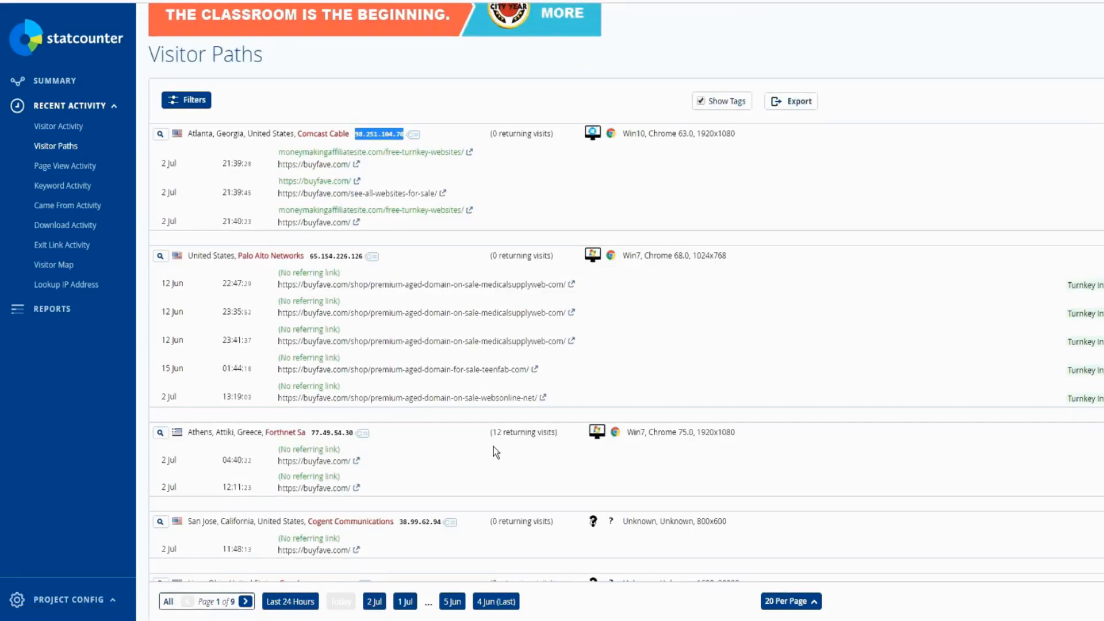
pyautogui.moveTo(504, 448)
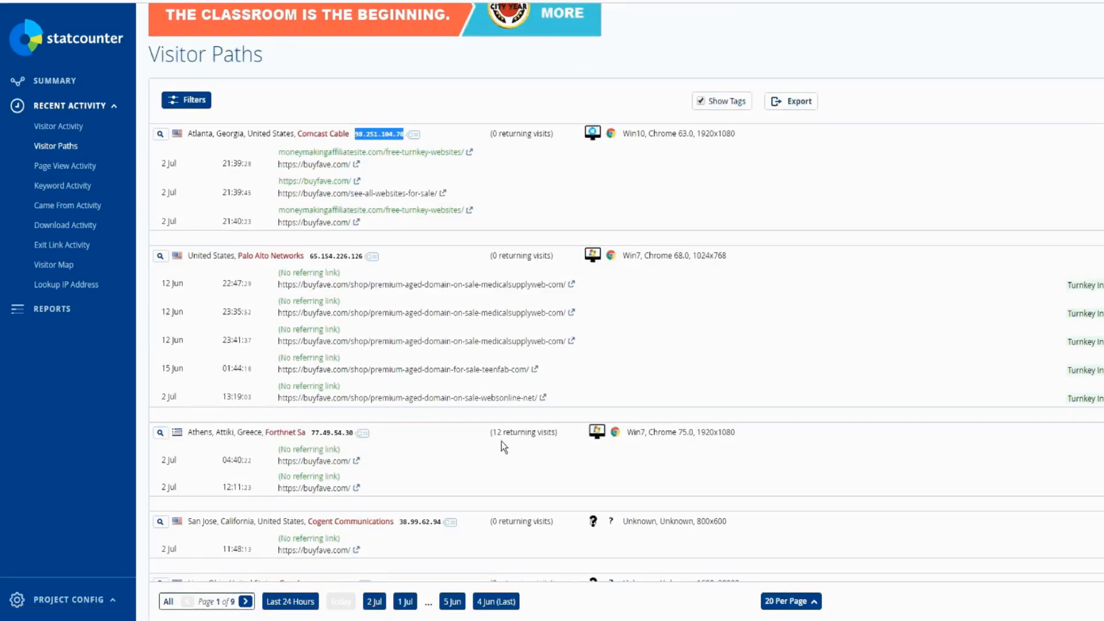
pyautogui.moveTo(650, 303)
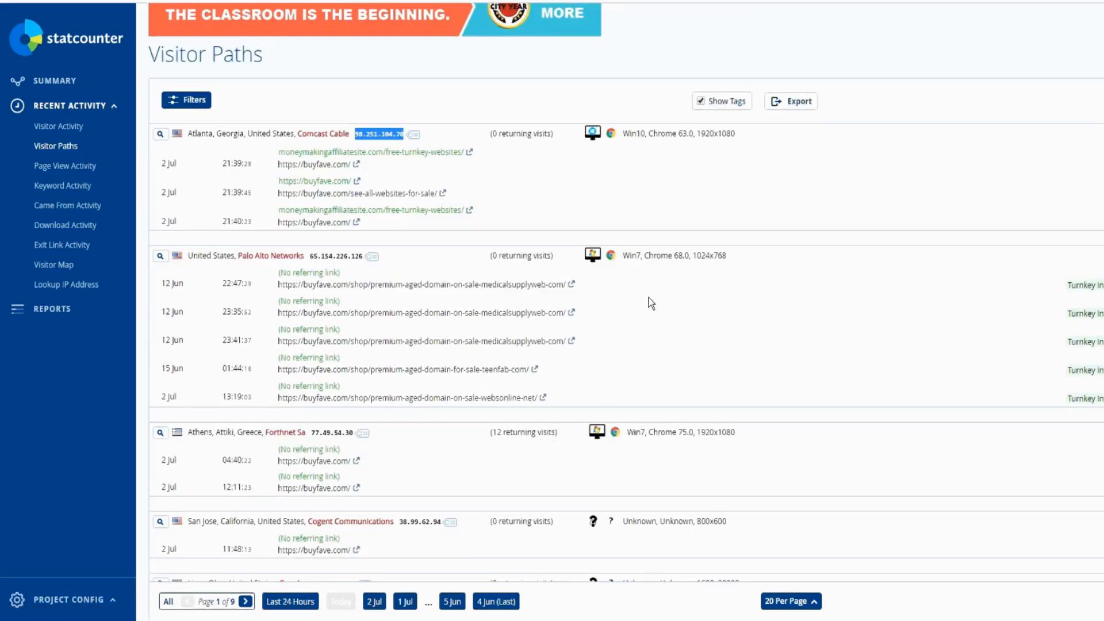
pyautogui.moveTo(620, 141)
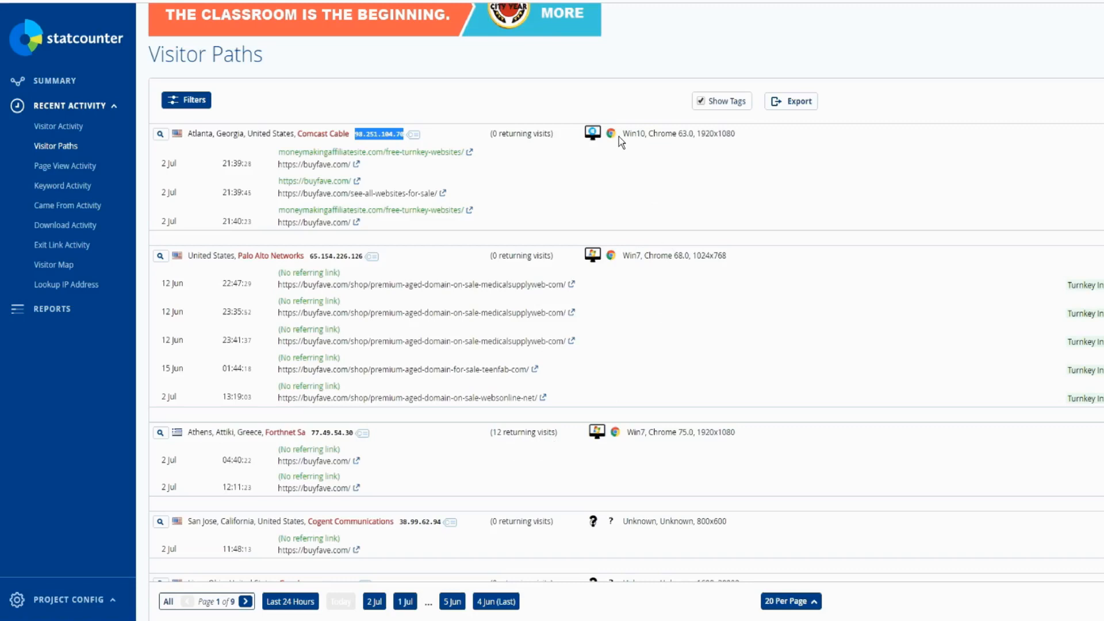
pyautogui.moveTo(656, 138)
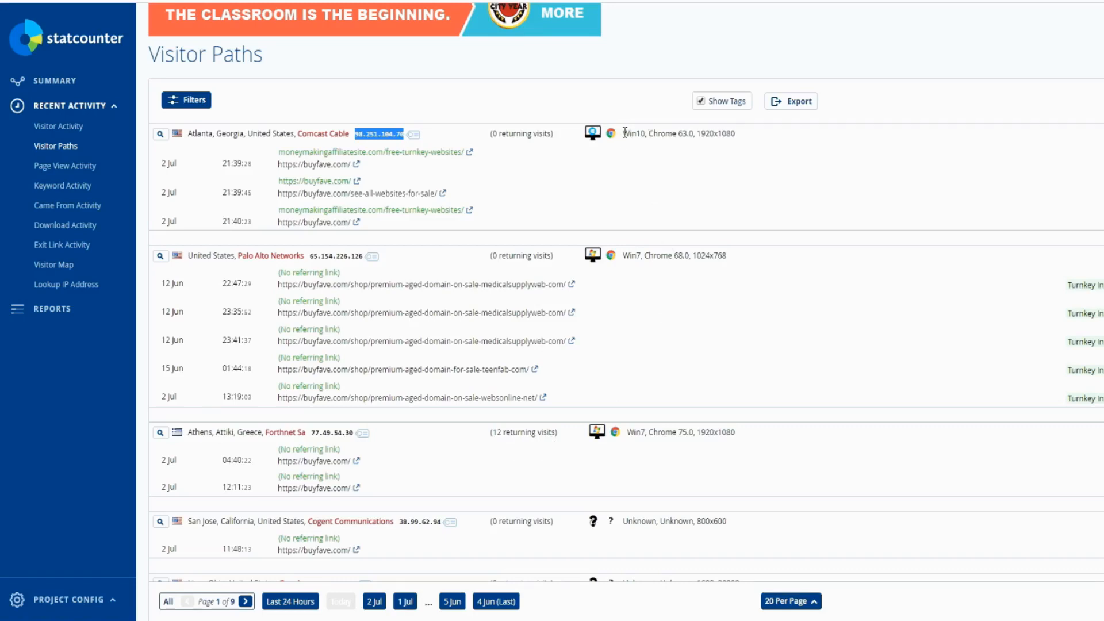
pyautogui.doubleClick(633, 133)
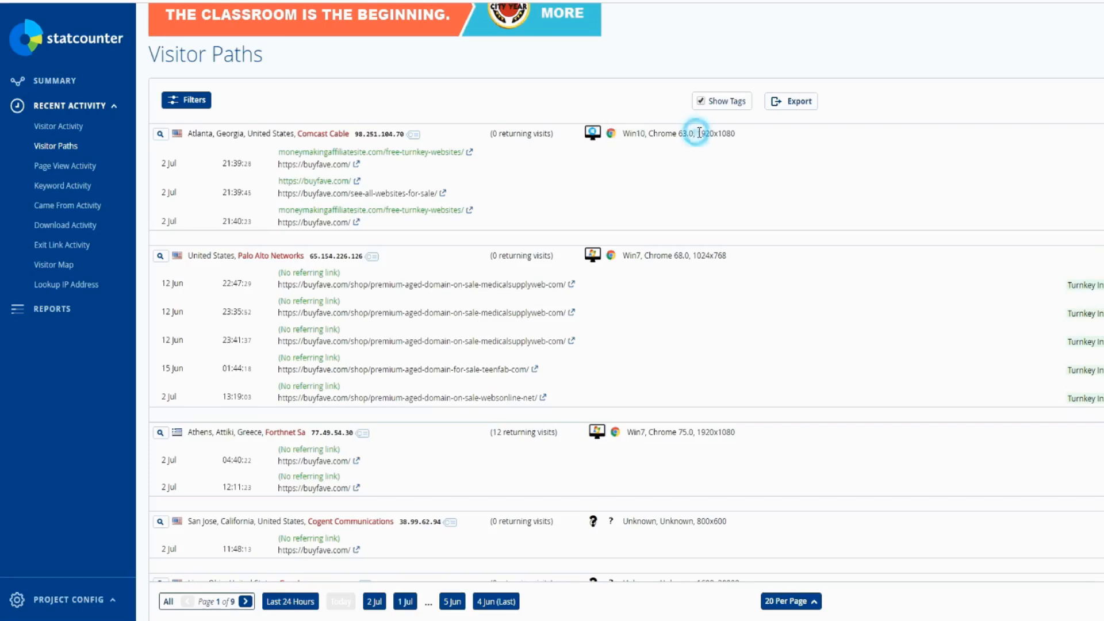
pyautogui.doubleClick(713, 133)
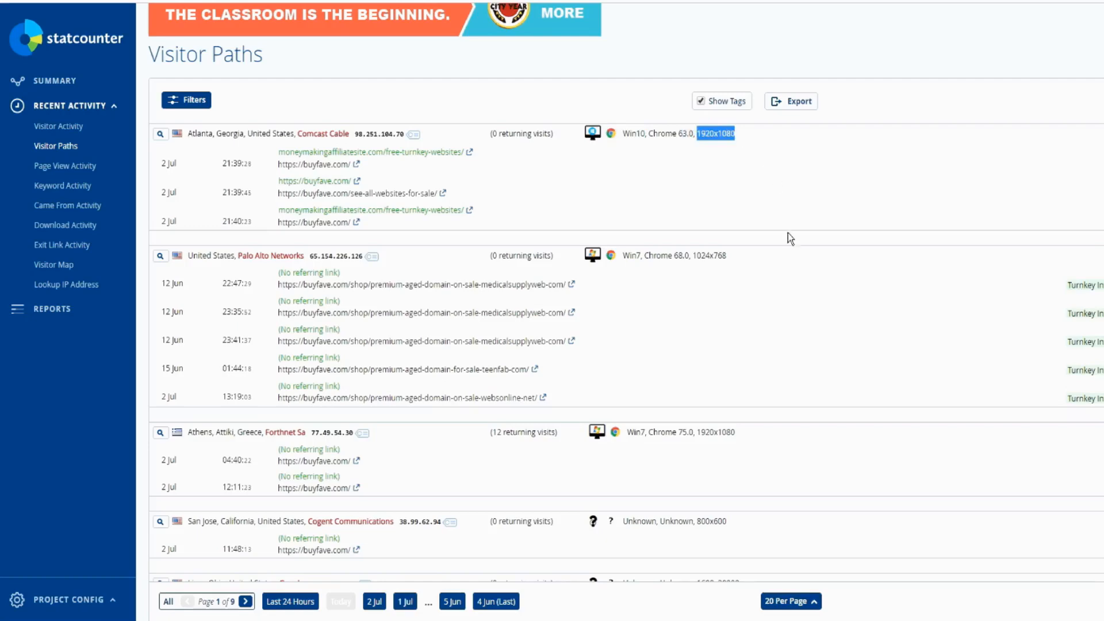
pyautogui.scroll(-3)
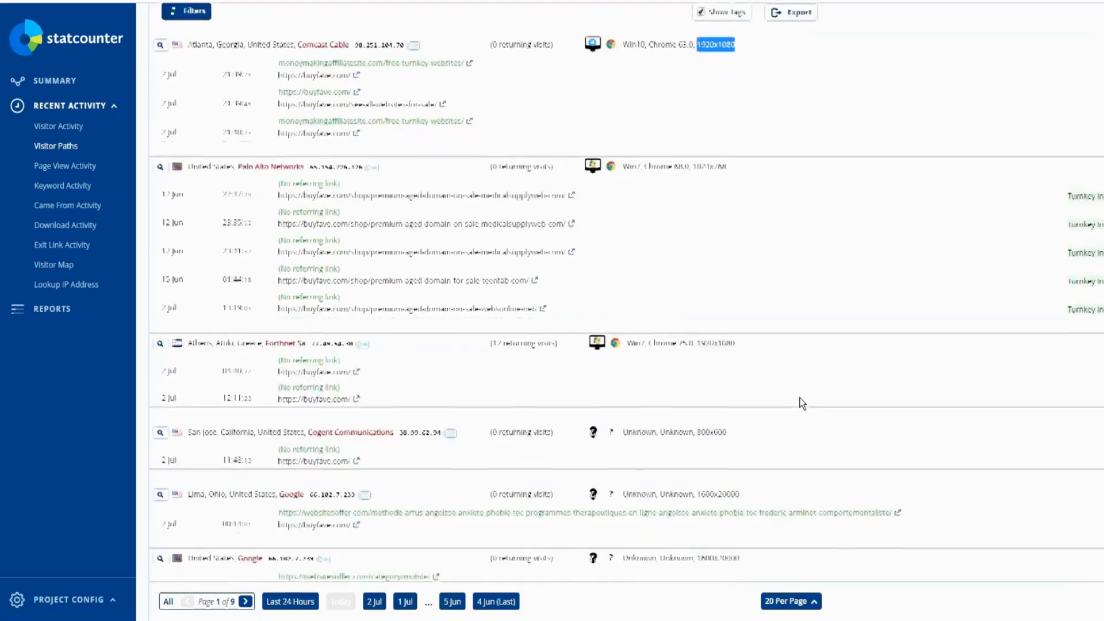
pyautogui.scroll(-3)
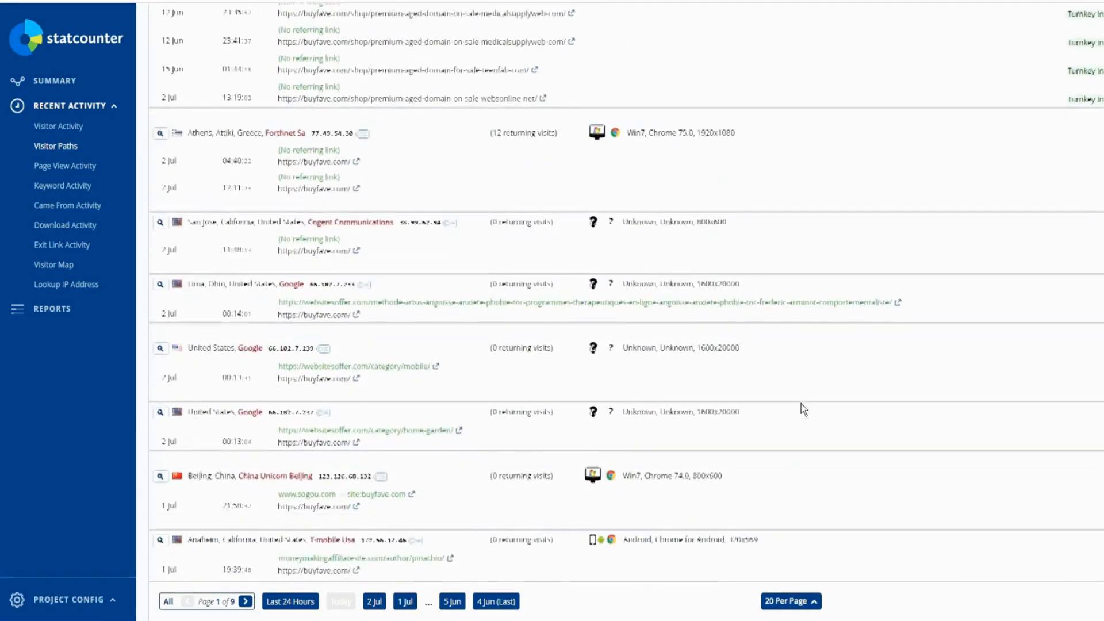
pyautogui.scroll(-3)
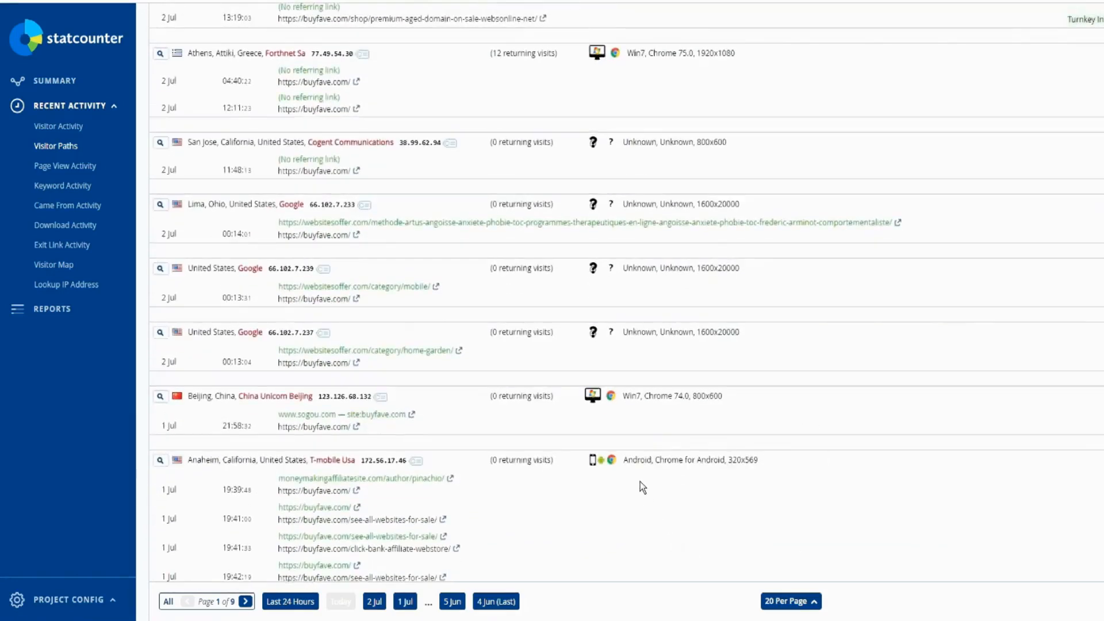
pyautogui.moveTo(830, 463)
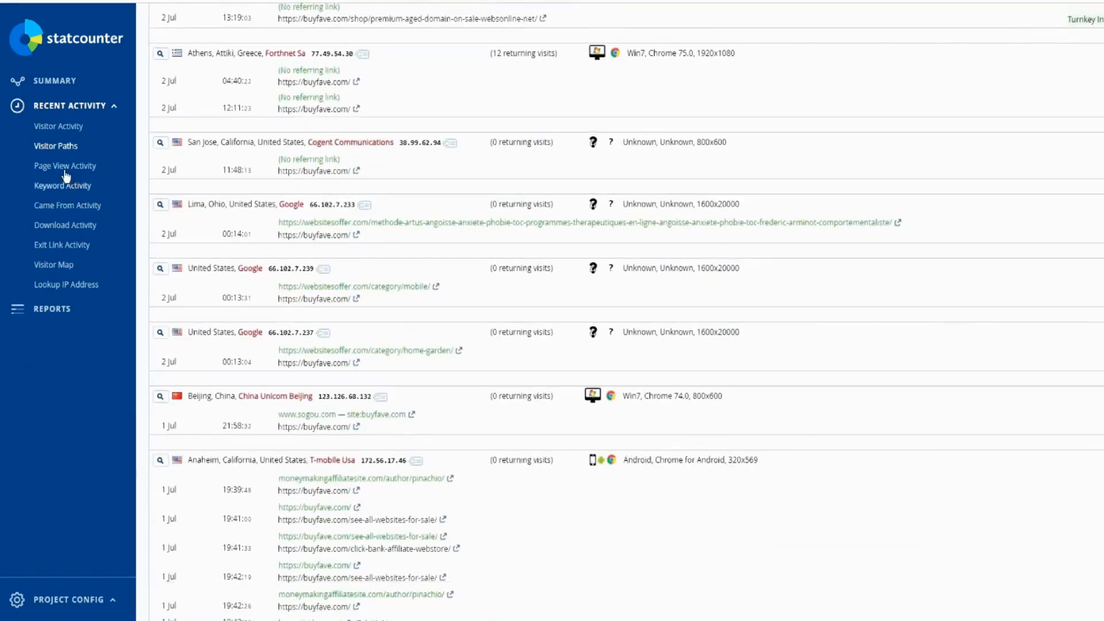
# Open buyfave.com's Page View Activity report and scroll through the individual page views
pyautogui.click(64, 165)
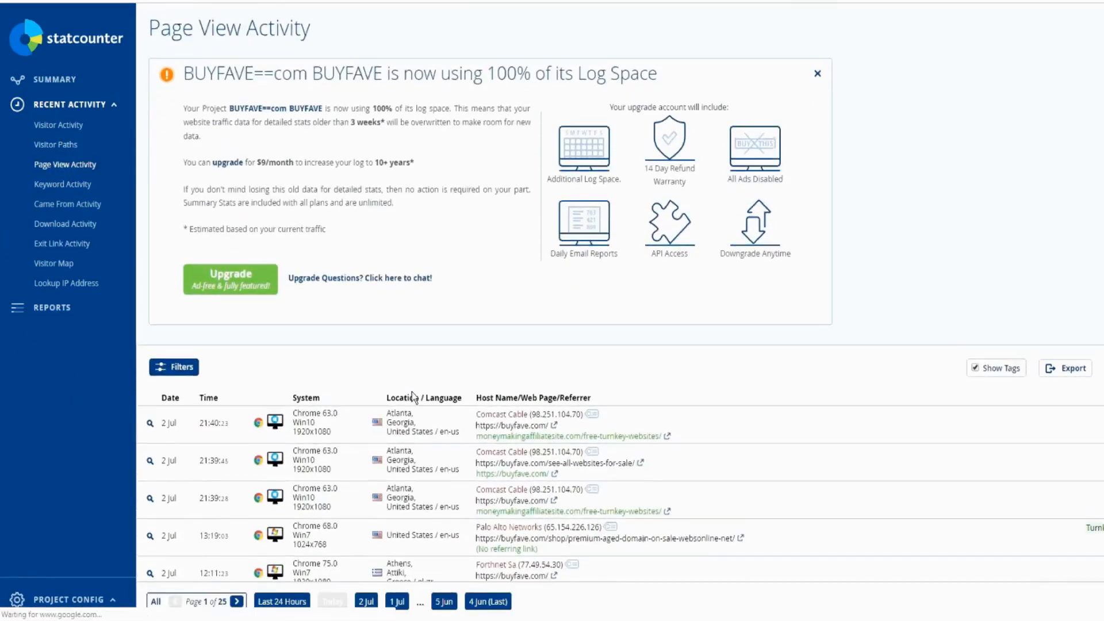
pyautogui.scroll(-3)
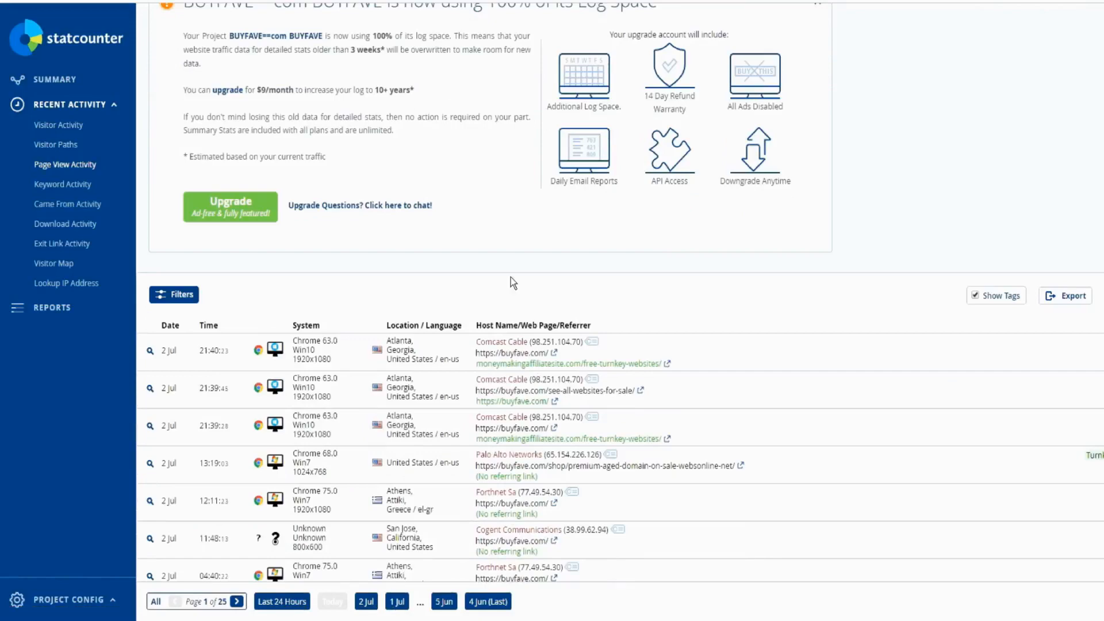
pyautogui.scroll(3)
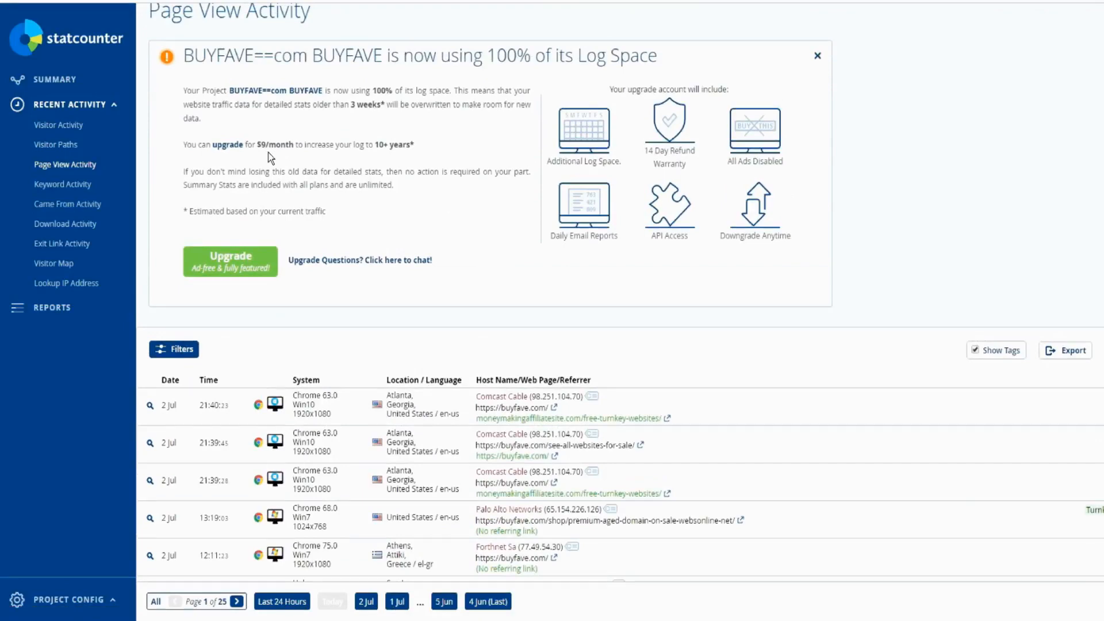
pyautogui.moveTo(506, 264)
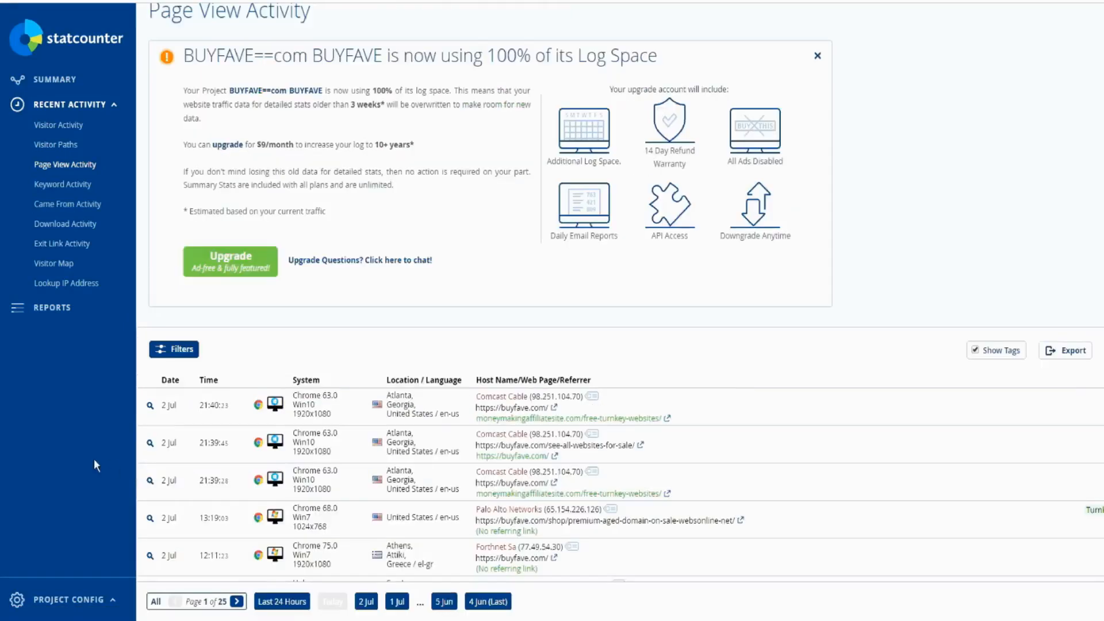
pyautogui.moveTo(78, 457)
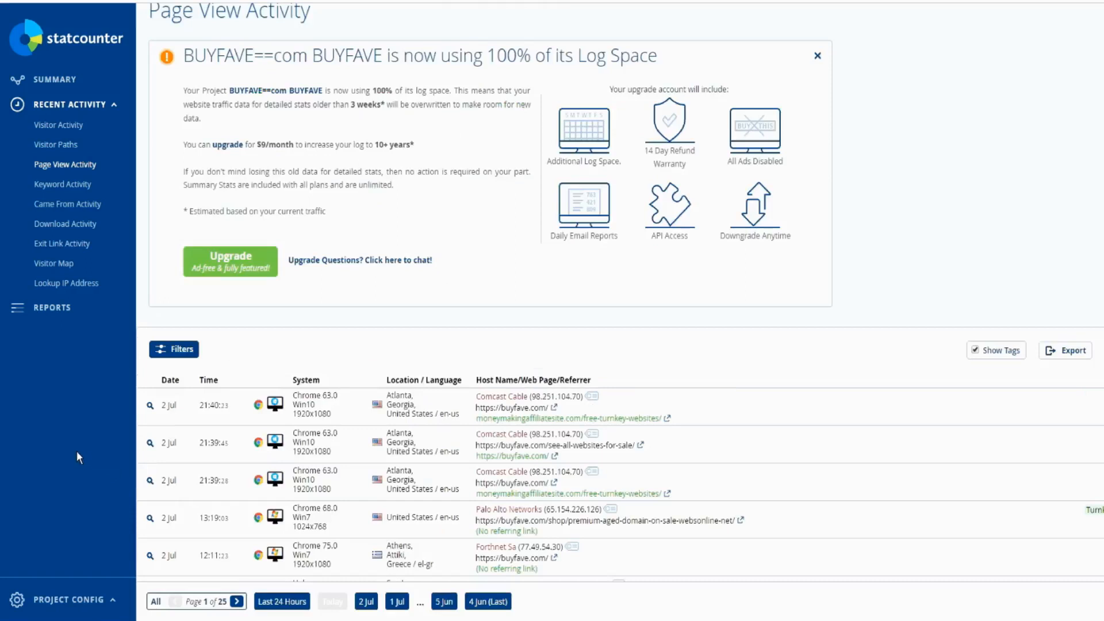
pyautogui.moveTo(100, 434)
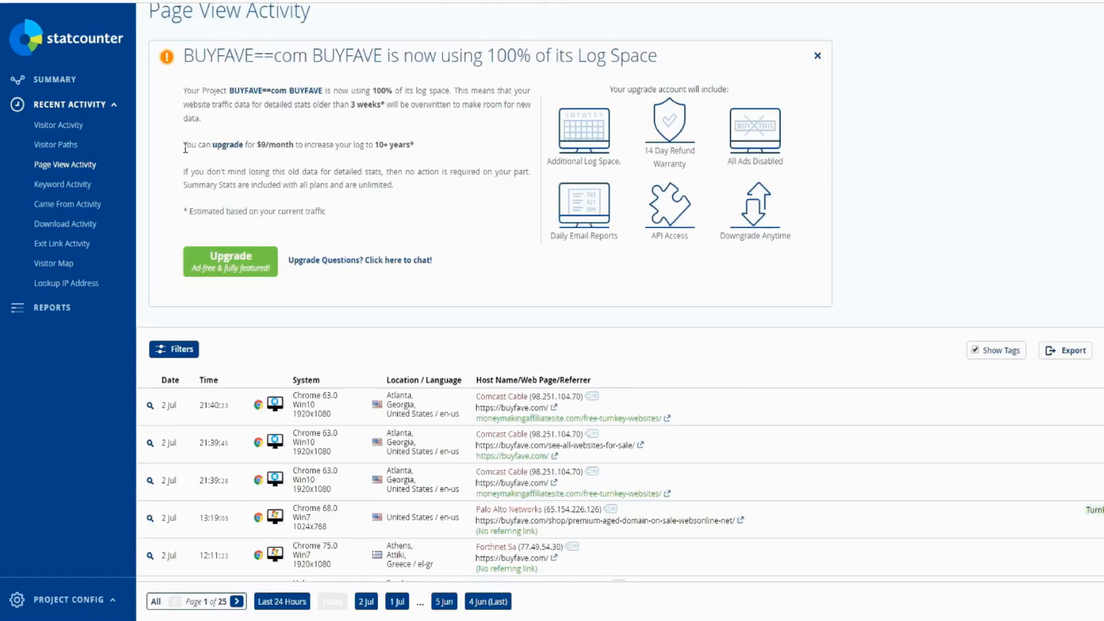
pyautogui.tripleClick(295, 144)
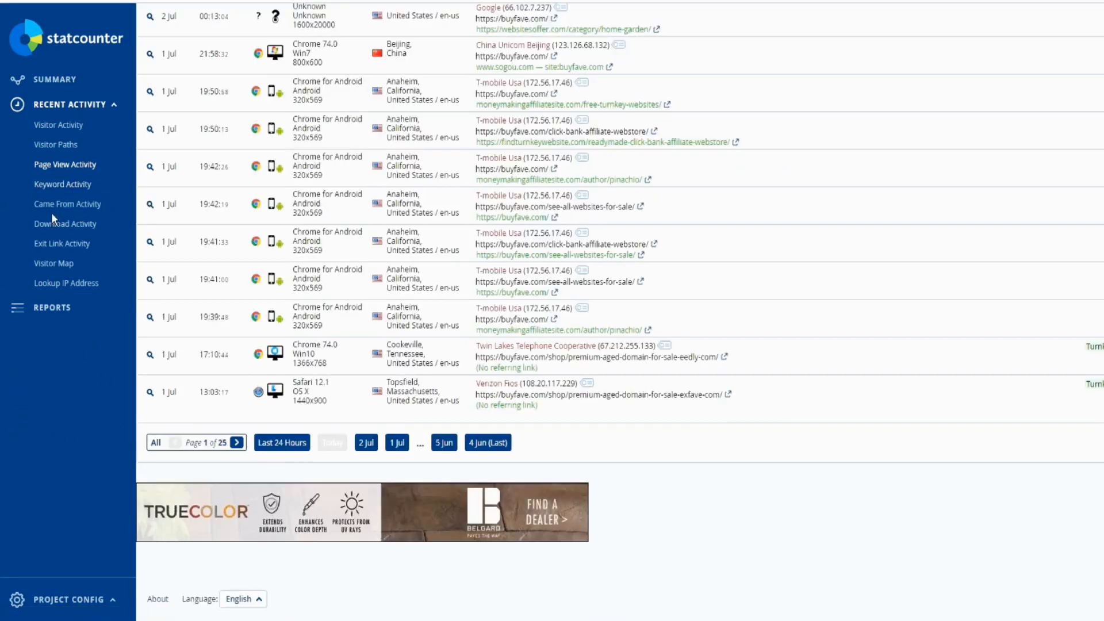
pyautogui.moveTo(115, 238)
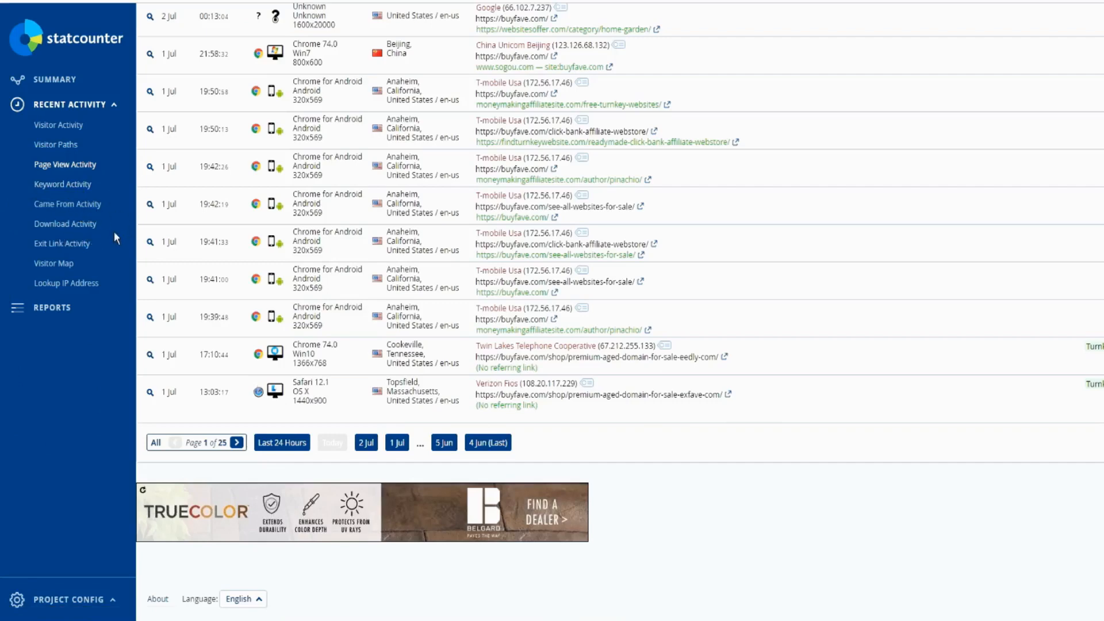
pyautogui.moveTo(62, 242)
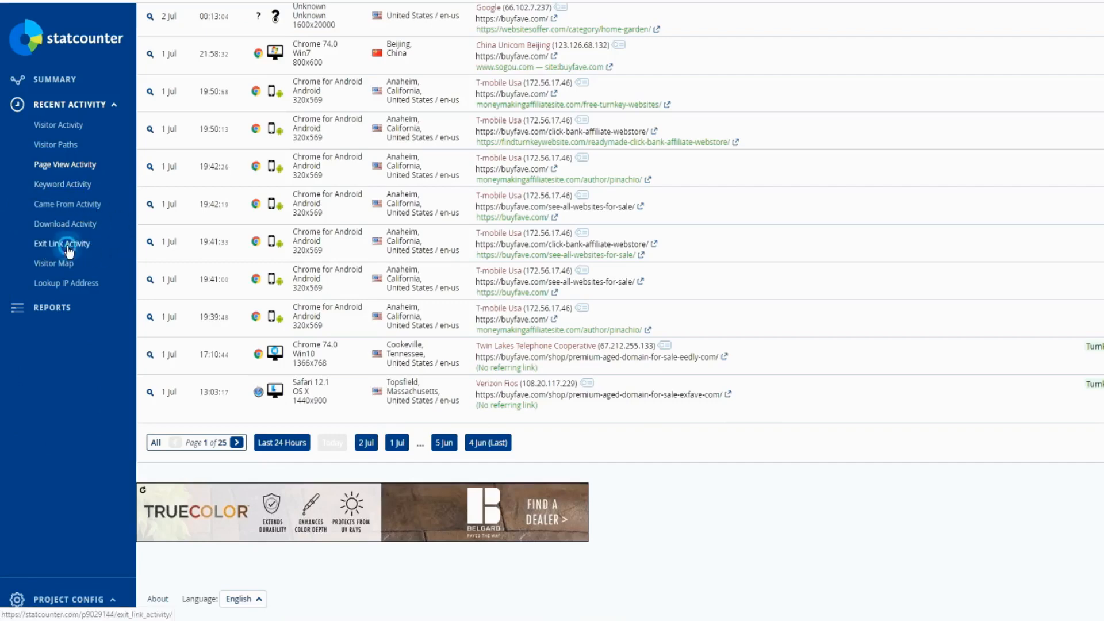
# Open the Exit Link Activity report for BUYFAVE==com from the Recent Activity sidebar
pyautogui.click(62, 243)
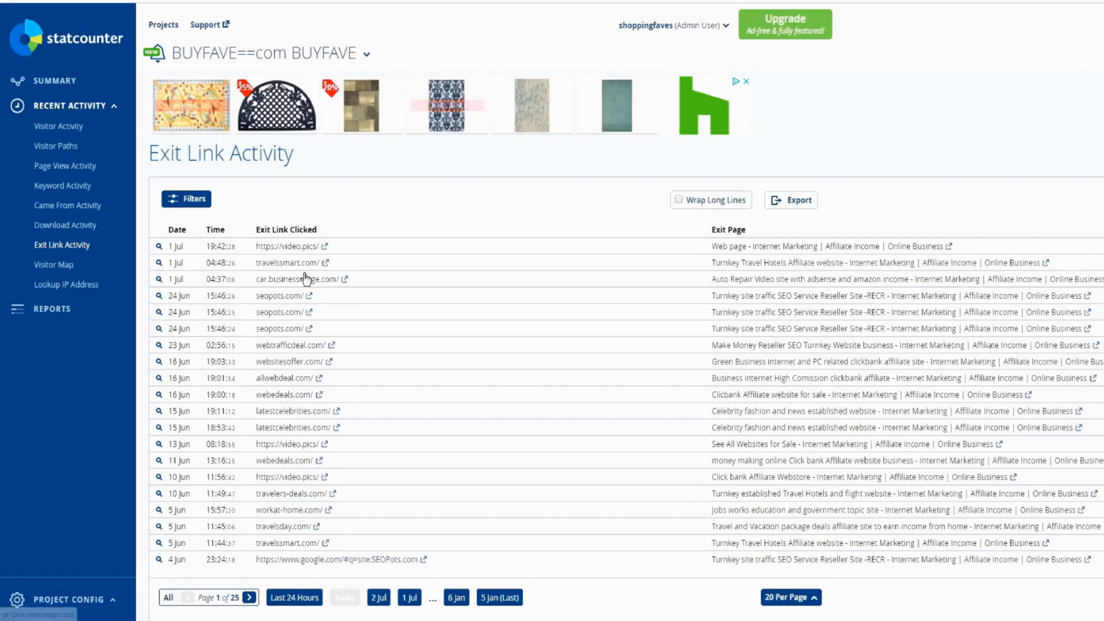
pyautogui.moveTo(310, 568)
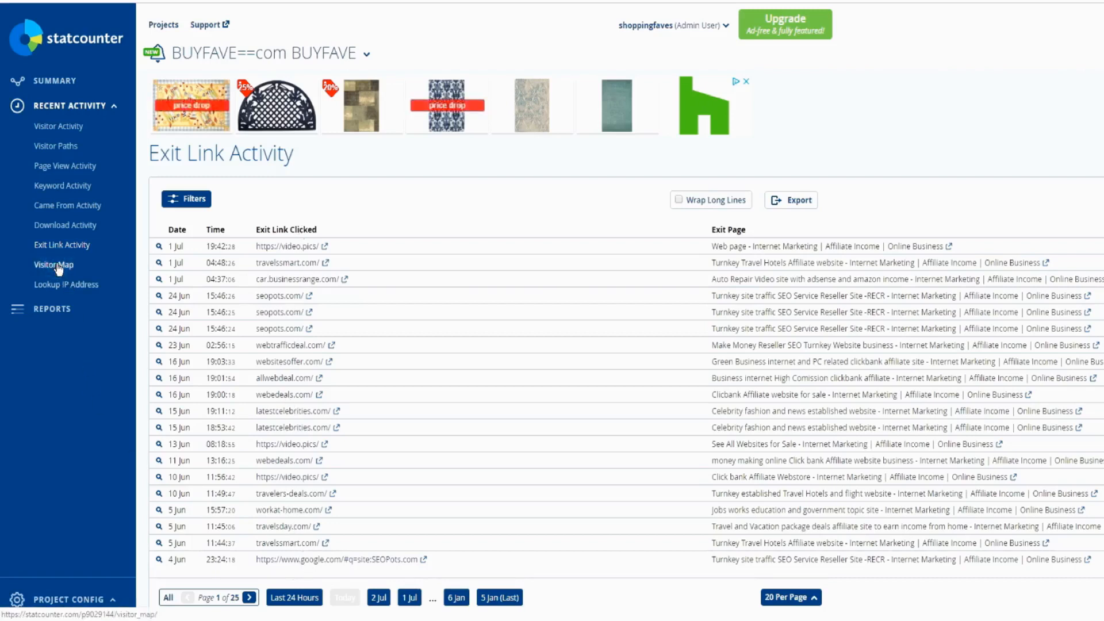
# Show the world Visitor Map for BUYFAVE and reveal the IP address lookup field
pyautogui.click(53, 264)
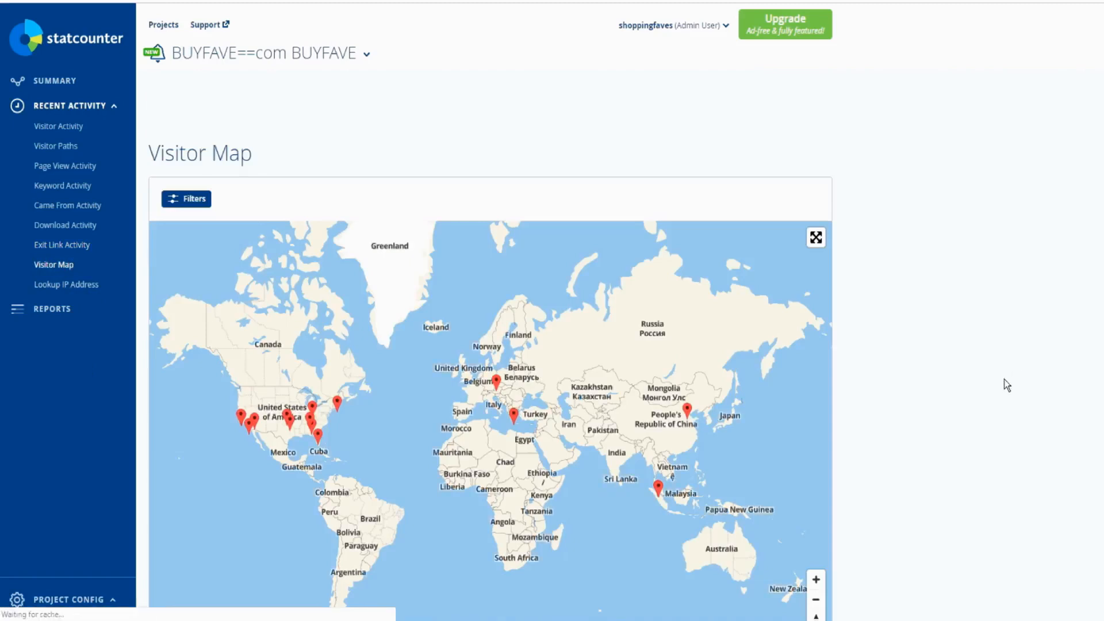
pyautogui.scroll(-3)
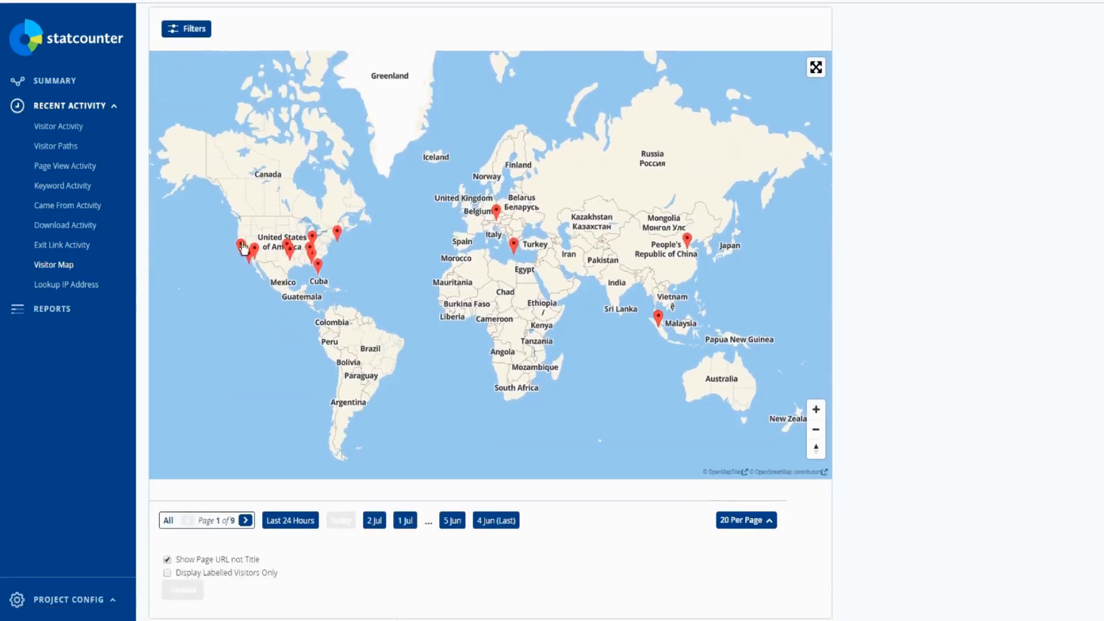
pyautogui.moveTo(930, 404)
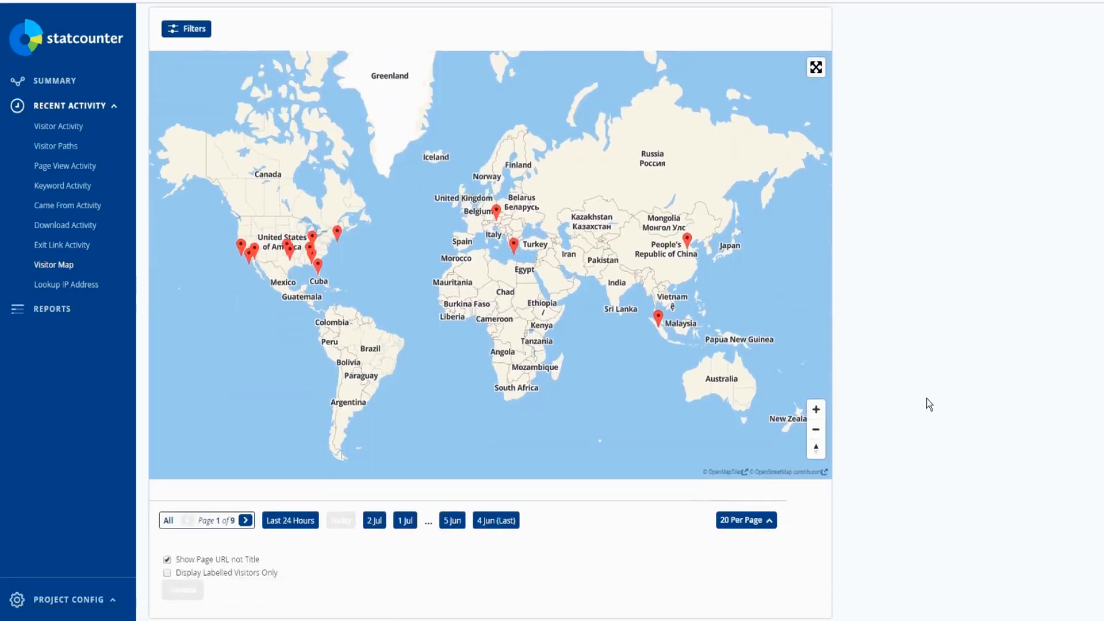
pyautogui.moveTo(66, 285)
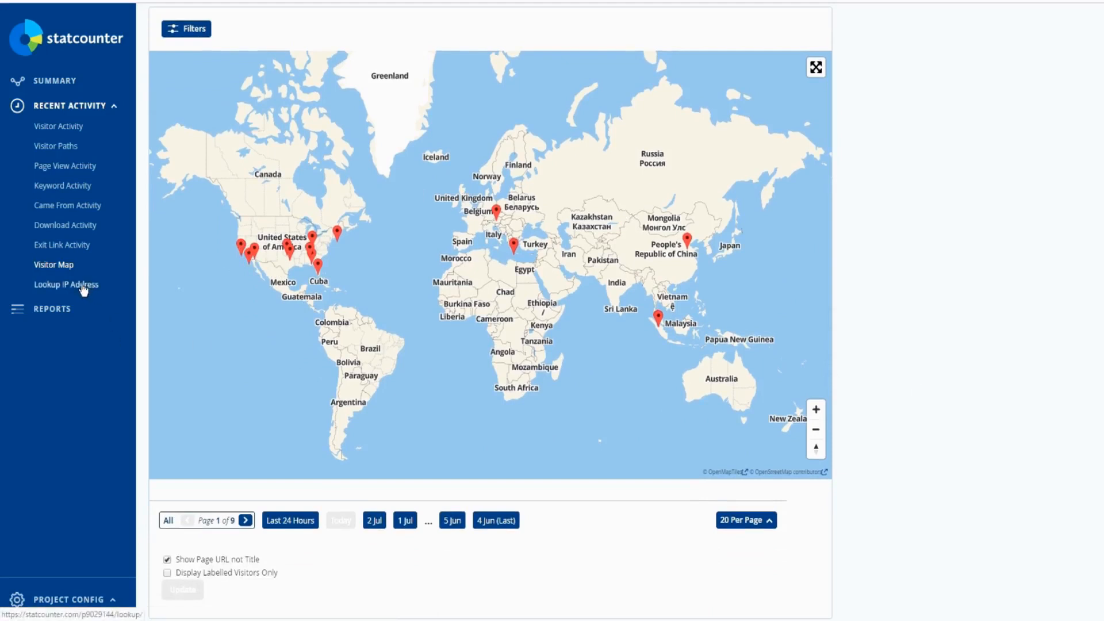
pyautogui.click(65, 283)
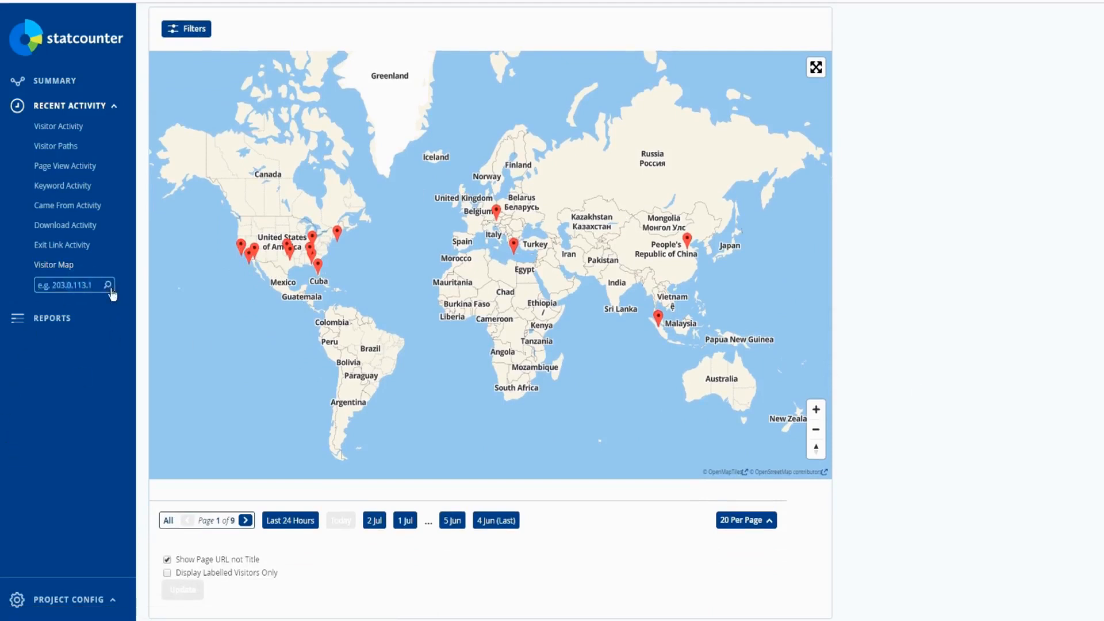
pyautogui.scroll(-3)
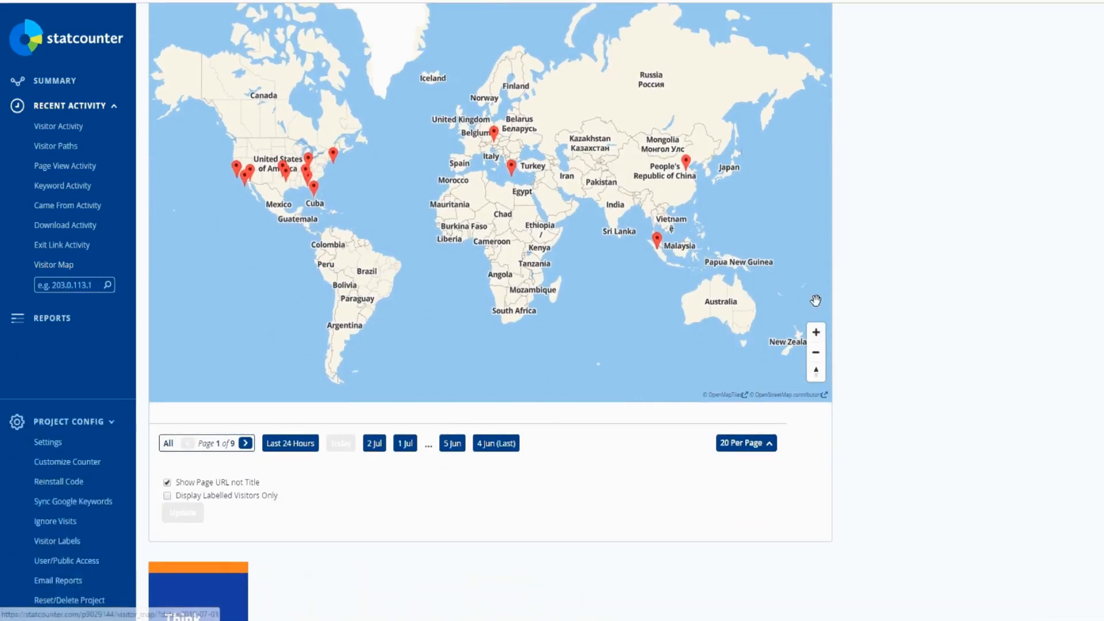
pyautogui.moveTo(3, 474)
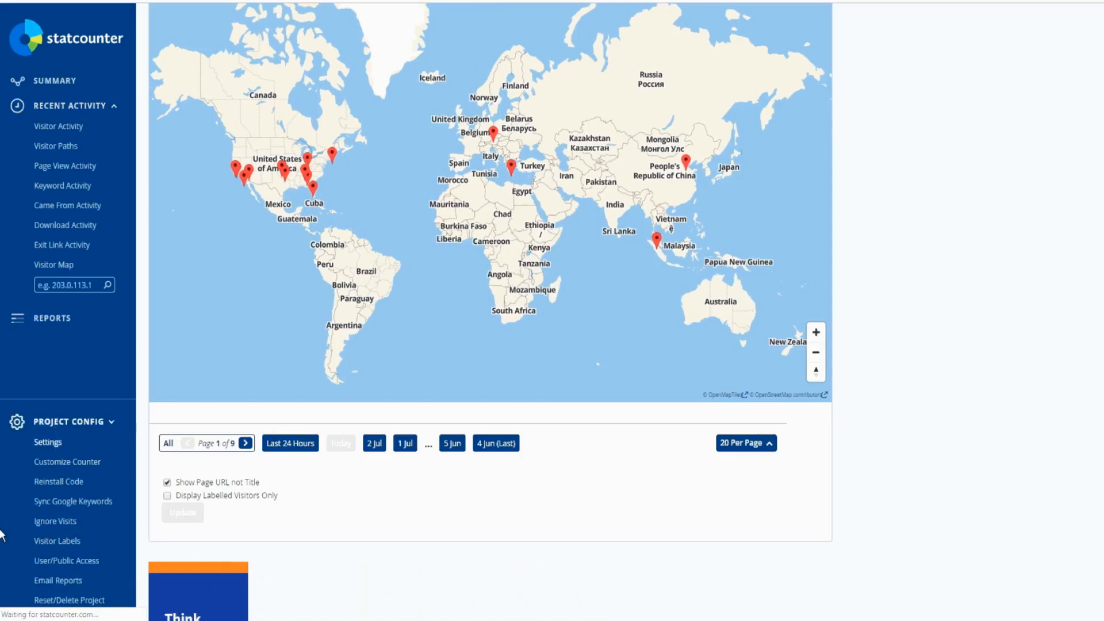
# Open Project Settings for BUYFAVE==com showing title, group, website and timezone
pyautogui.click(47, 442)
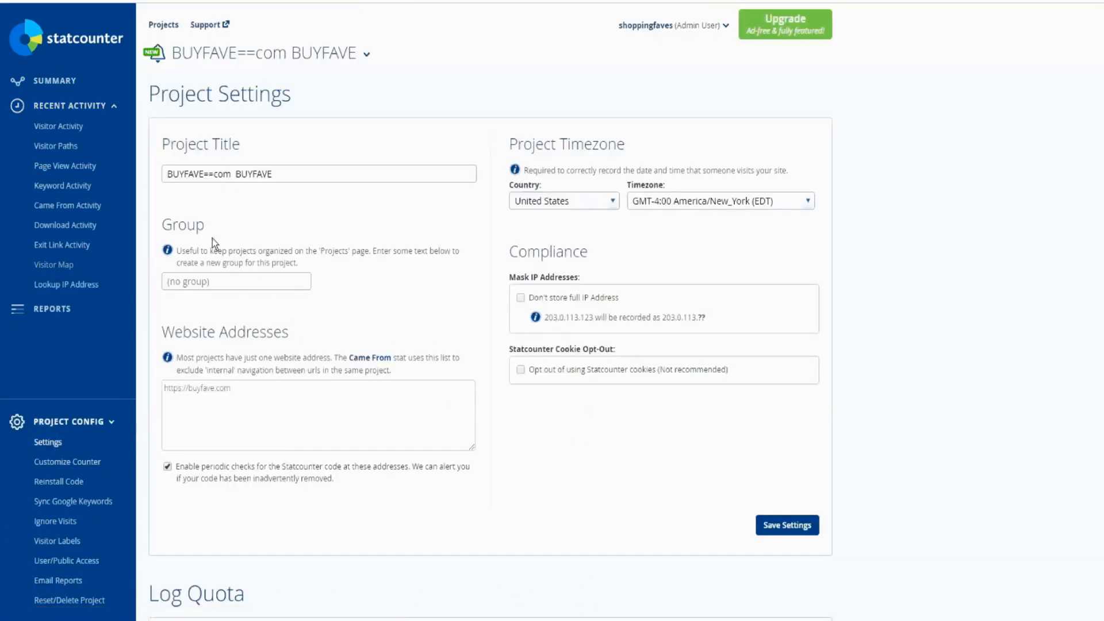
pyautogui.moveTo(117, 480)
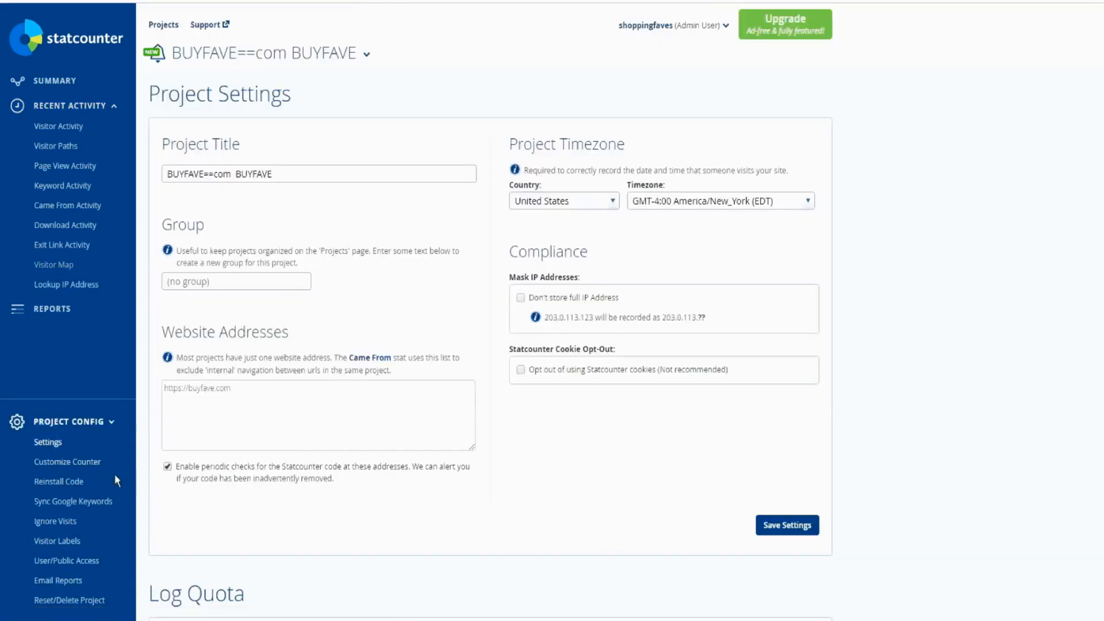
pyautogui.moveTo(219, 220)
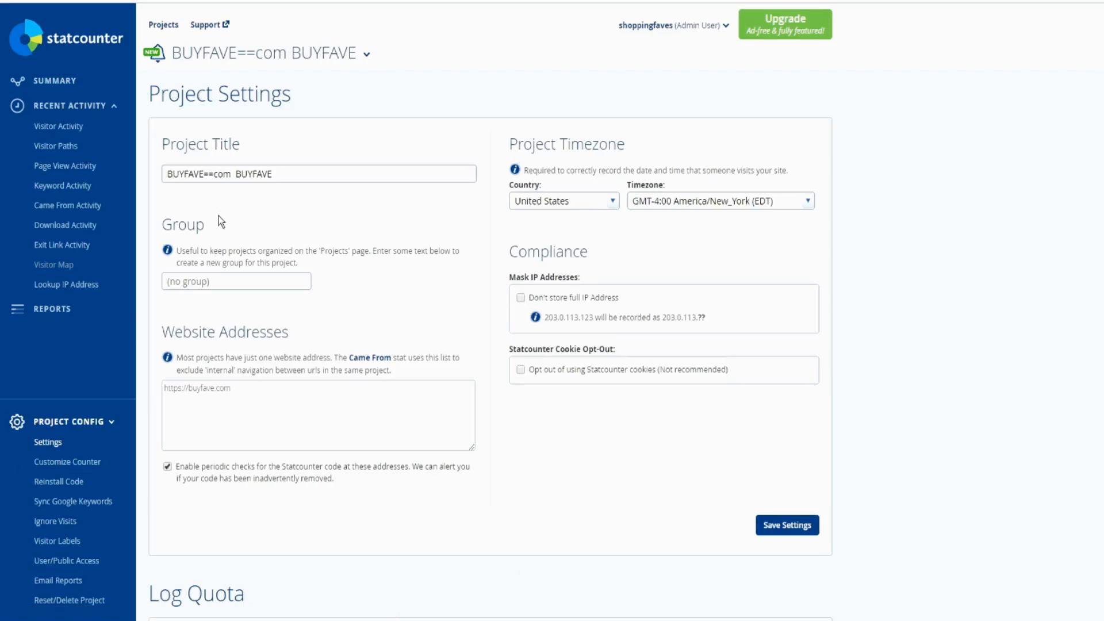
pyautogui.moveTo(35, 473)
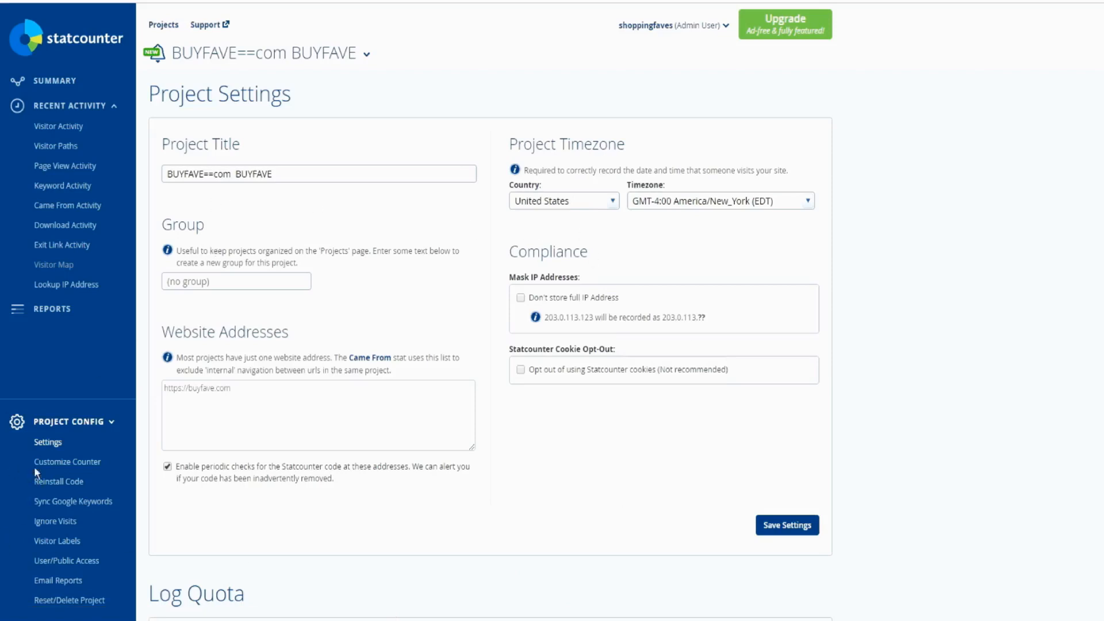
pyautogui.moveTo(94, 484)
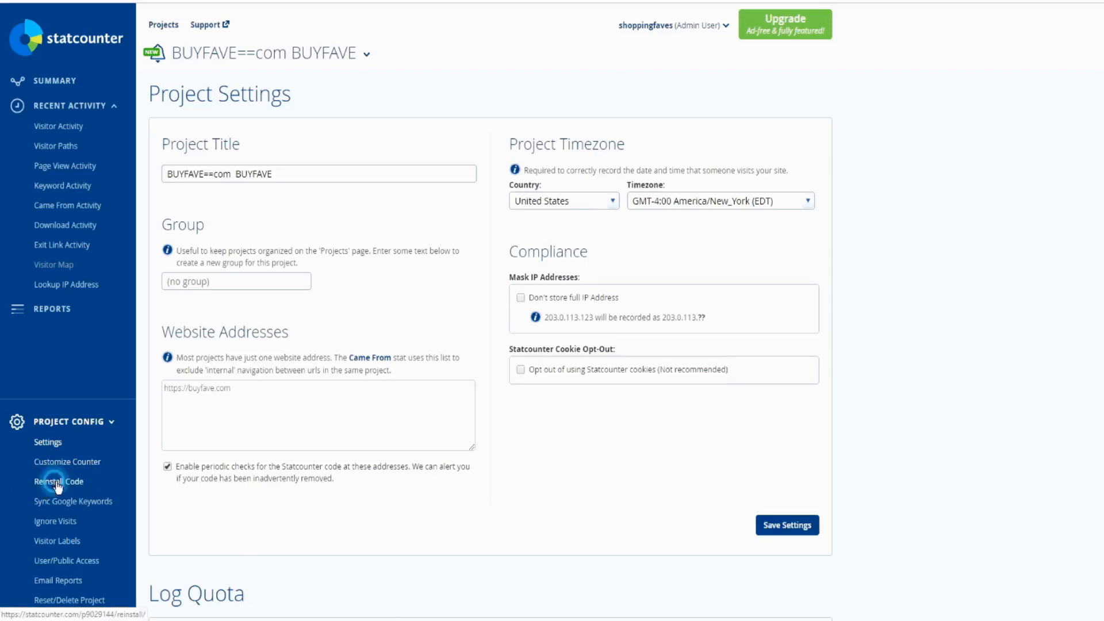
# Open the Reinstall Code page reporting WordPress.org detected for BUYFAVE==com
pyautogui.click(59, 481)
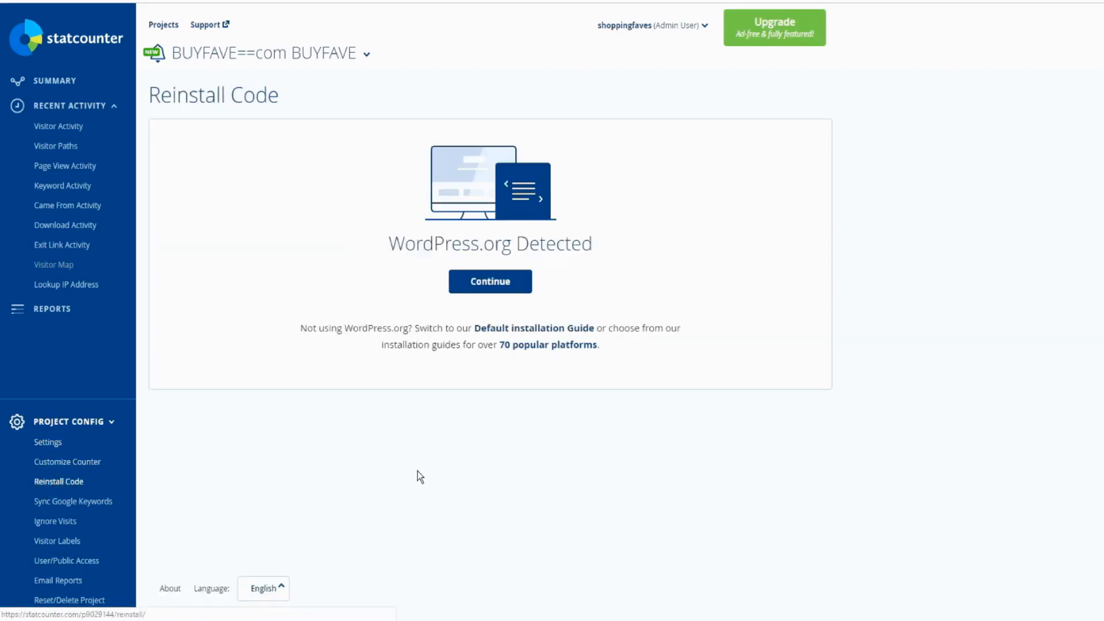
pyautogui.moveTo(402, 458)
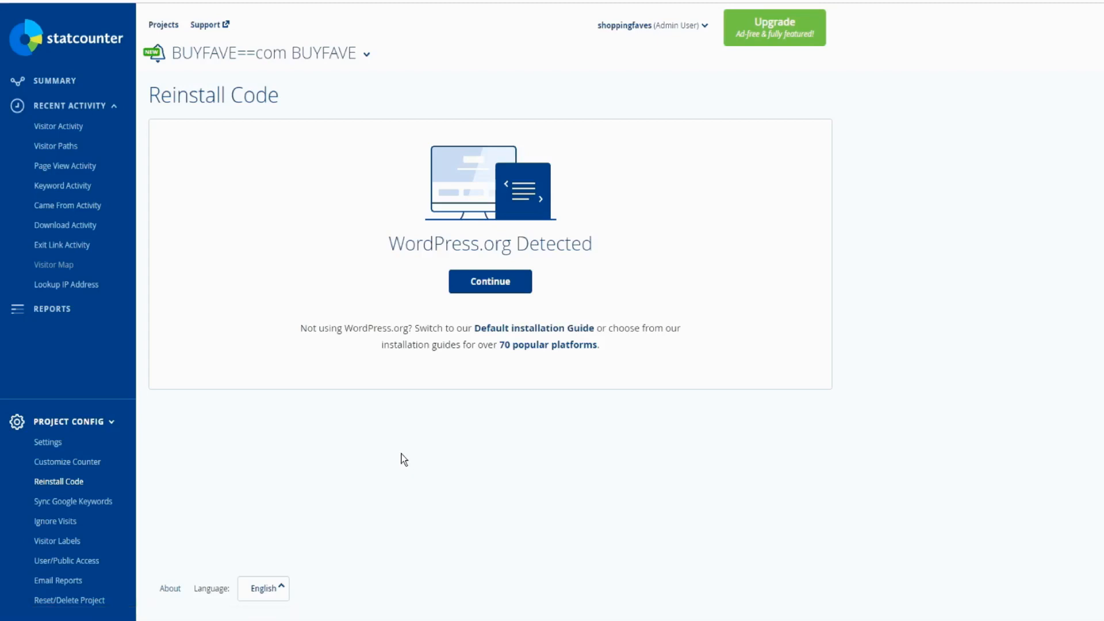
pyautogui.moveTo(414, 12)
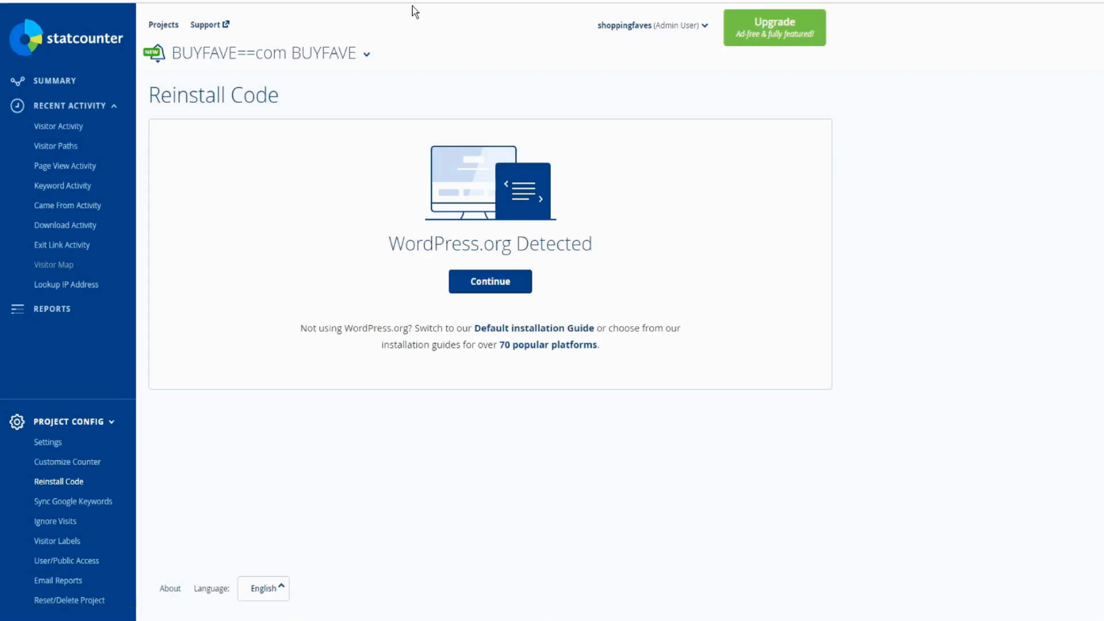
pyautogui.moveTo(515, 318)
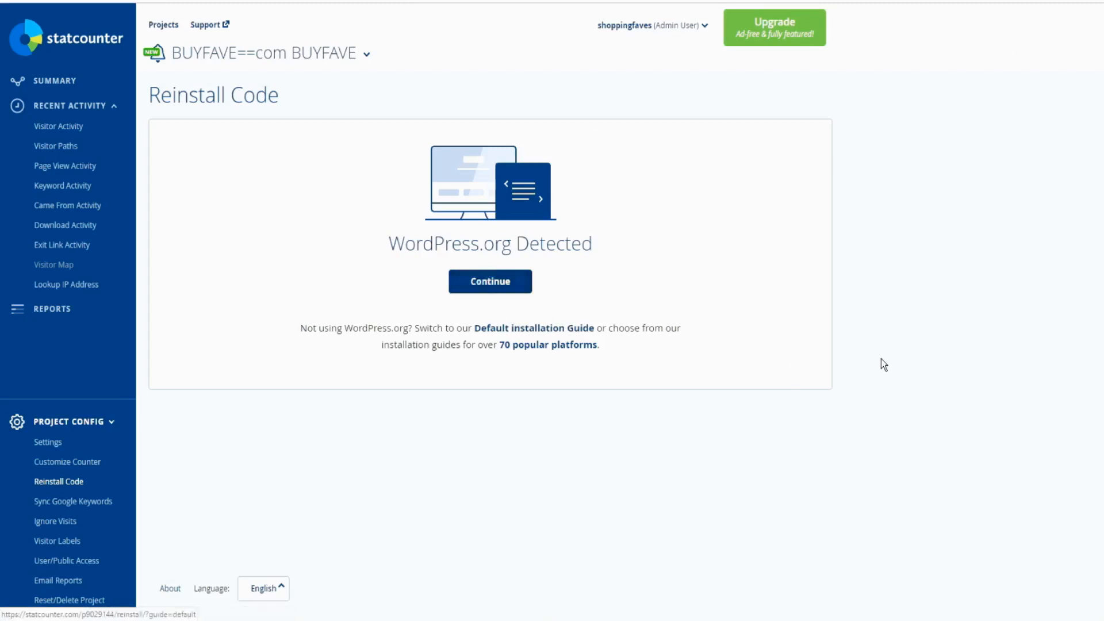
# Show the WordPress.org plugin installation steps with project ID and security code
pyautogui.click(490, 281)
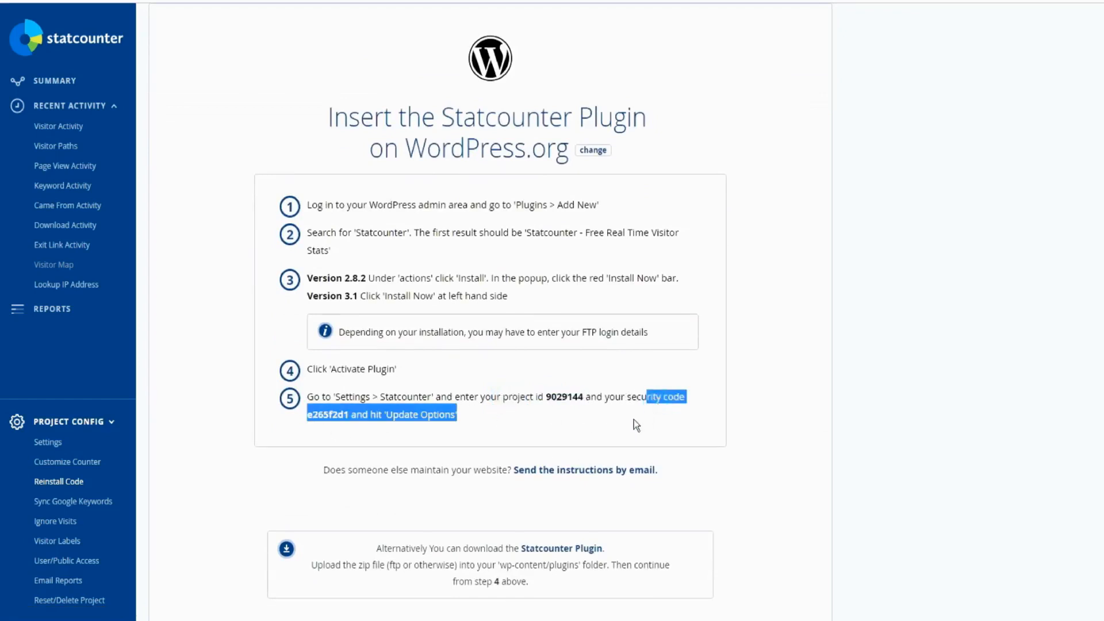
pyautogui.moveTo(482, 422)
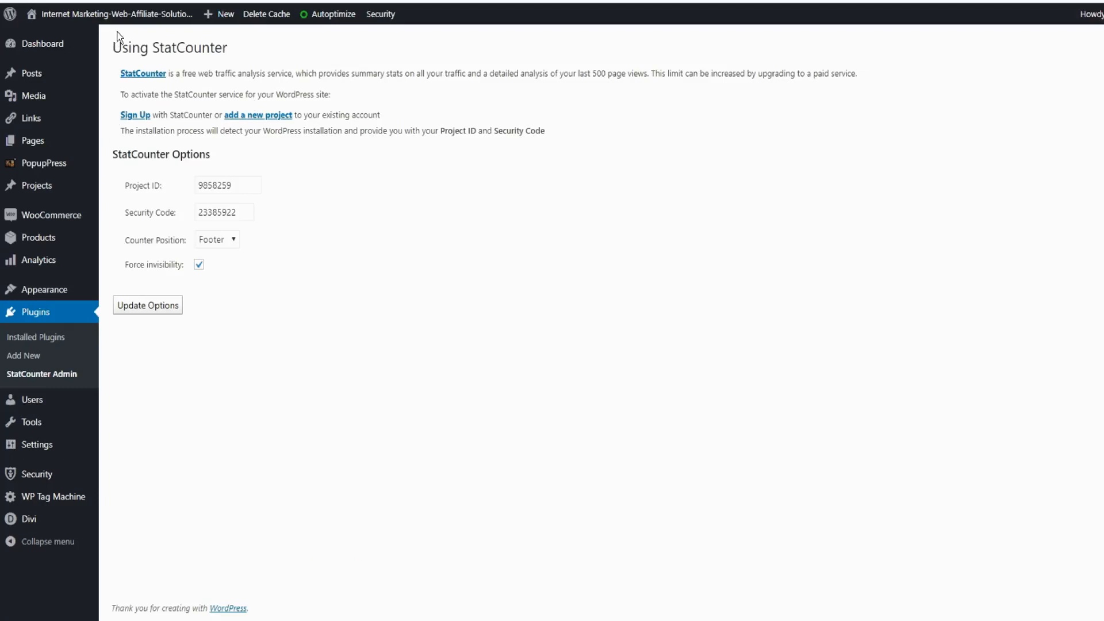
pyautogui.moveTo(102, 355)
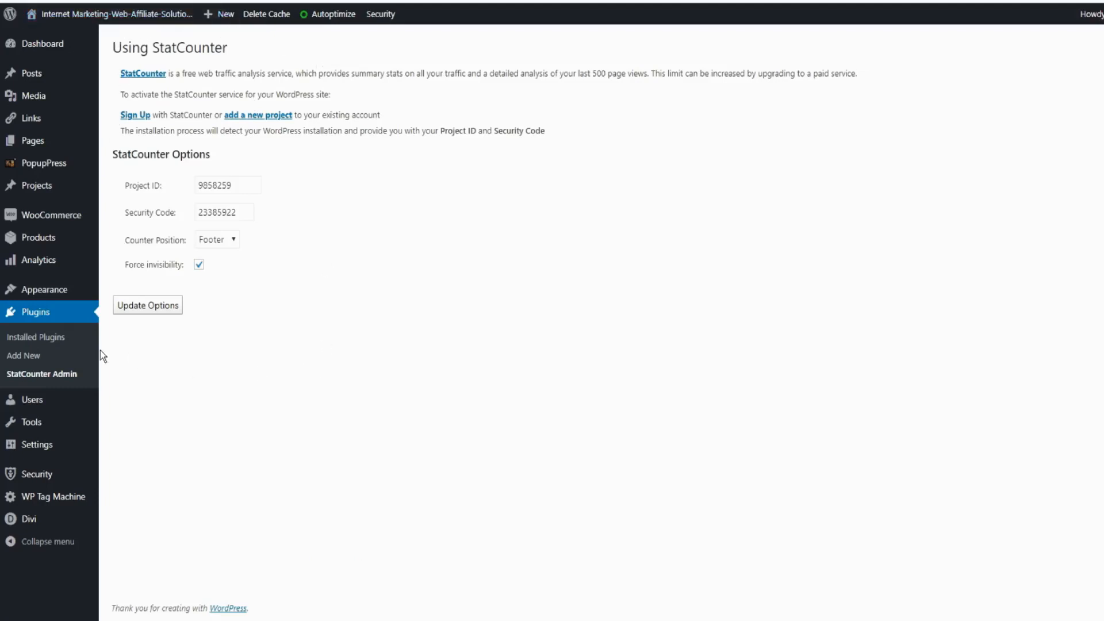
pyautogui.moveTo(150, 348)
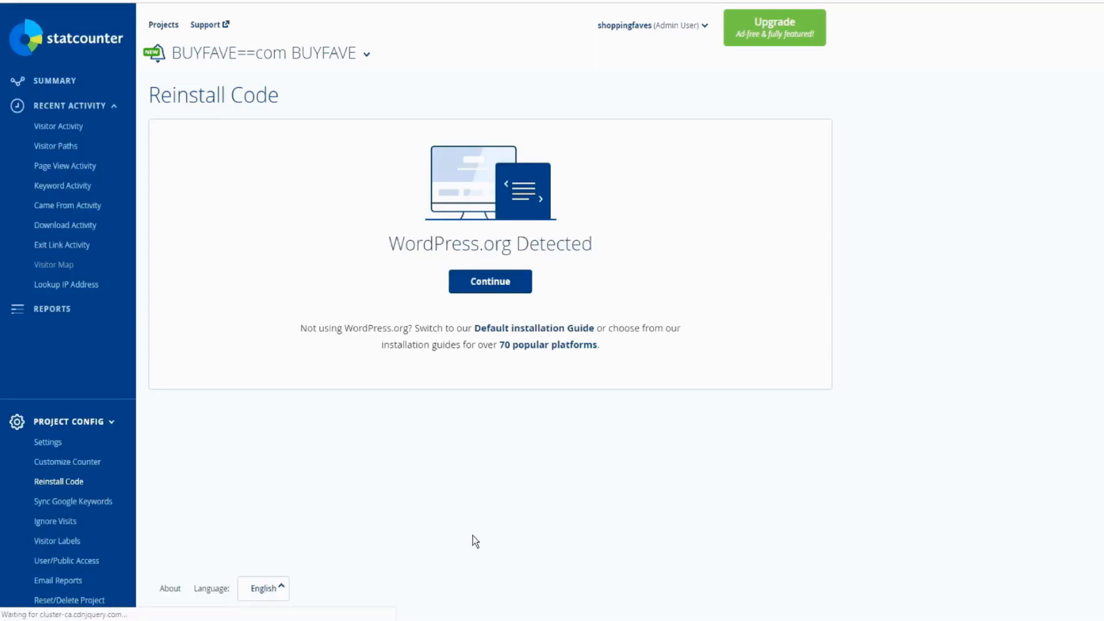
pyautogui.moveTo(574, 49)
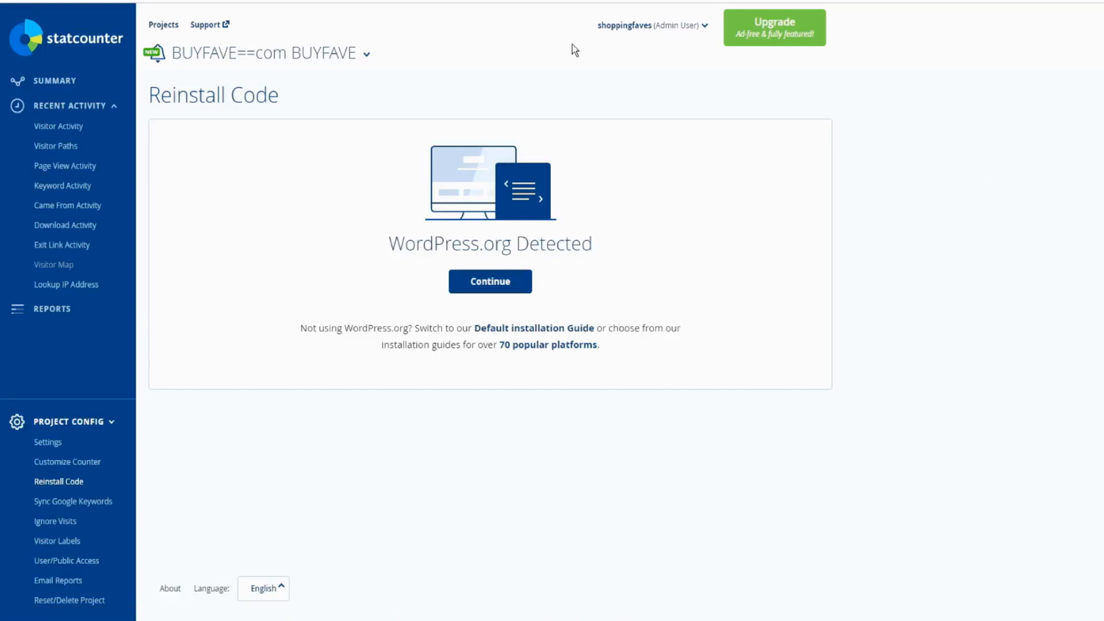
pyautogui.moveTo(451, 74)
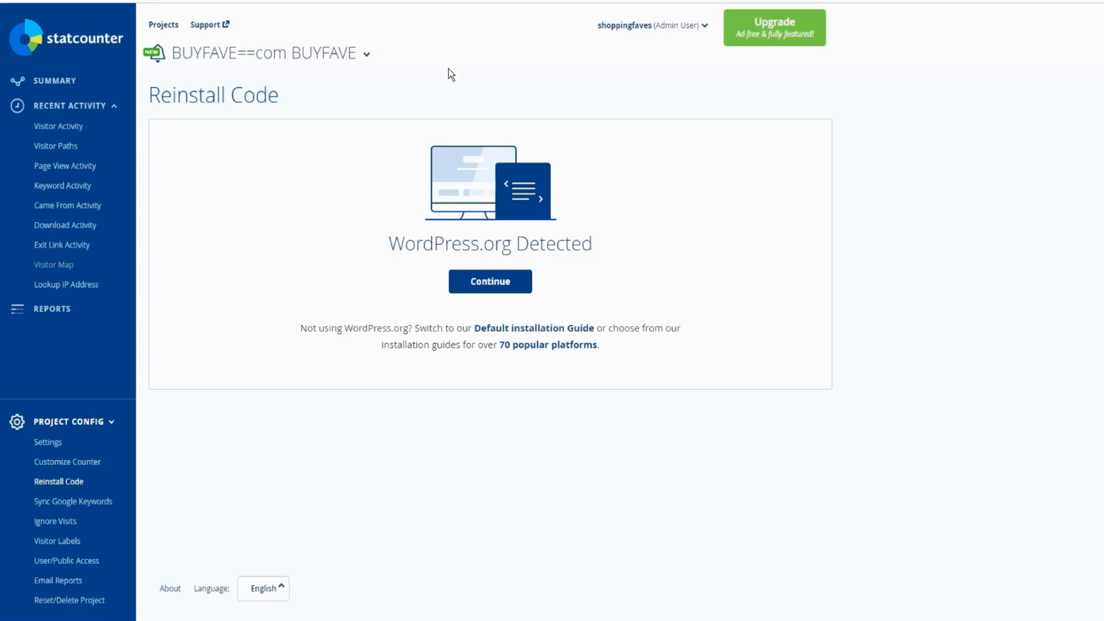
pyautogui.moveTo(501, 341)
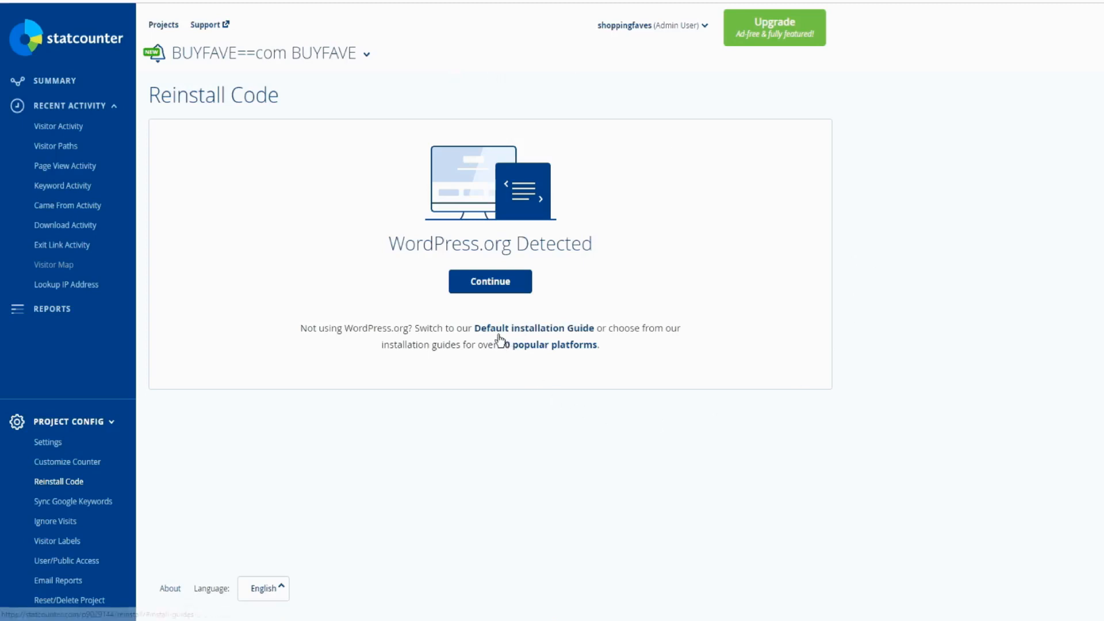
pyautogui.moveTo(551, 336)
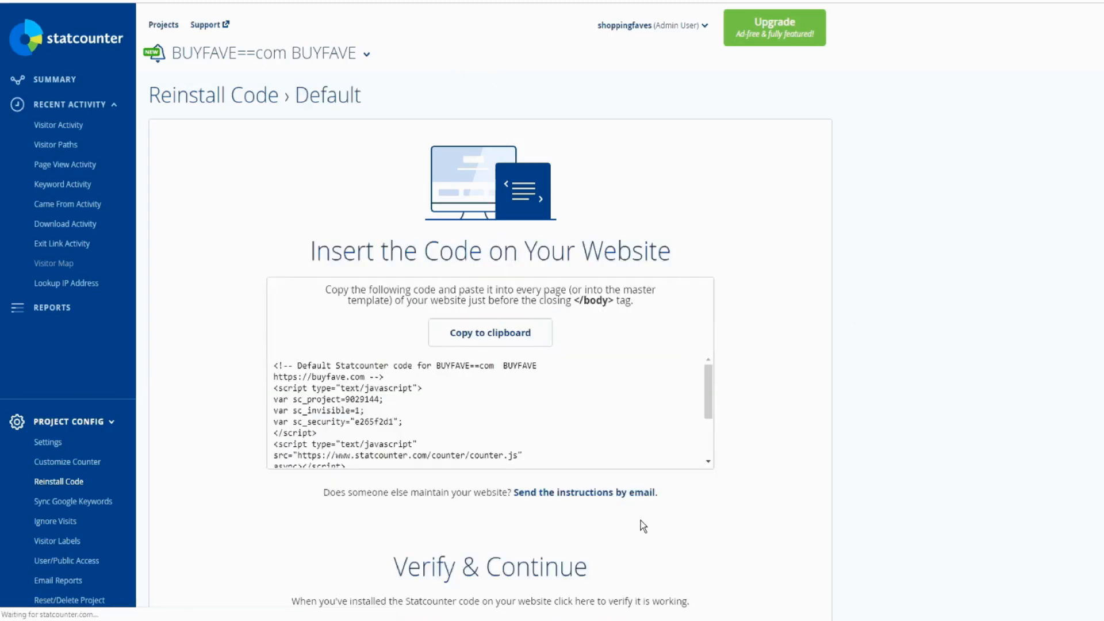
# Copy the default tracking code and scroll down to Verify & Continue
pyautogui.click(490, 332)
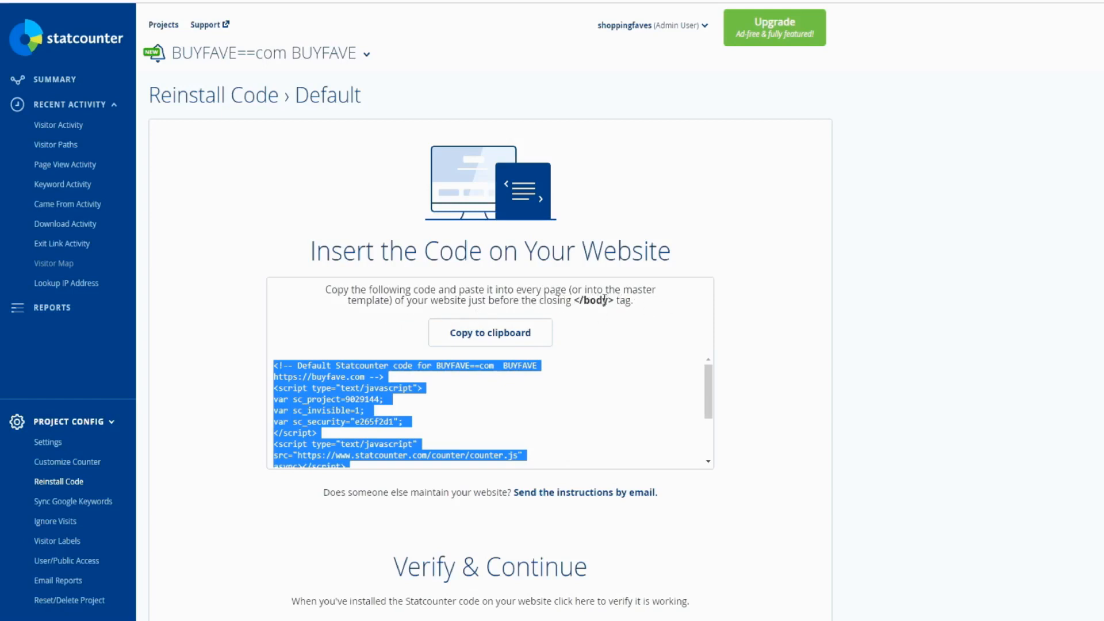
pyautogui.moveTo(421, 317)
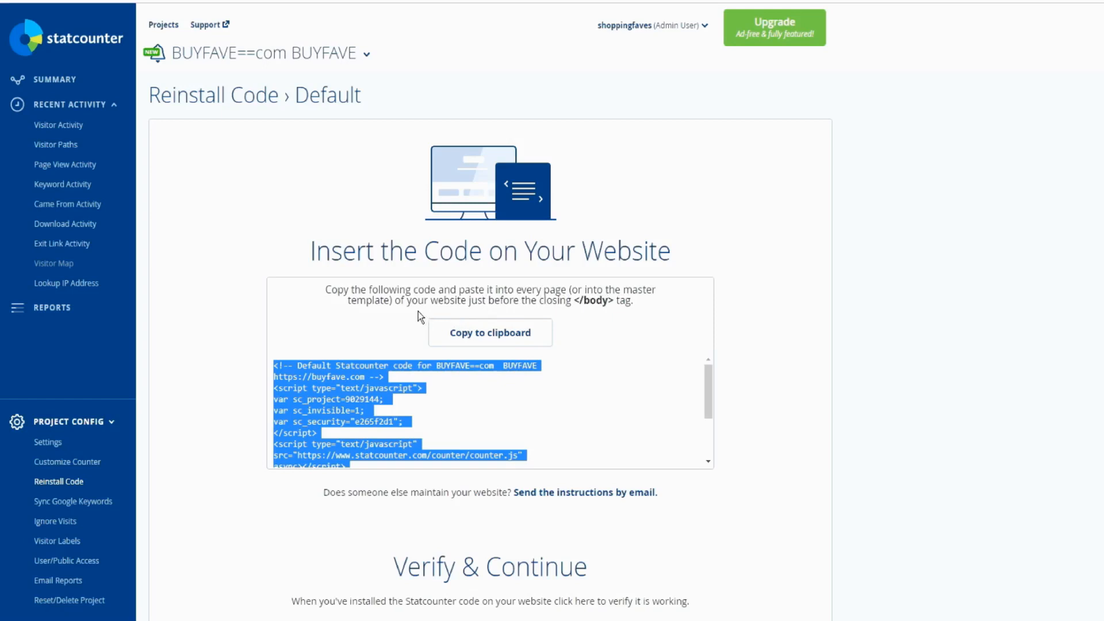
pyautogui.moveTo(633, 316)
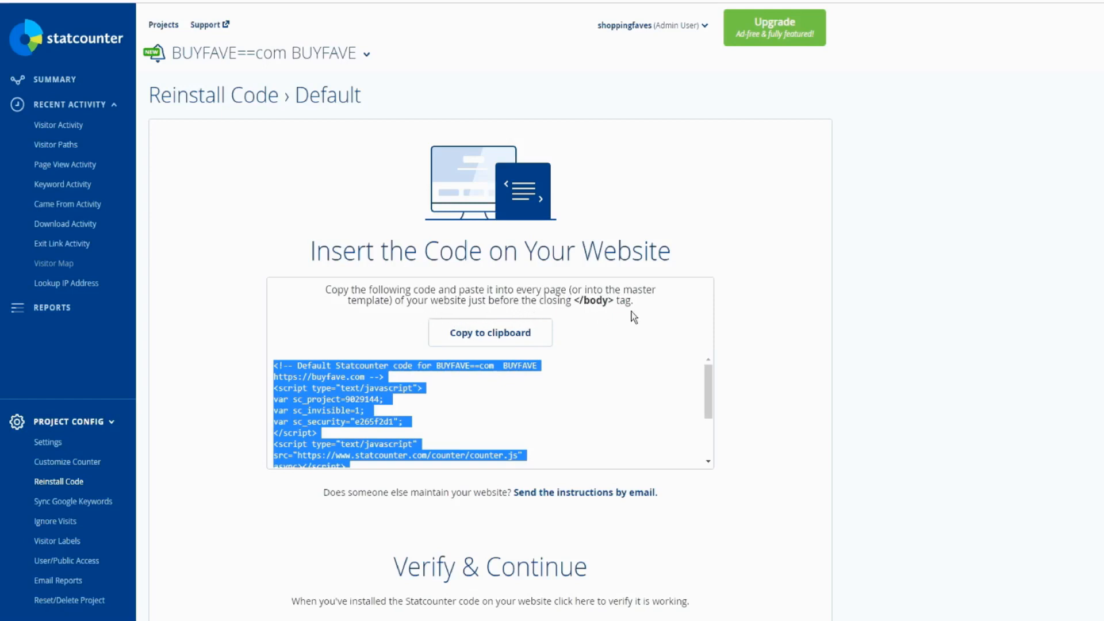
pyautogui.moveTo(495, 300)
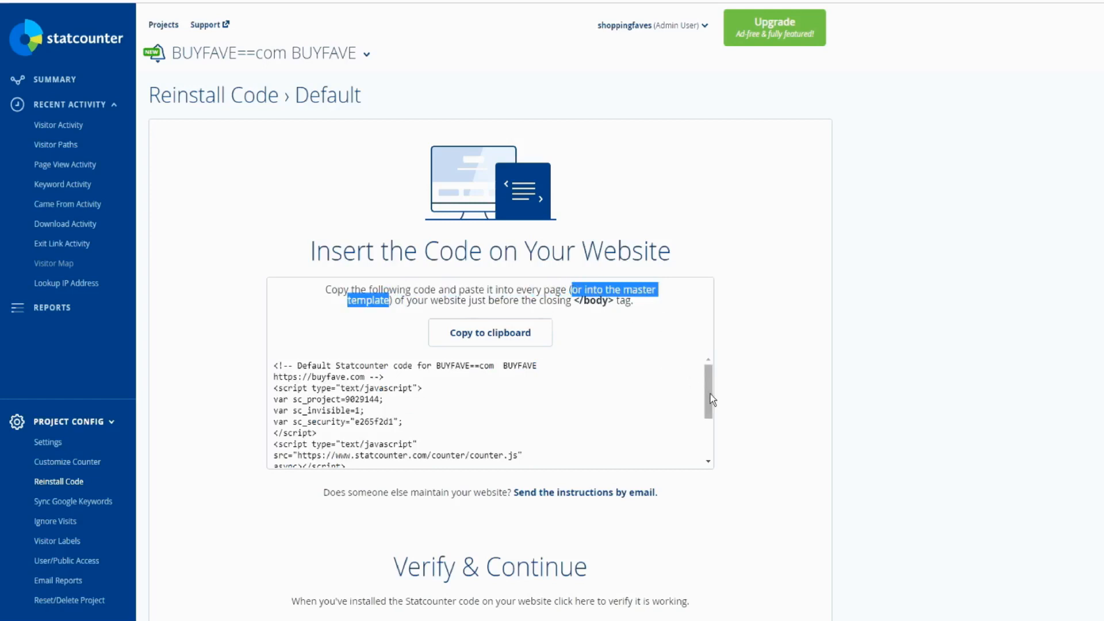
pyautogui.scroll(-3)
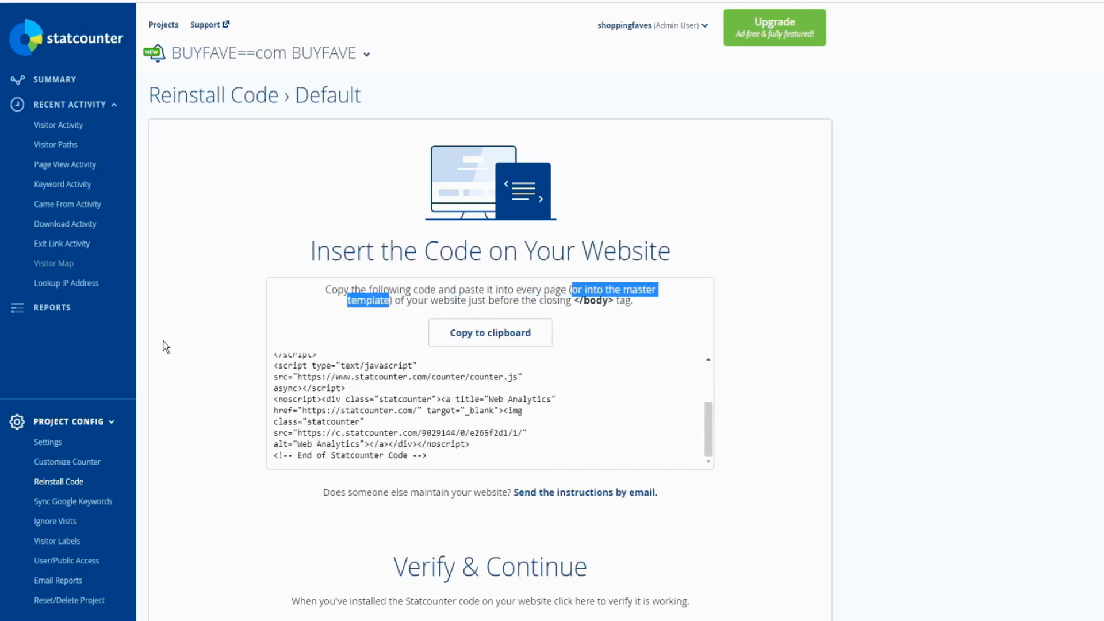
pyautogui.scroll(-3)
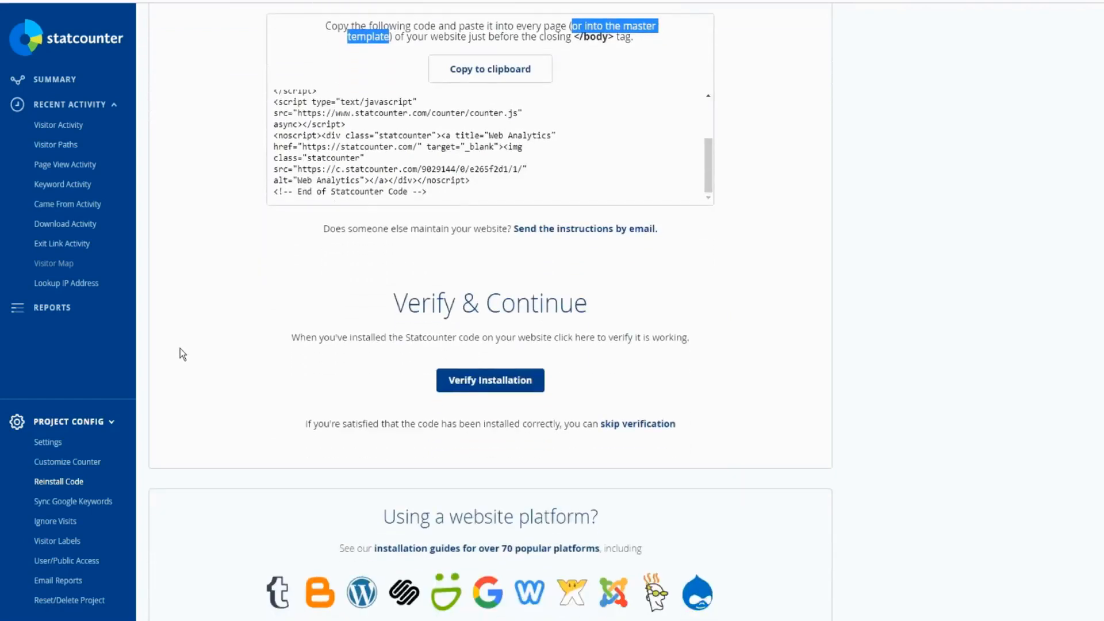
# Pass through Visitor Labels to the Reset/Delete Project page asking for the admin password
pyautogui.click(56, 541)
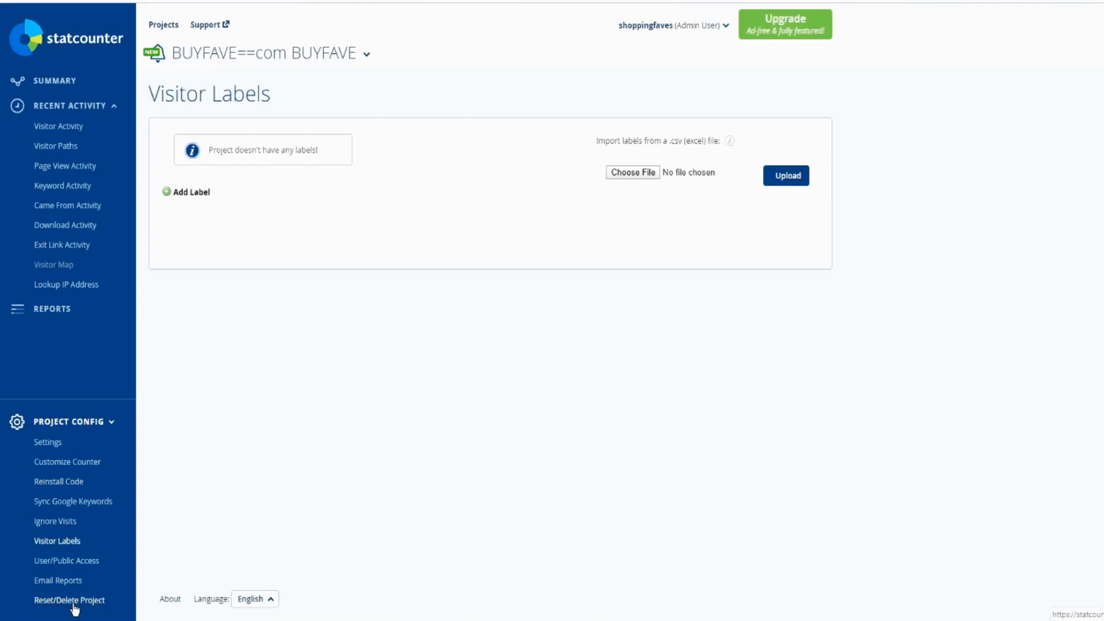
pyautogui.click(69, 600)
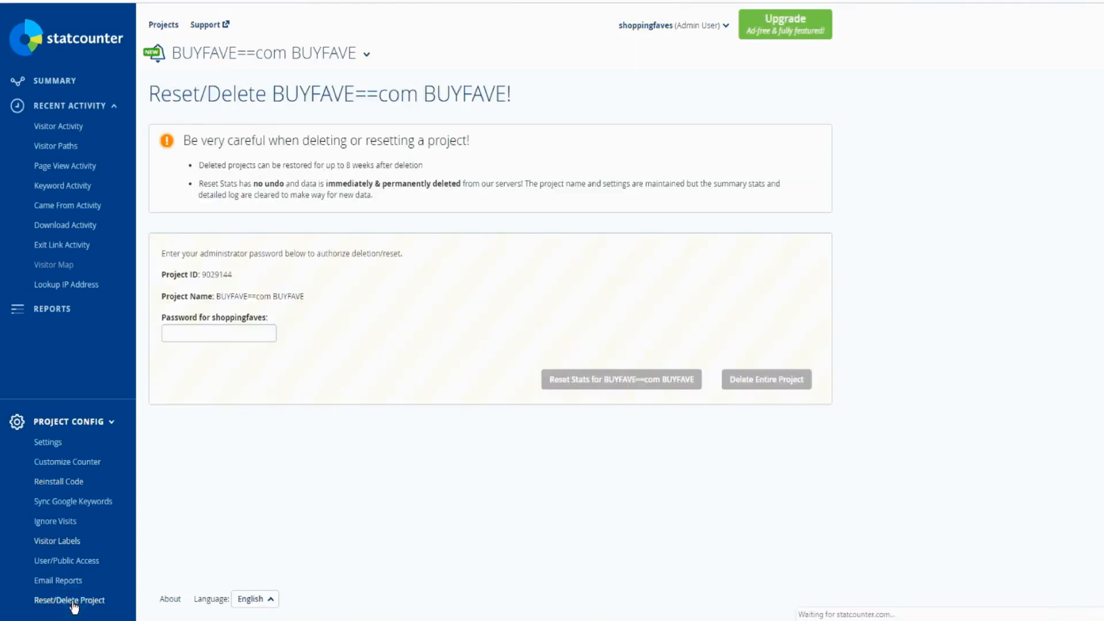
pyautogui.moveTo(134, 306)
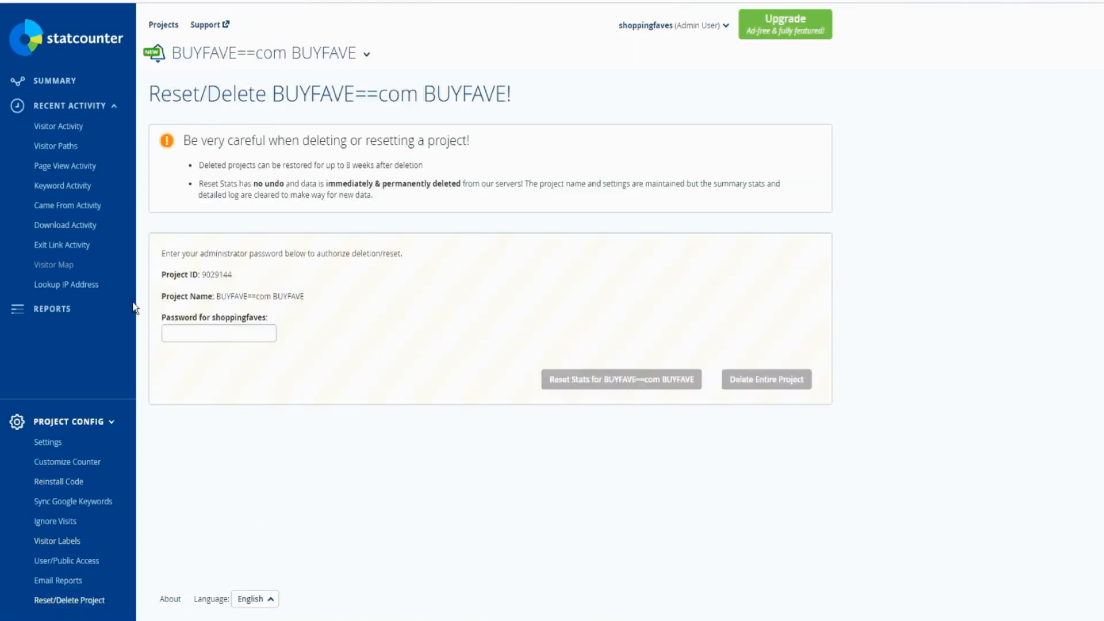
pyautogui.click(219, 333)
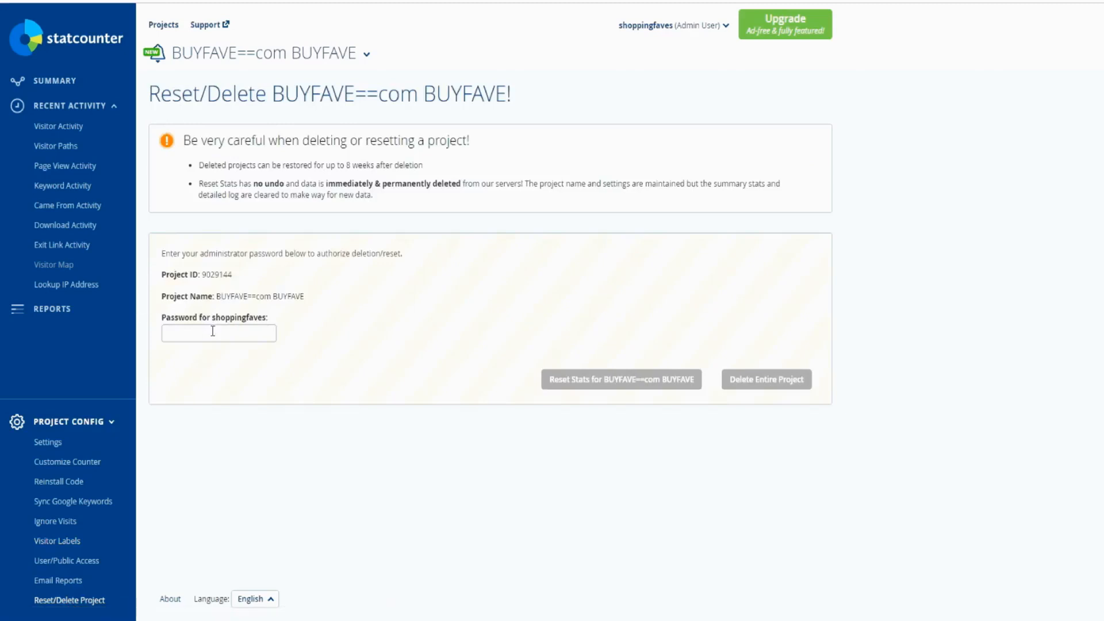
pyautogui.moveTo(782, 388)
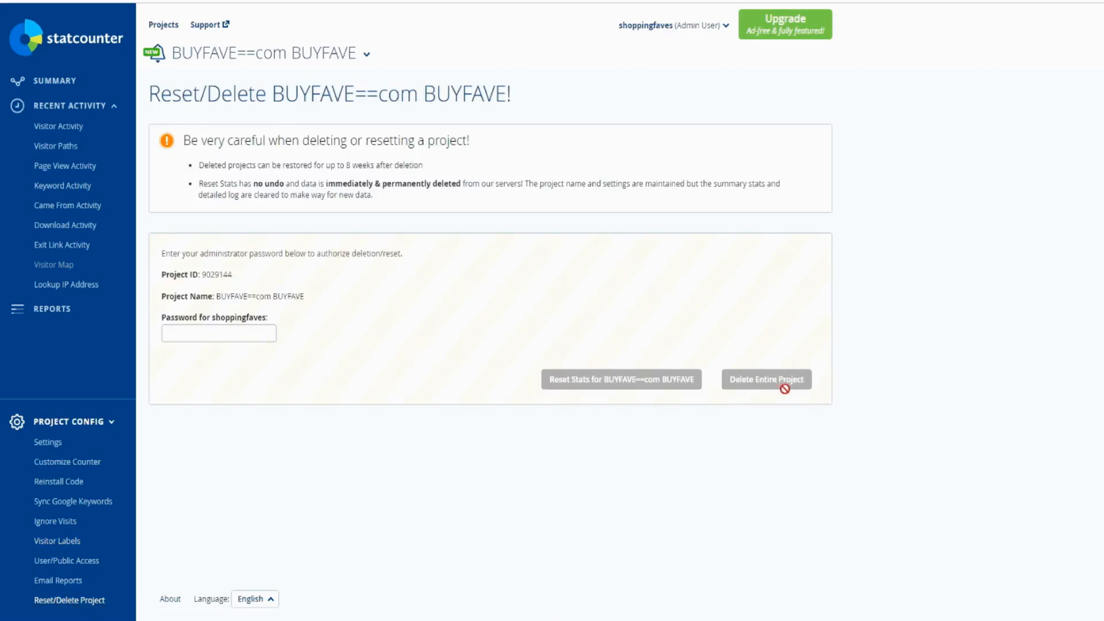
pyautogui.moveTo(603, 402)
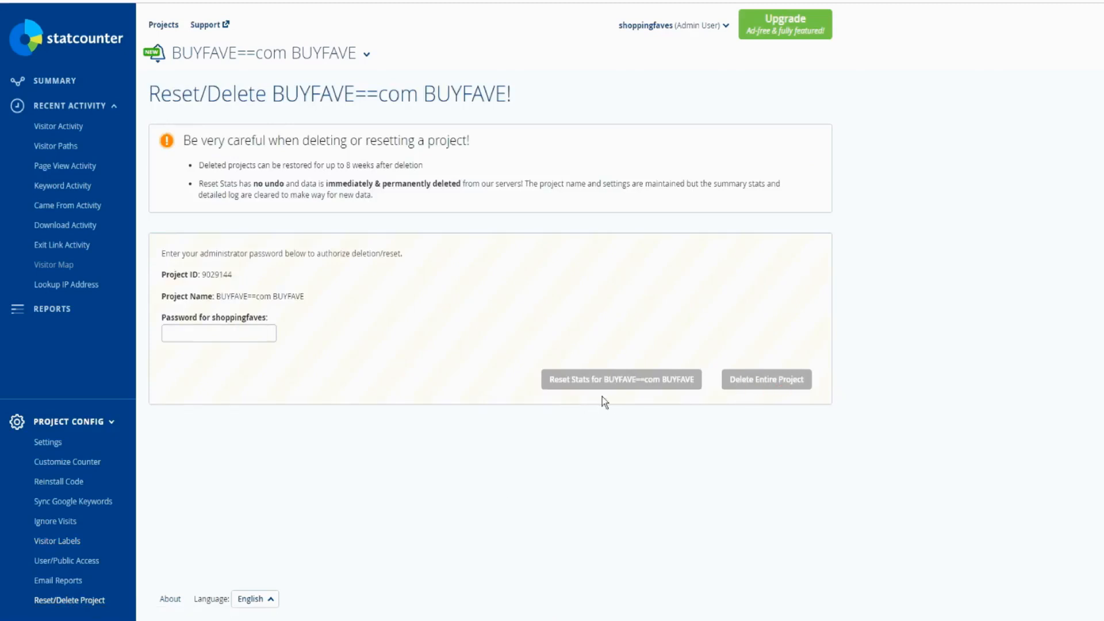
pyautogui.moveTo(696, 410)
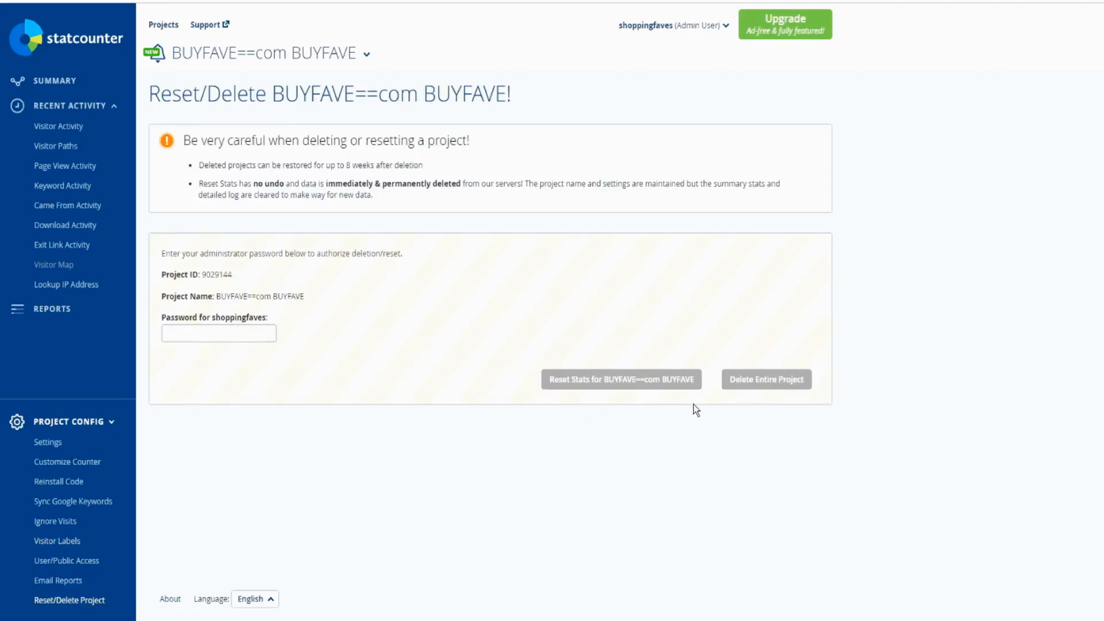
pyautogui.moveTo(246, 548)
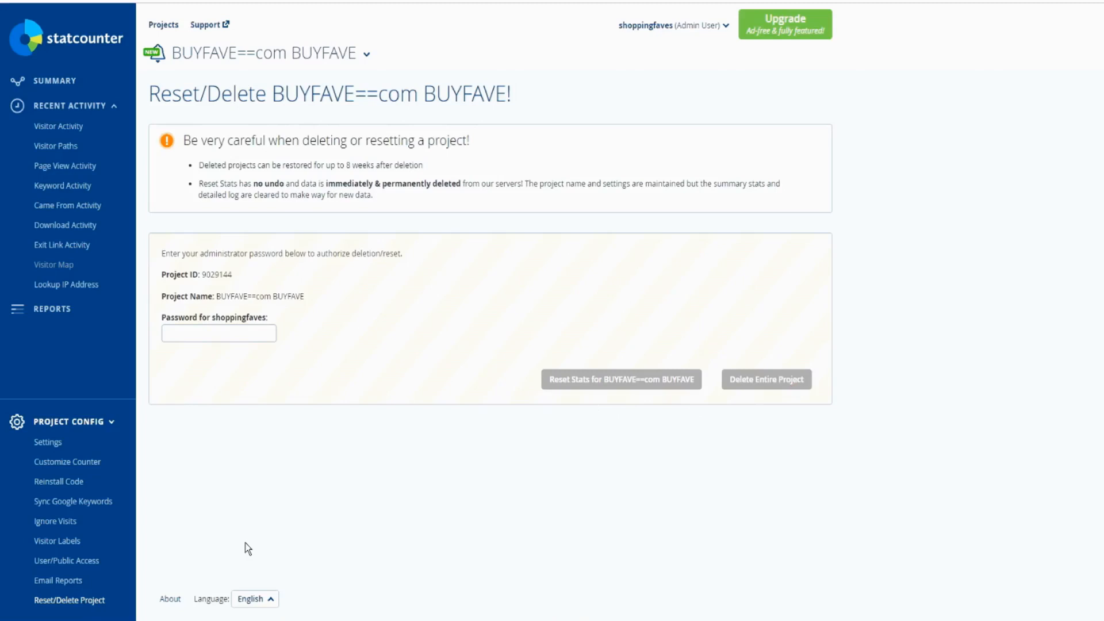
pyautogui.moveTo(320, 497)
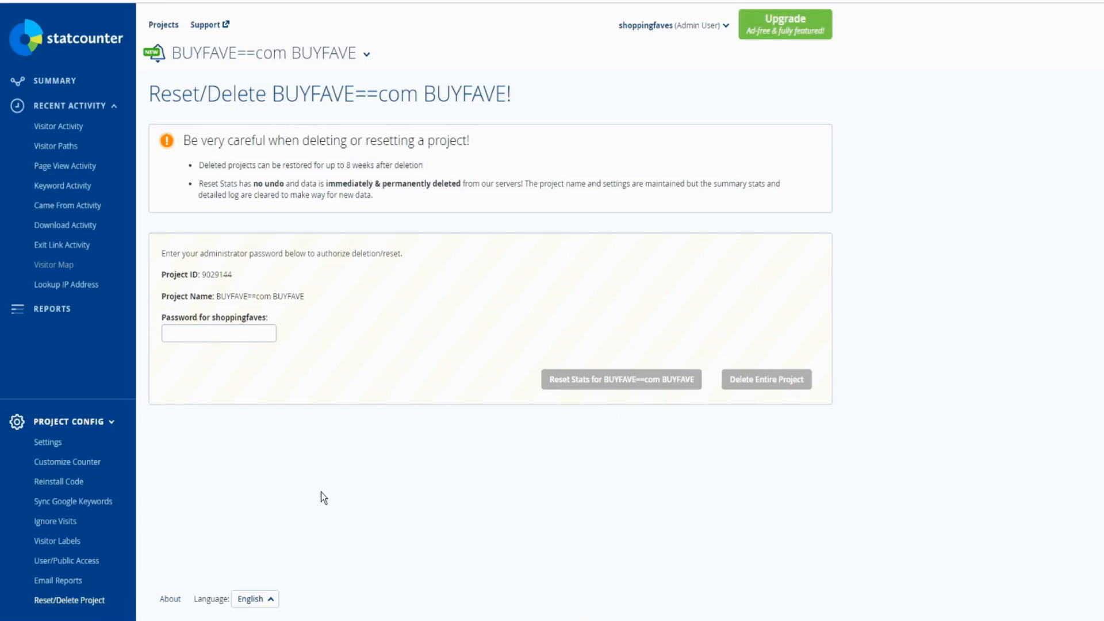
pyautogui.moveTo(21, 359)
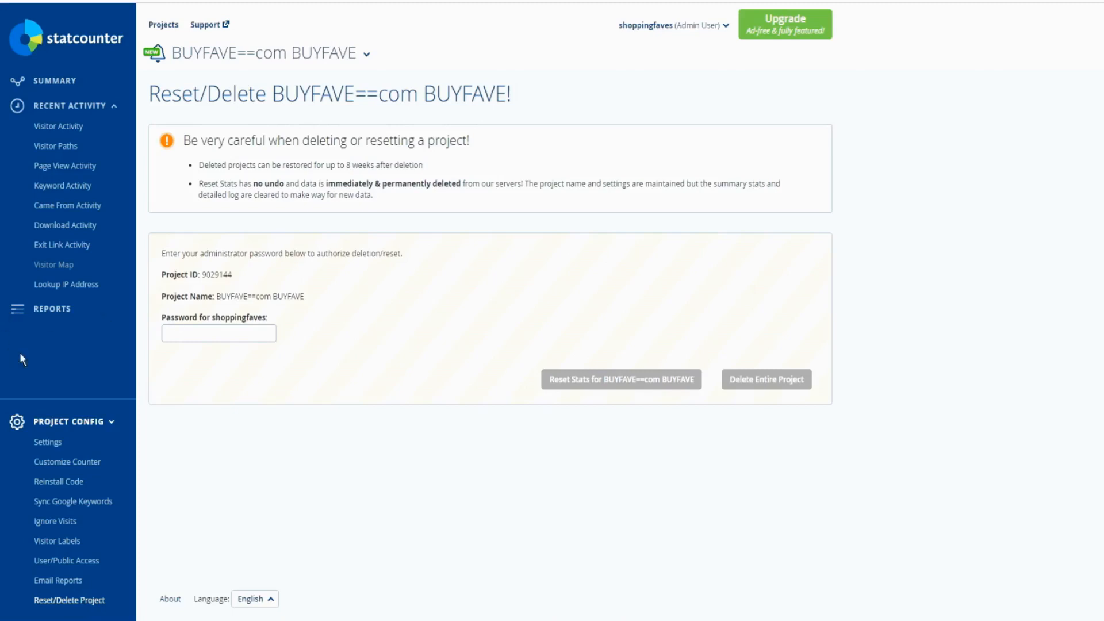
pyautogui.moveTo(38, 359)
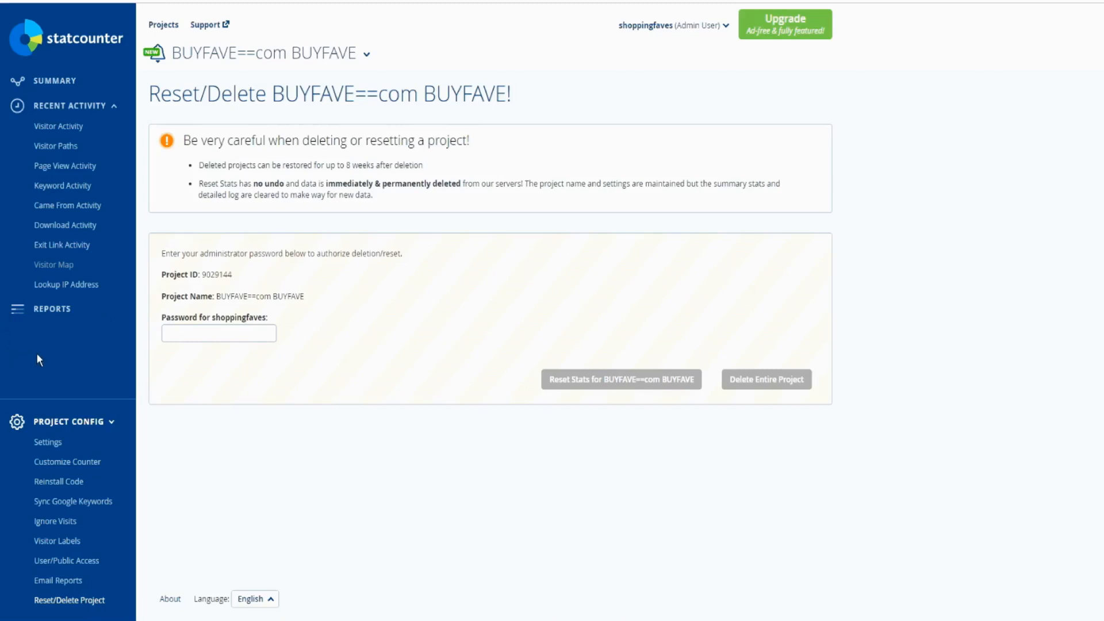